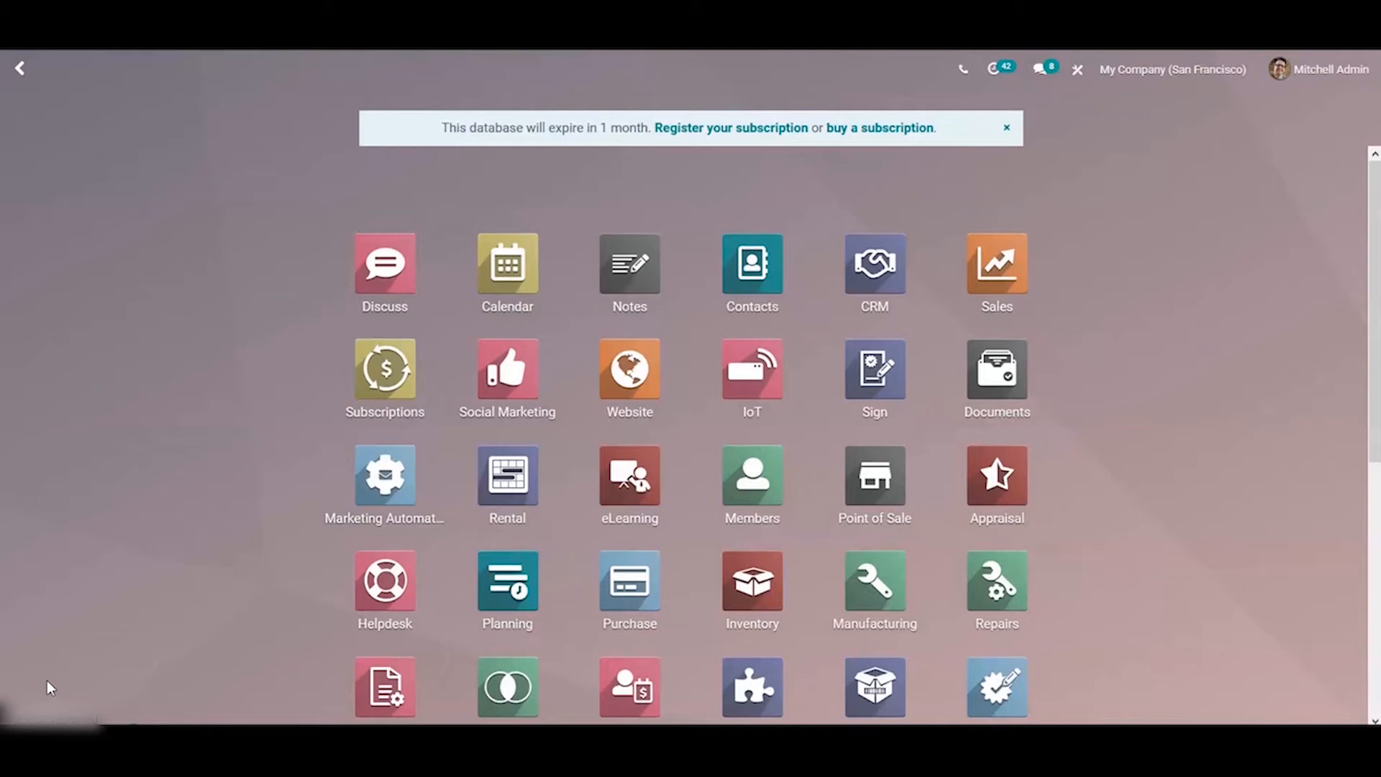
- Search 'po', open the Point of Sale app, and start a new Bar session
type("po")
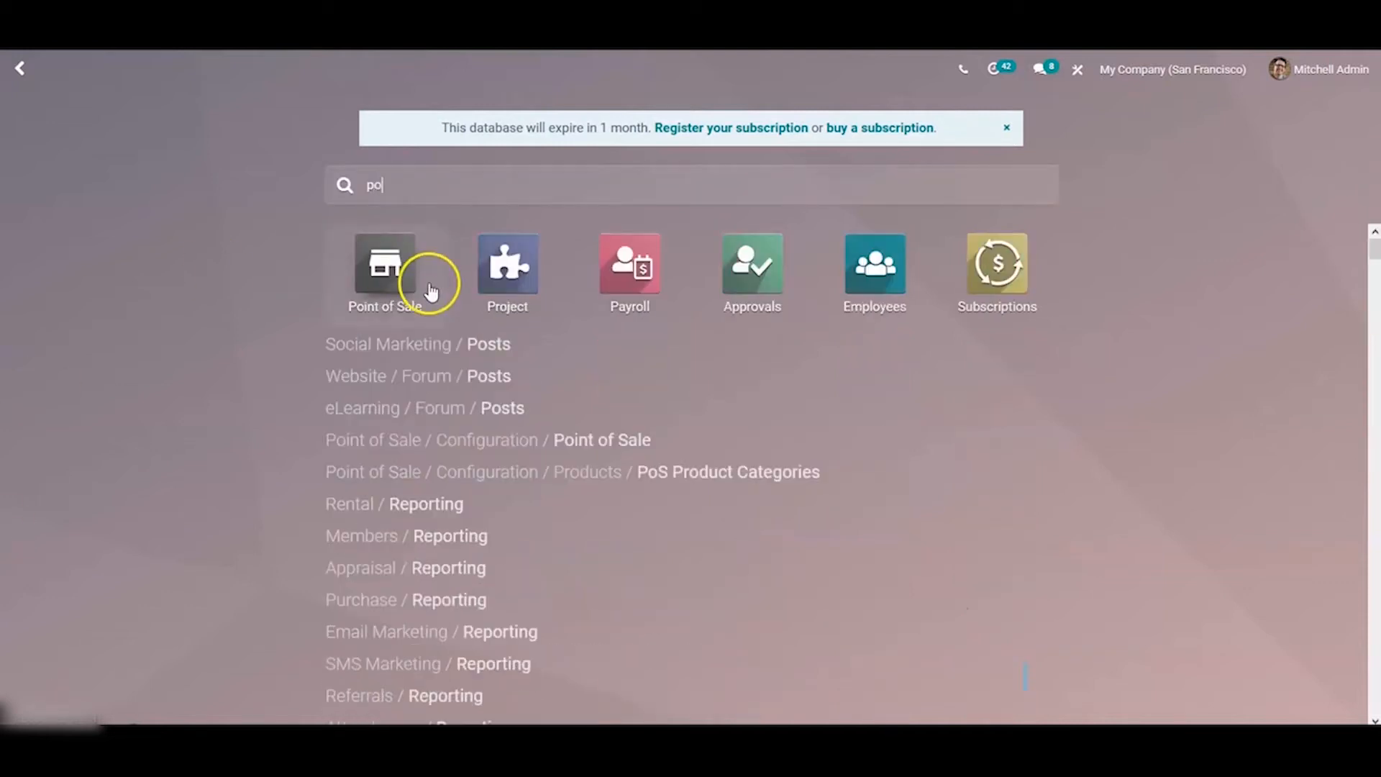
left_click(384, 264)
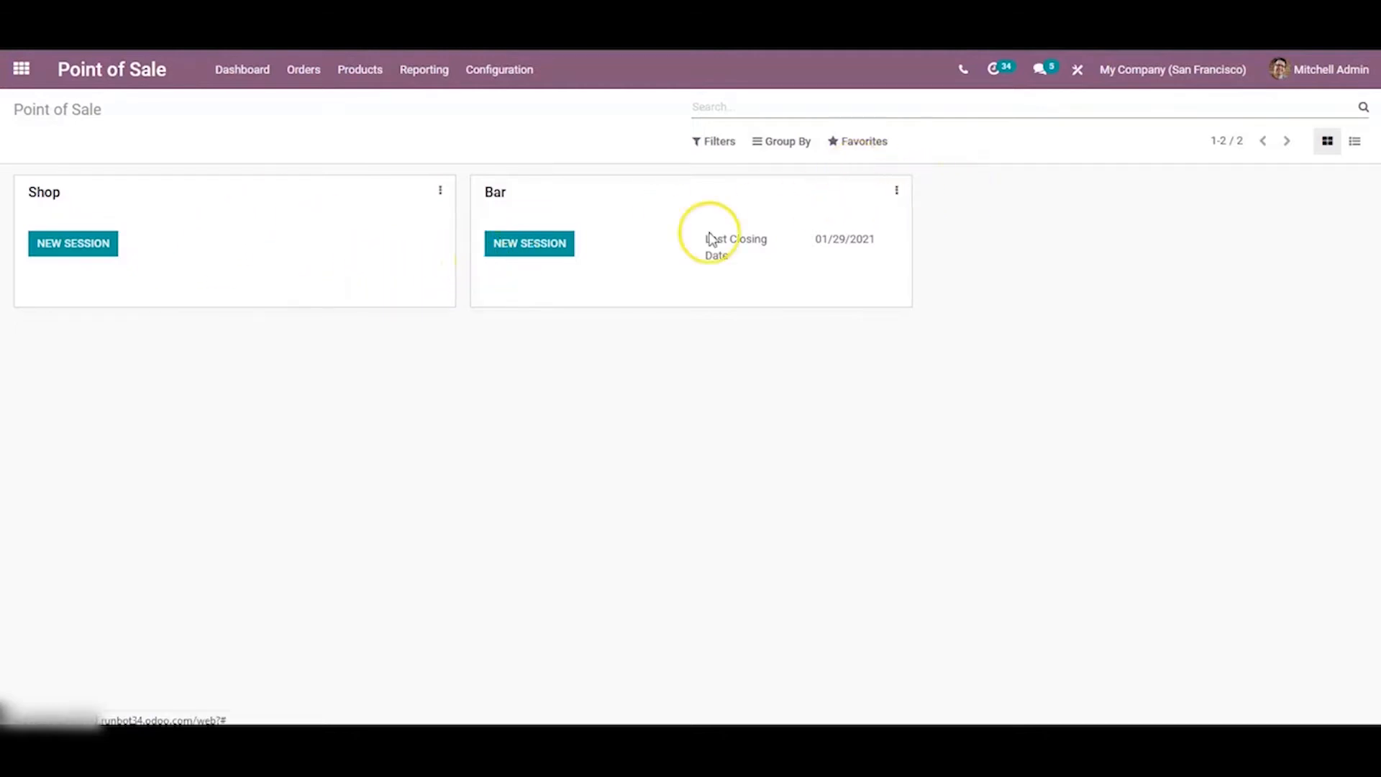
left_click(530, 243)
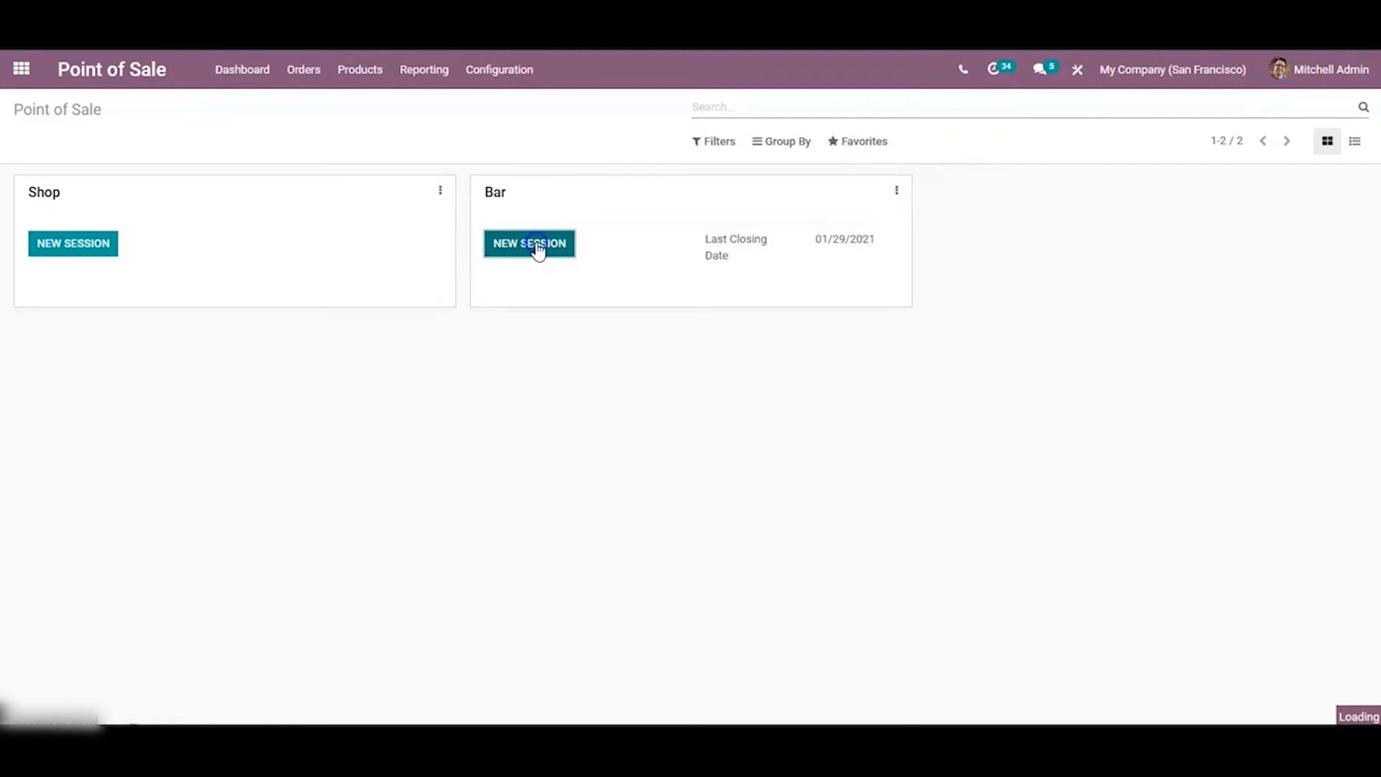
left_click(528, 243)
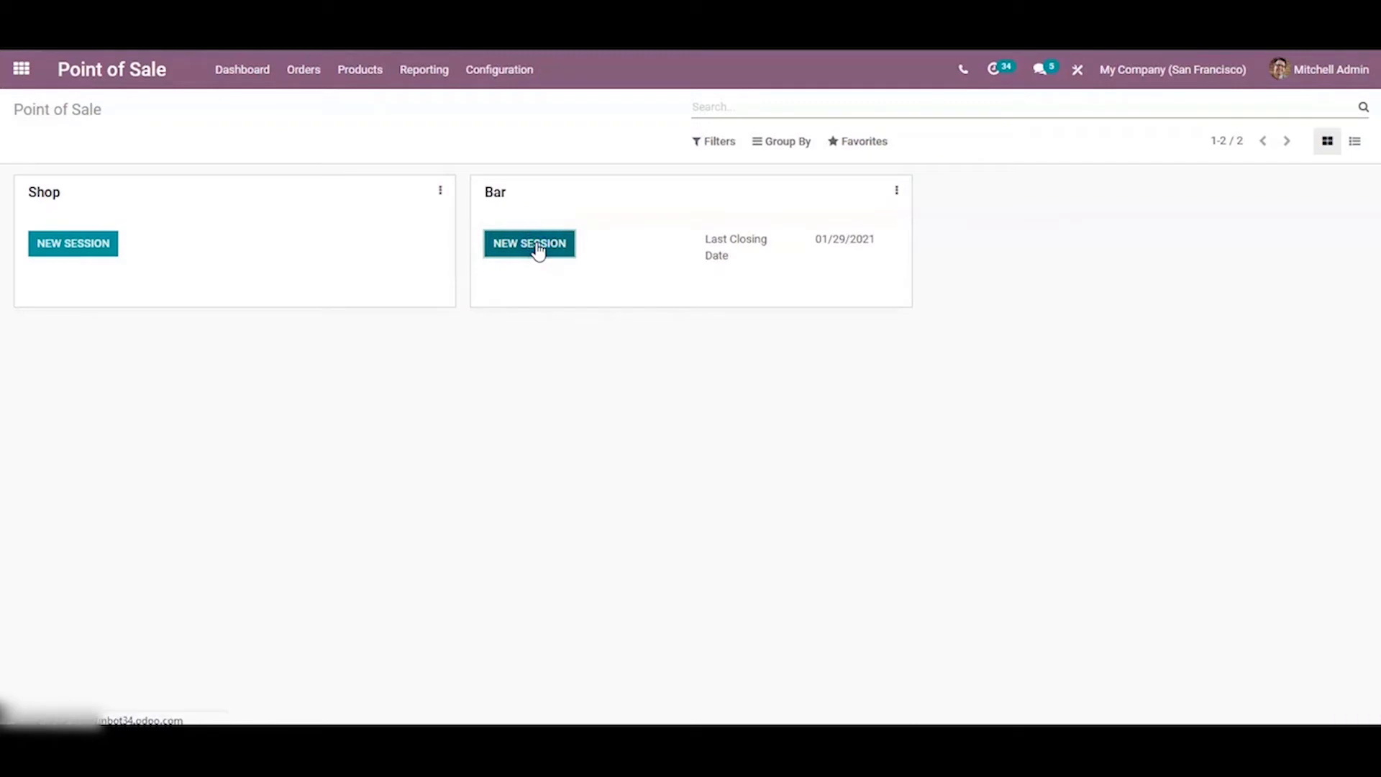
left_click(529, 243)
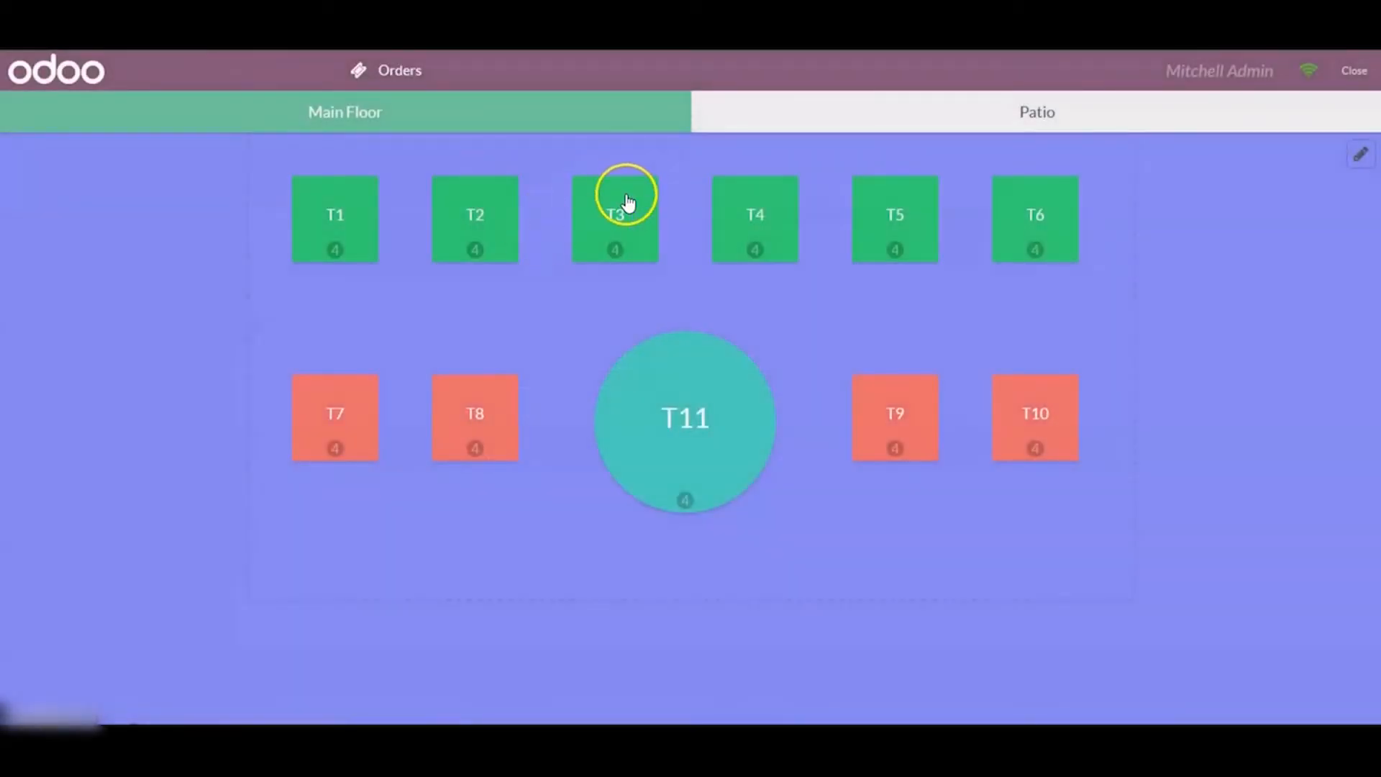
mouse_move(573, 163)
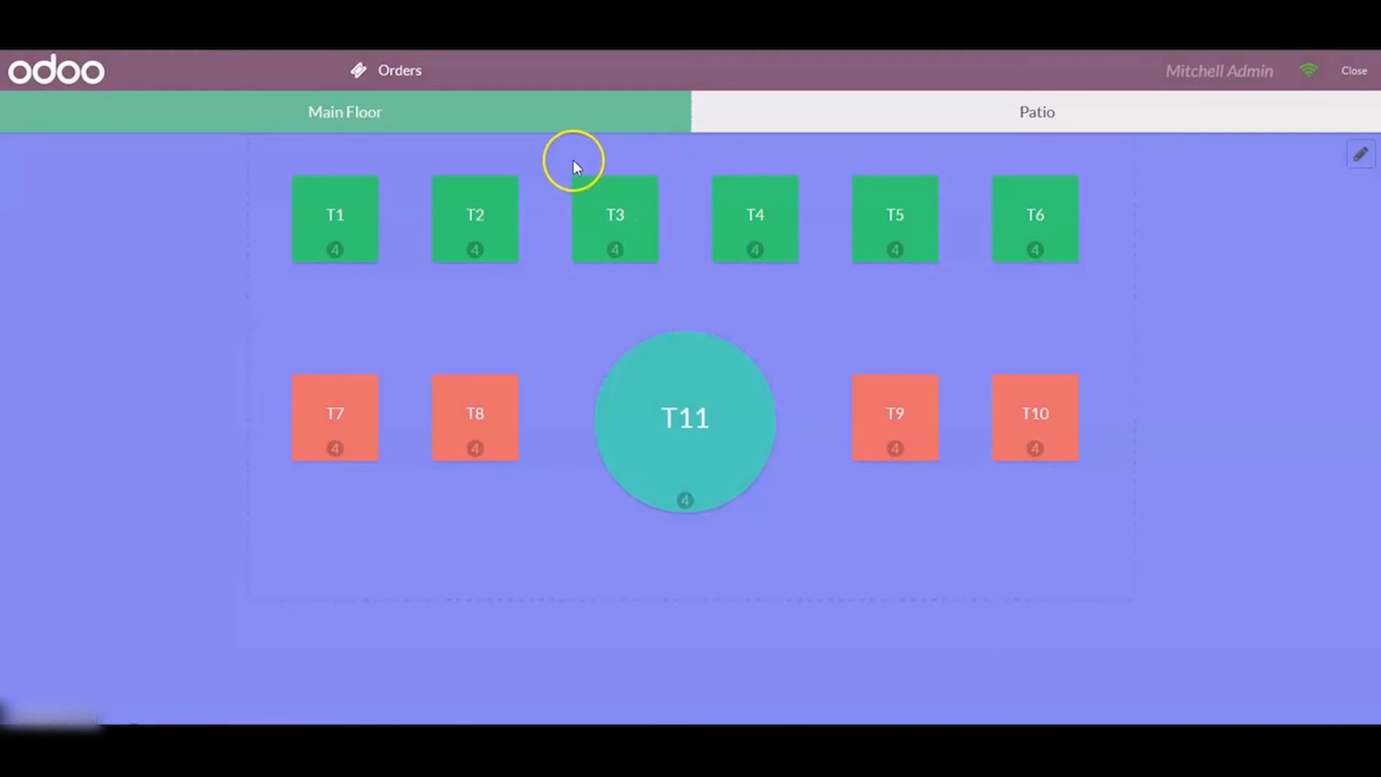
mouse_move(603, 198)
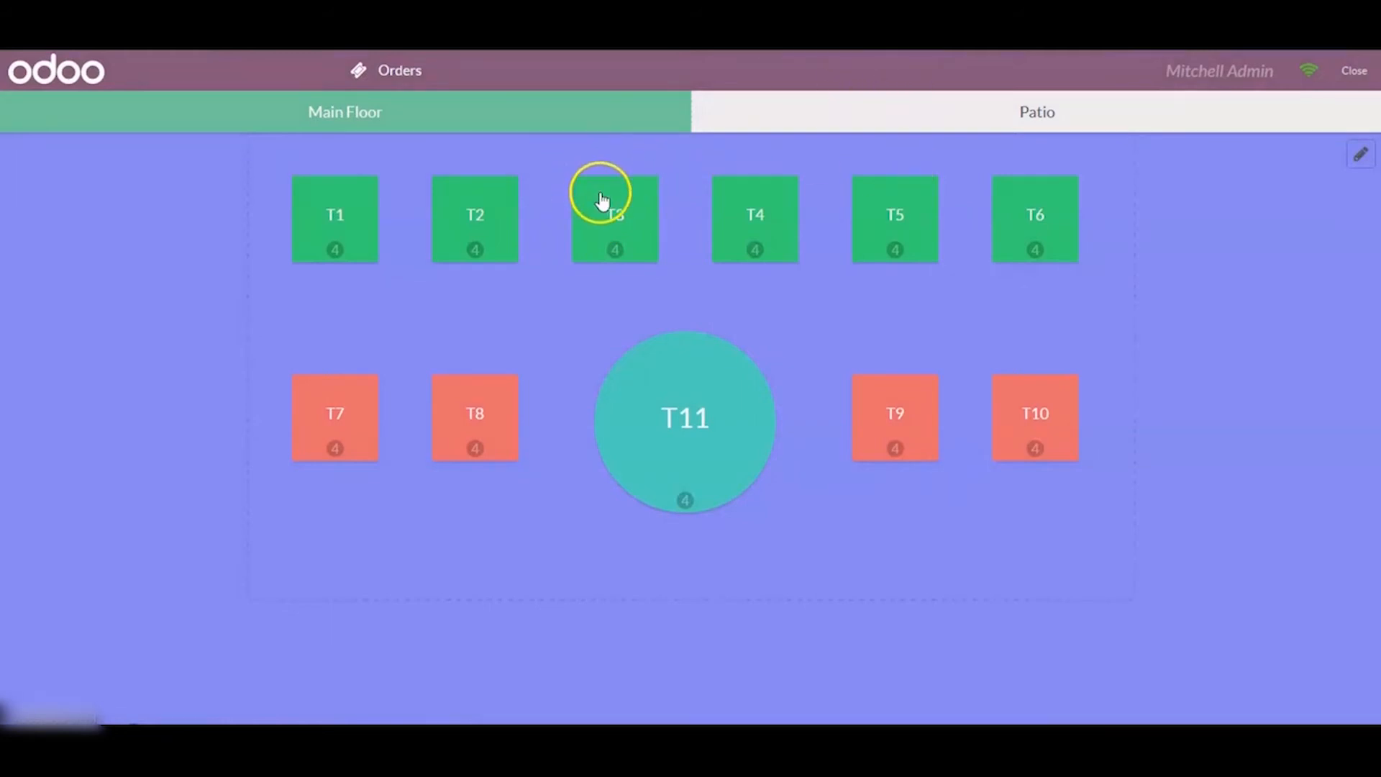
- Open table T3 and add a Cheese Burger and Club Sandwich from Food ($11.96)
left_click(615, 217)
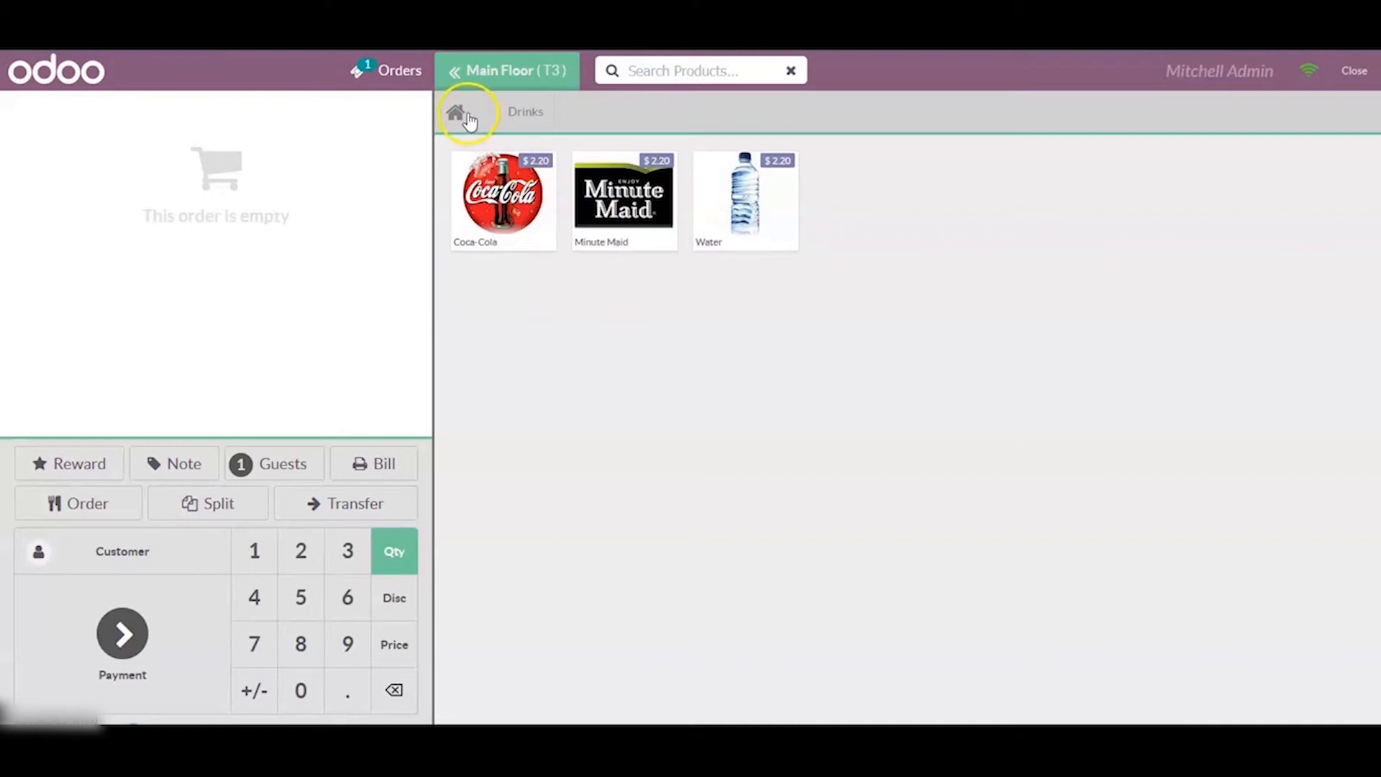
left_click(455, 112)
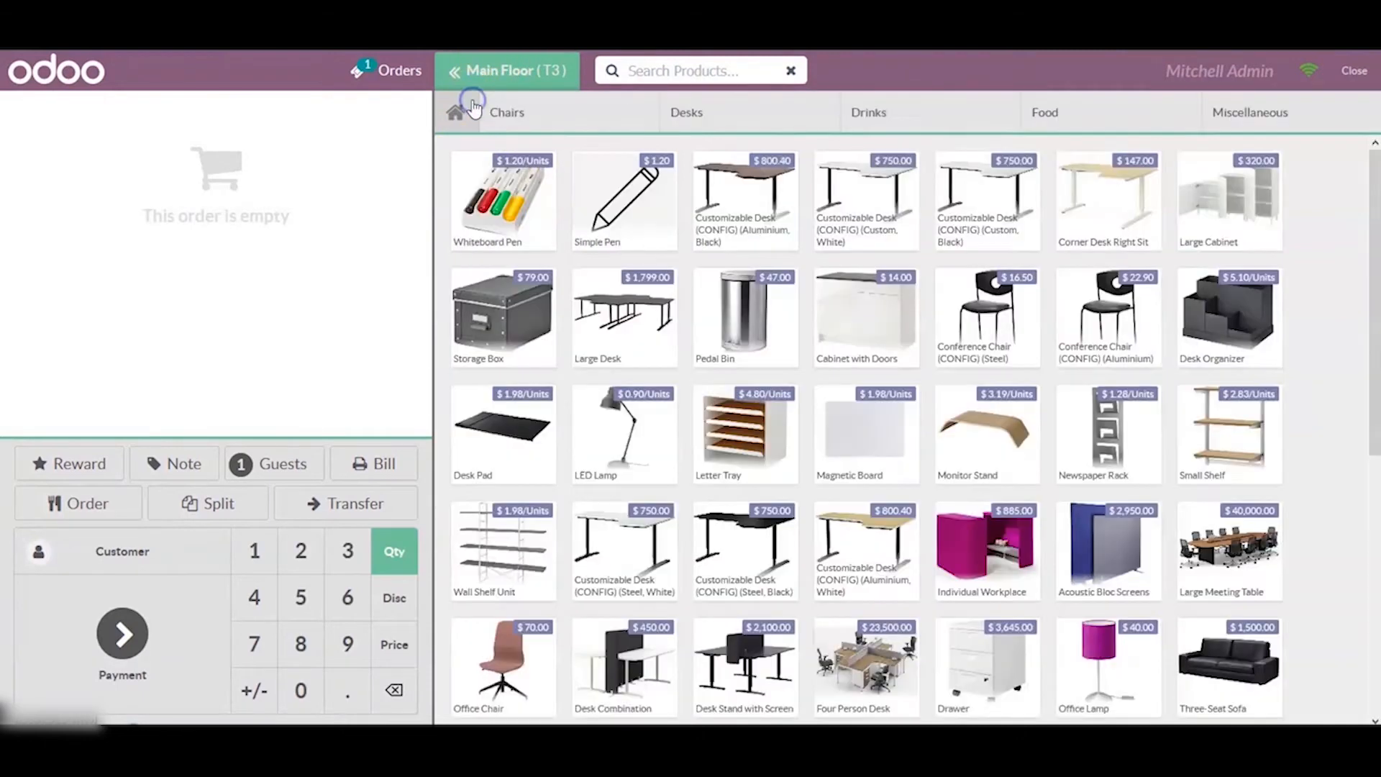
left_click(1044, 113)
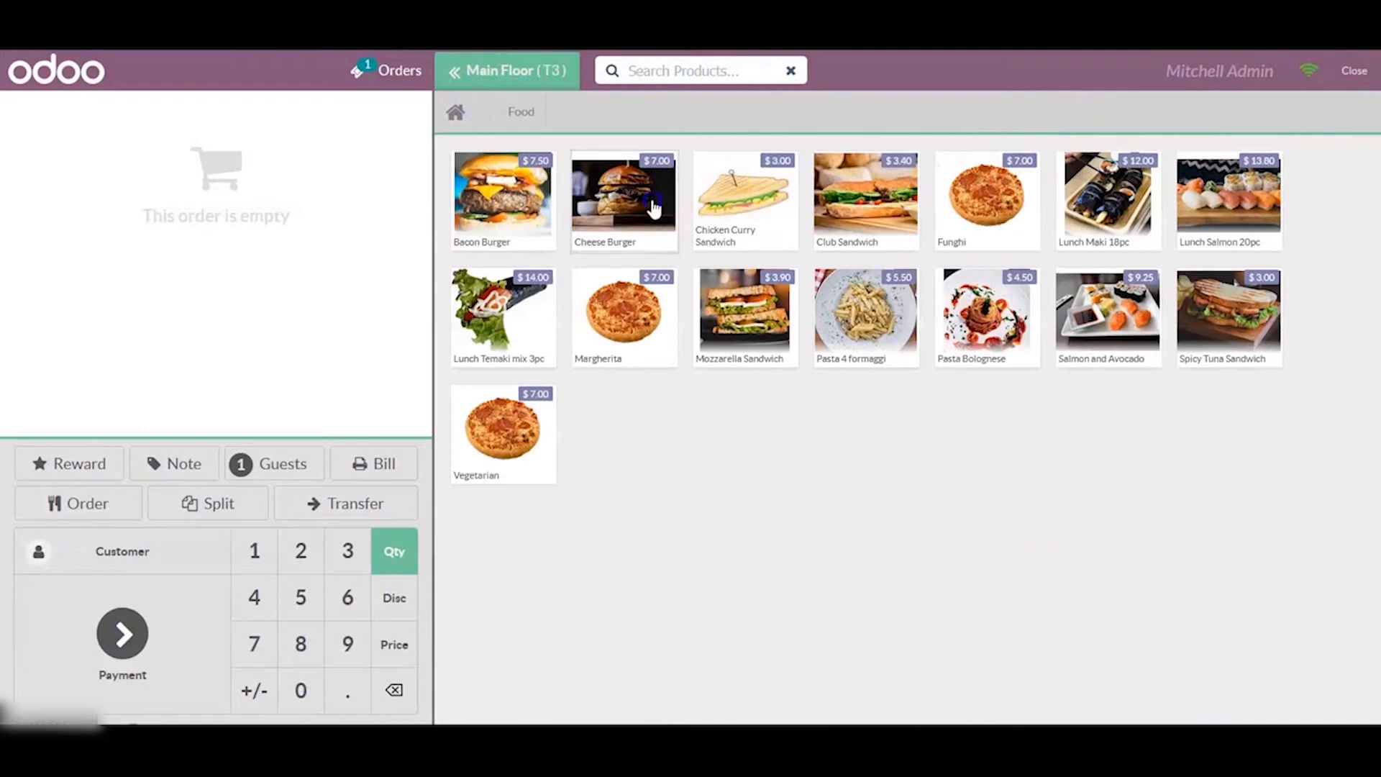
left_click(864, 200)
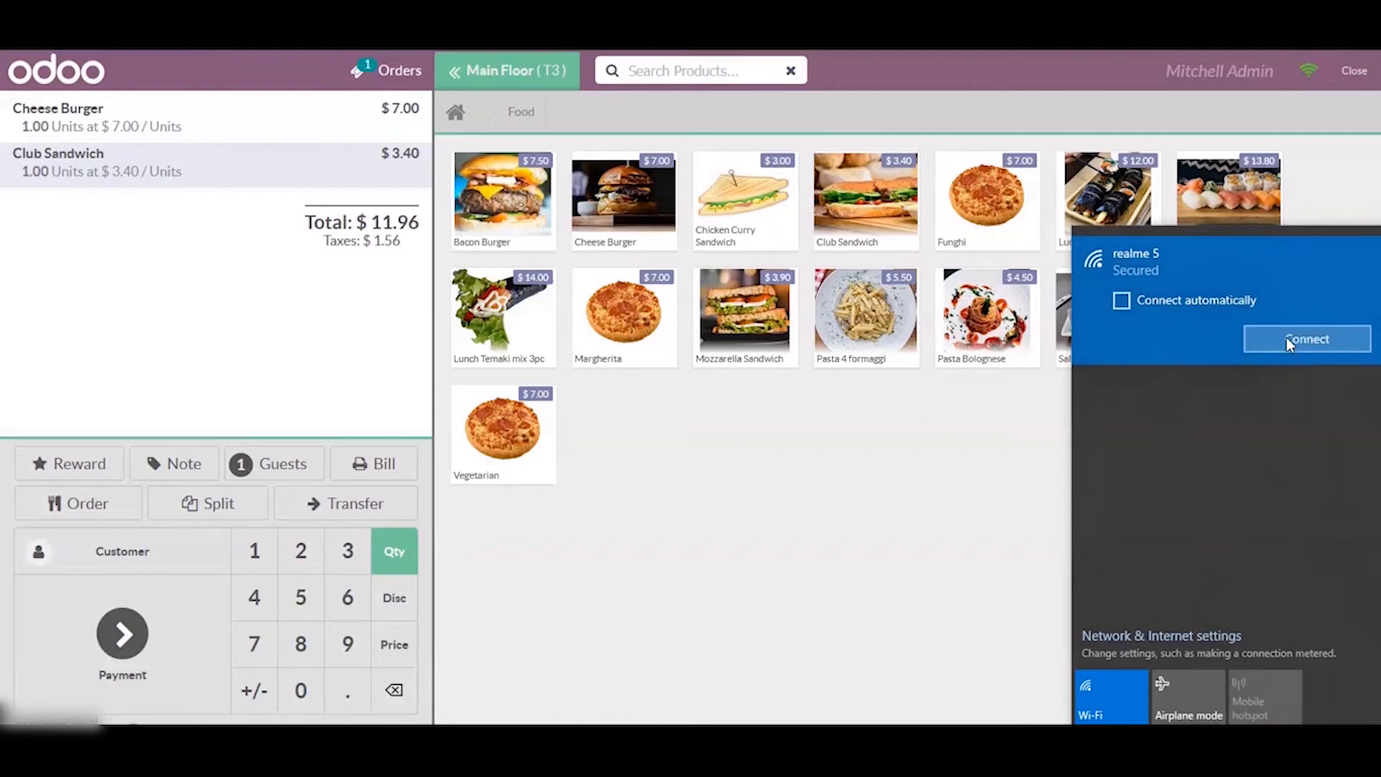
left_click(1305, 338)
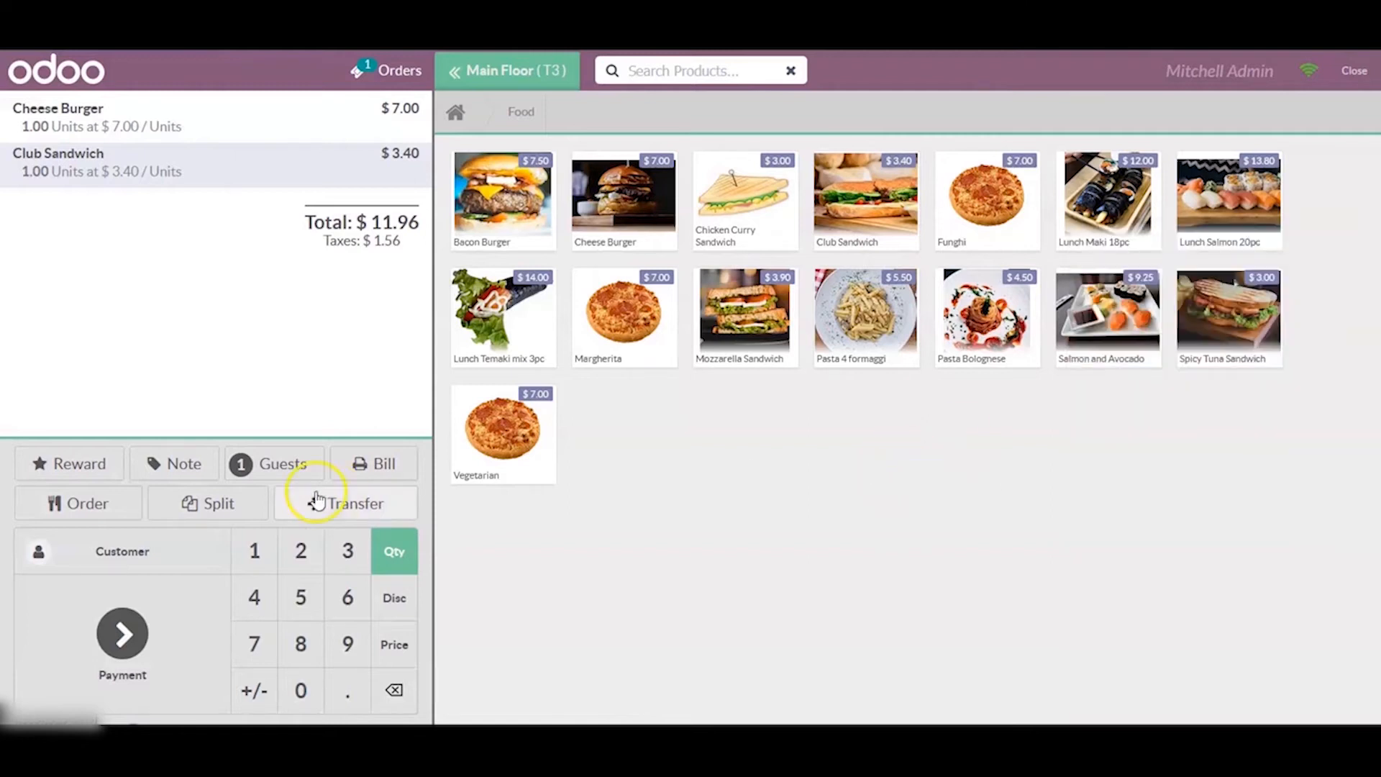
- Pay table T3's $11.96 order in cash, validate it, and acknowledge the sync warning
left_click(122, 643)
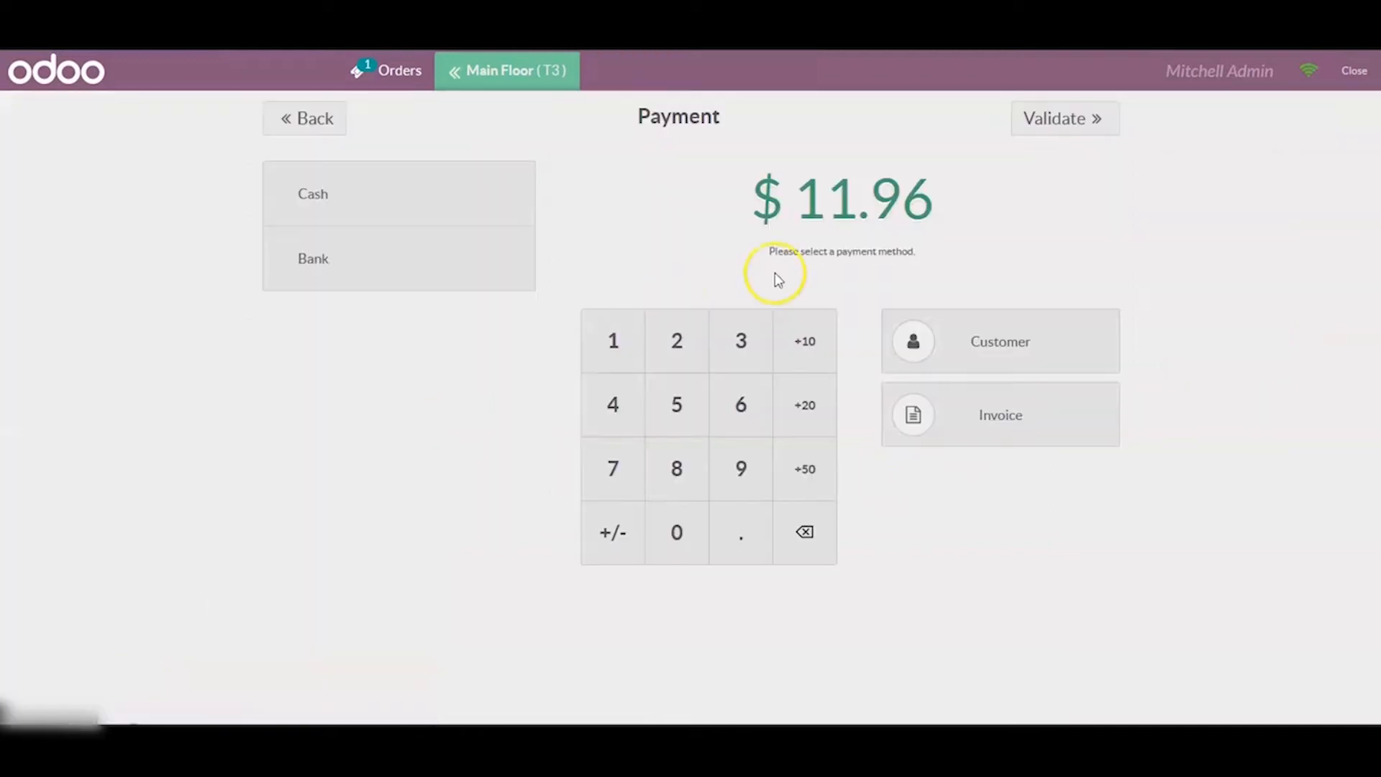
left_click(311, 193)
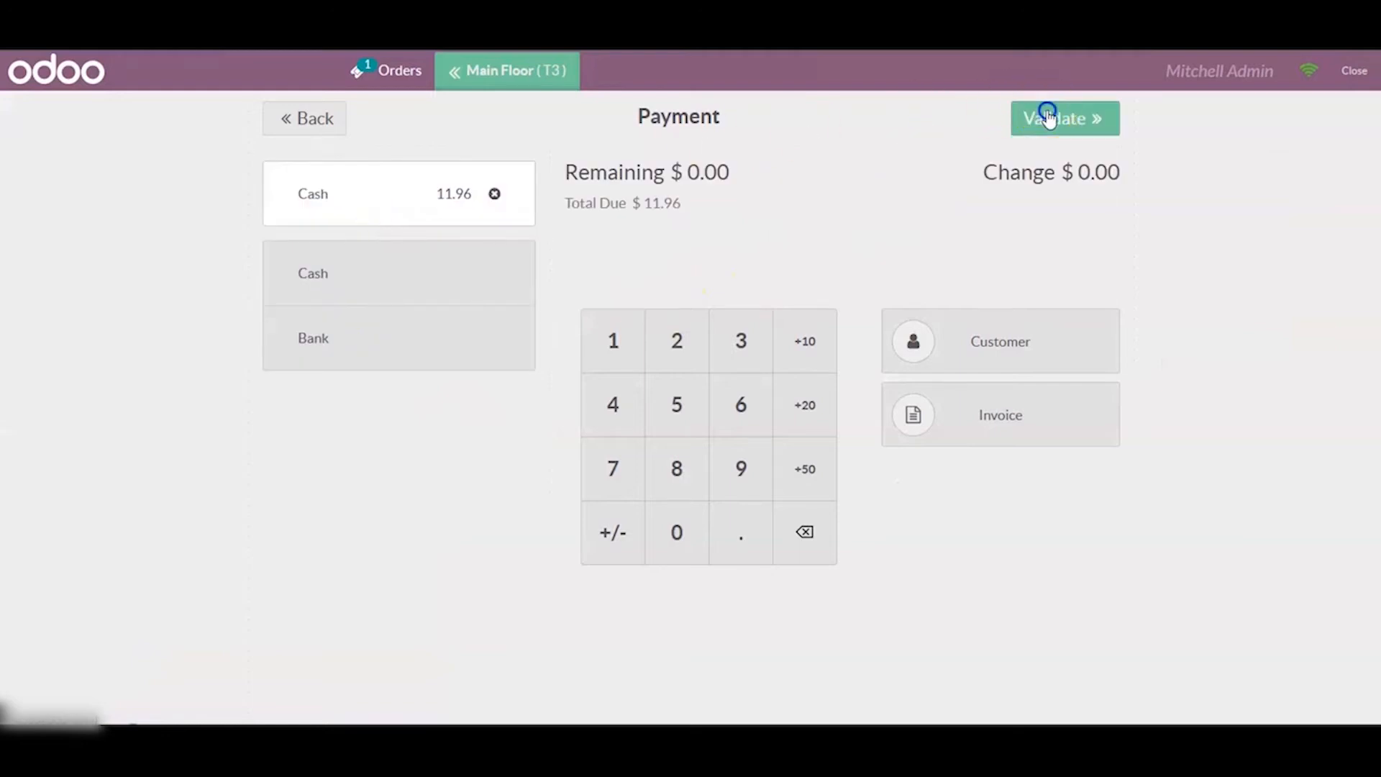
left_click(1064, 118)
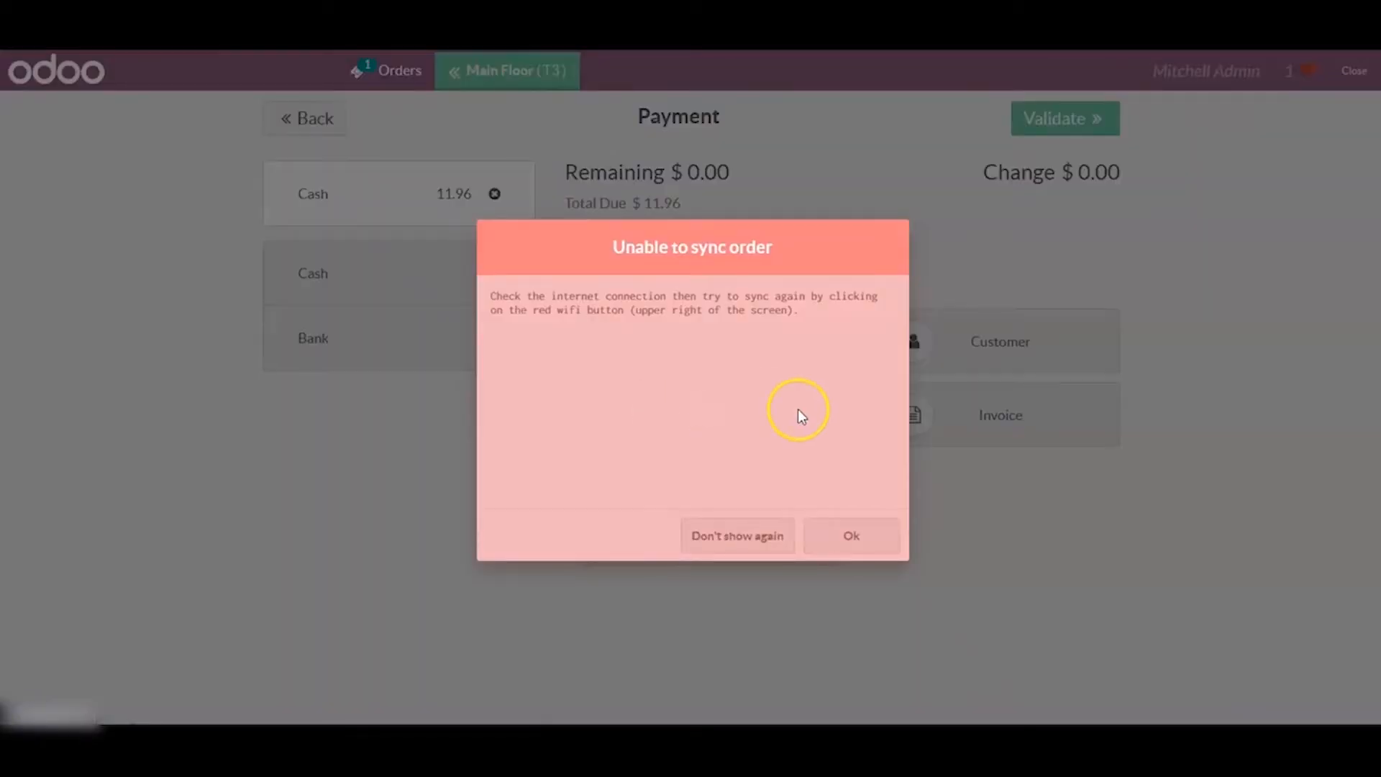
mouse_move(711, 259)
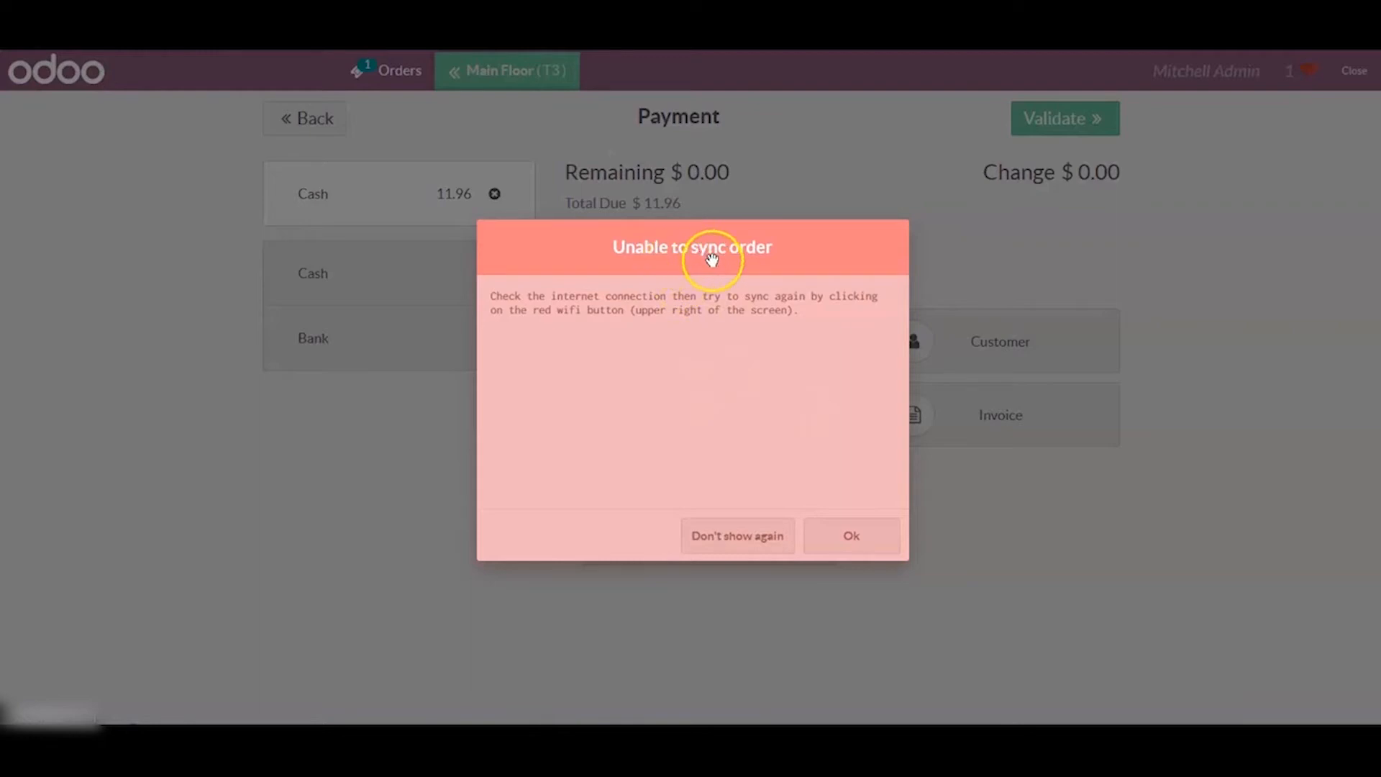
mouse_move(662, 324)
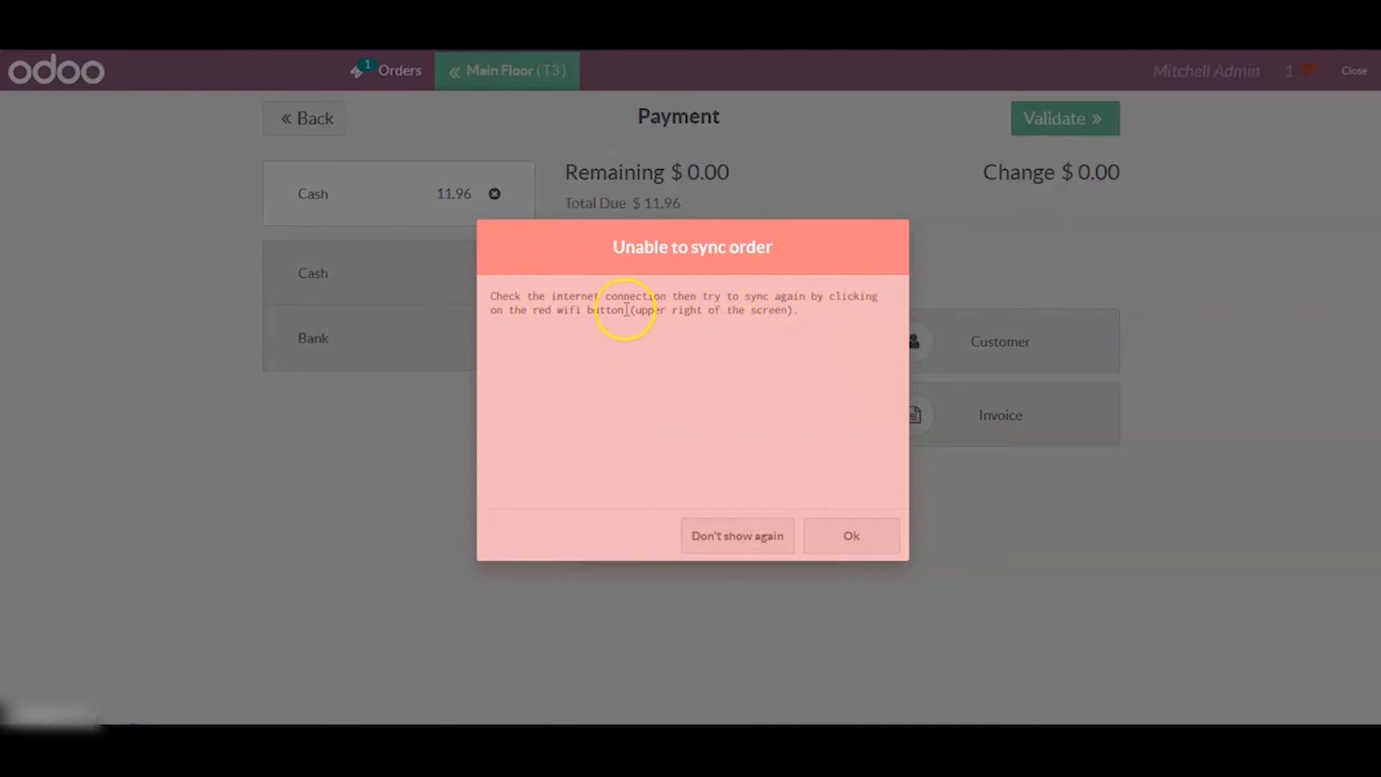
mouse_move(791, 391)
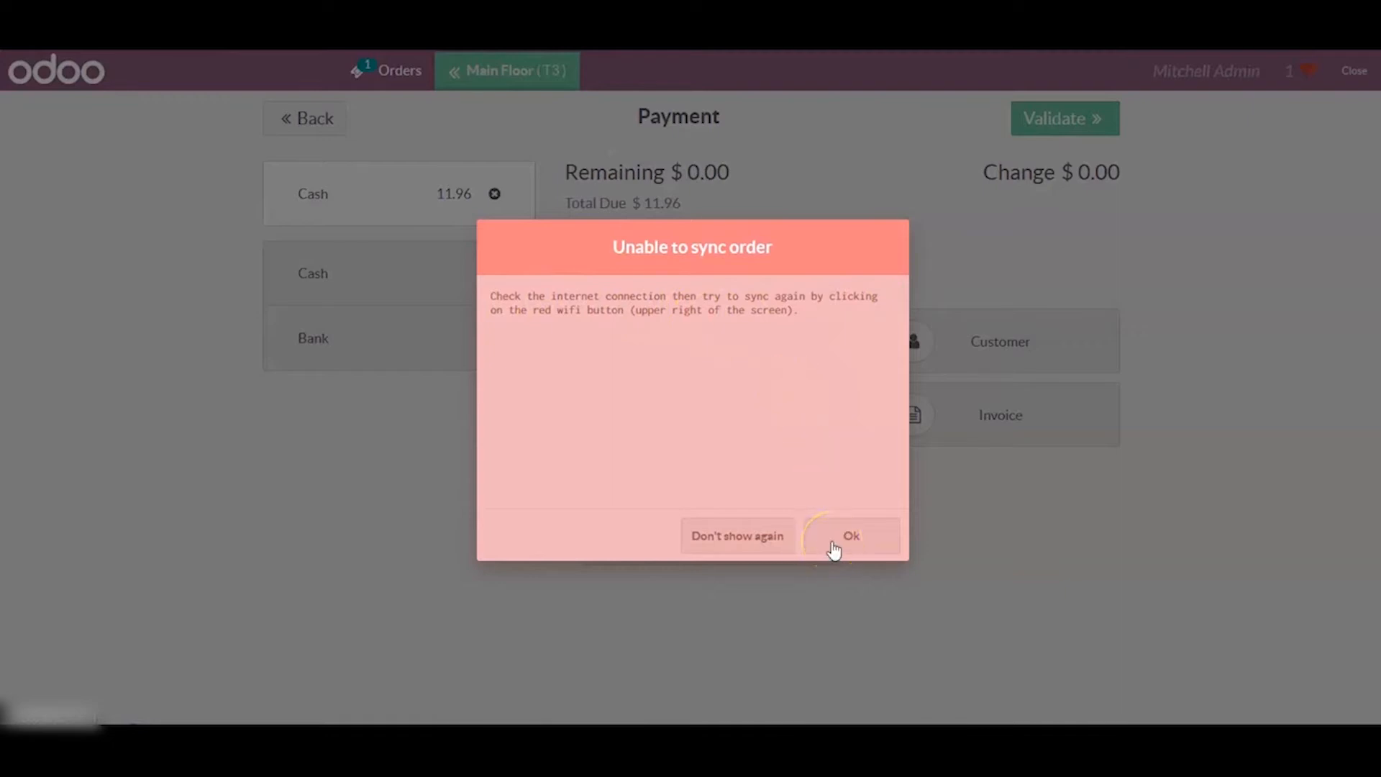
left_click(851, 535)
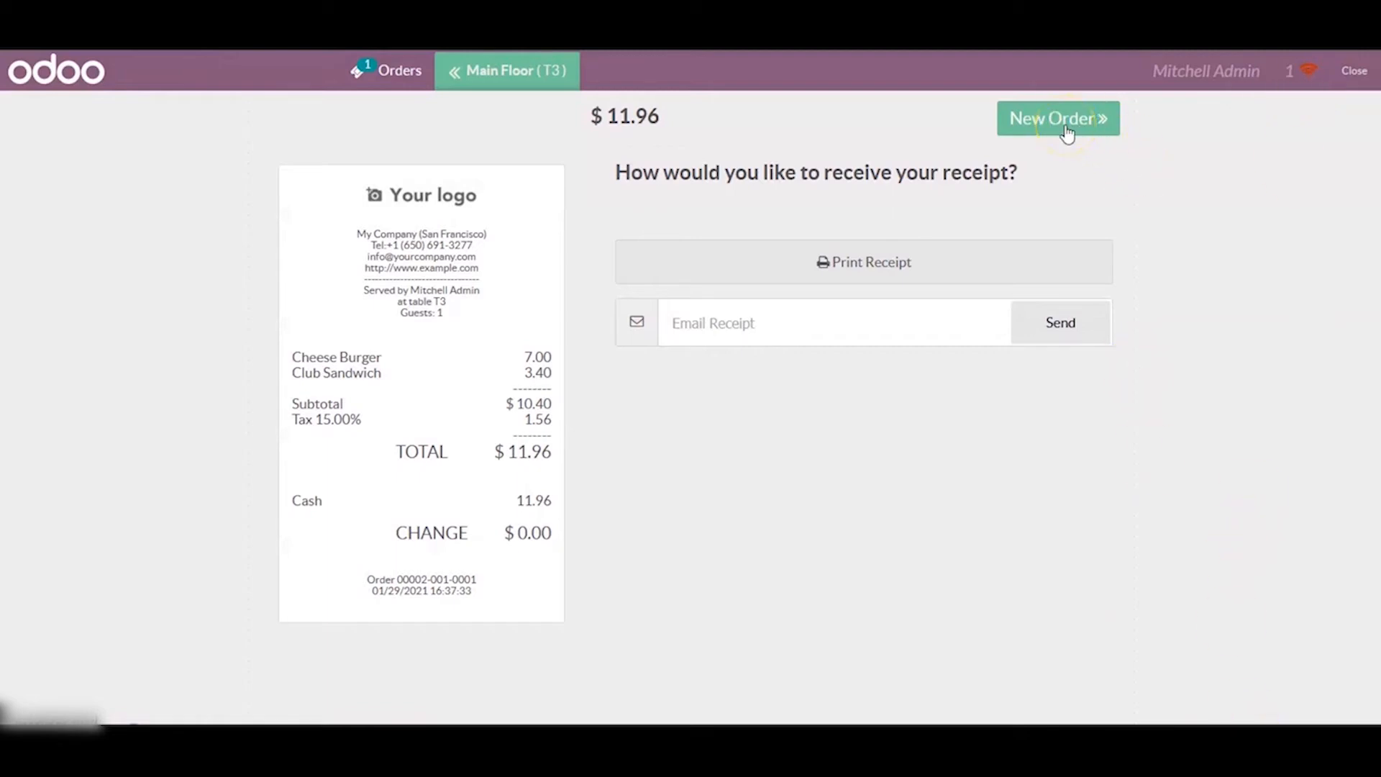
- Pay table T2's $8.63 Bacon Burger order in cash, dismiss sync errors, and reconnect Wi-Fi
left_click(1057, 118)
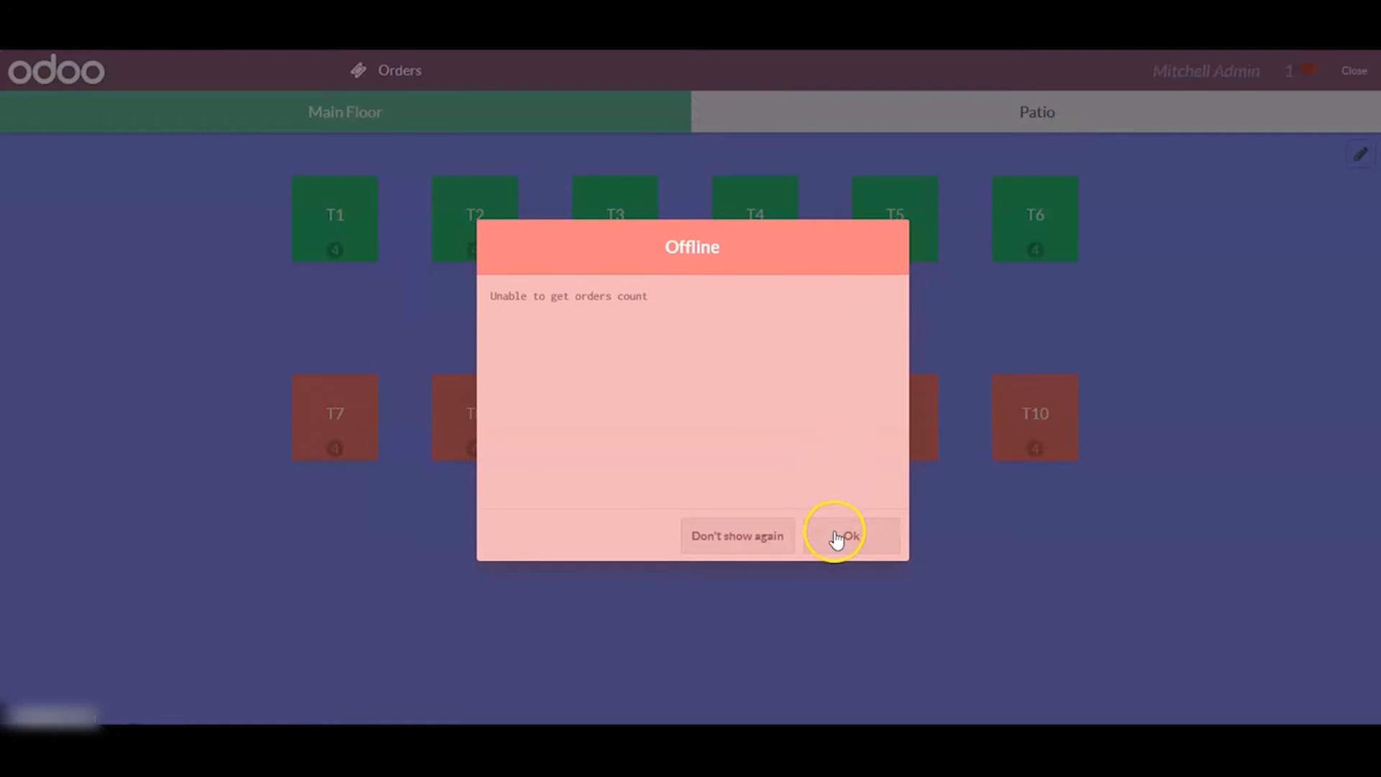
left_click(848, 535)
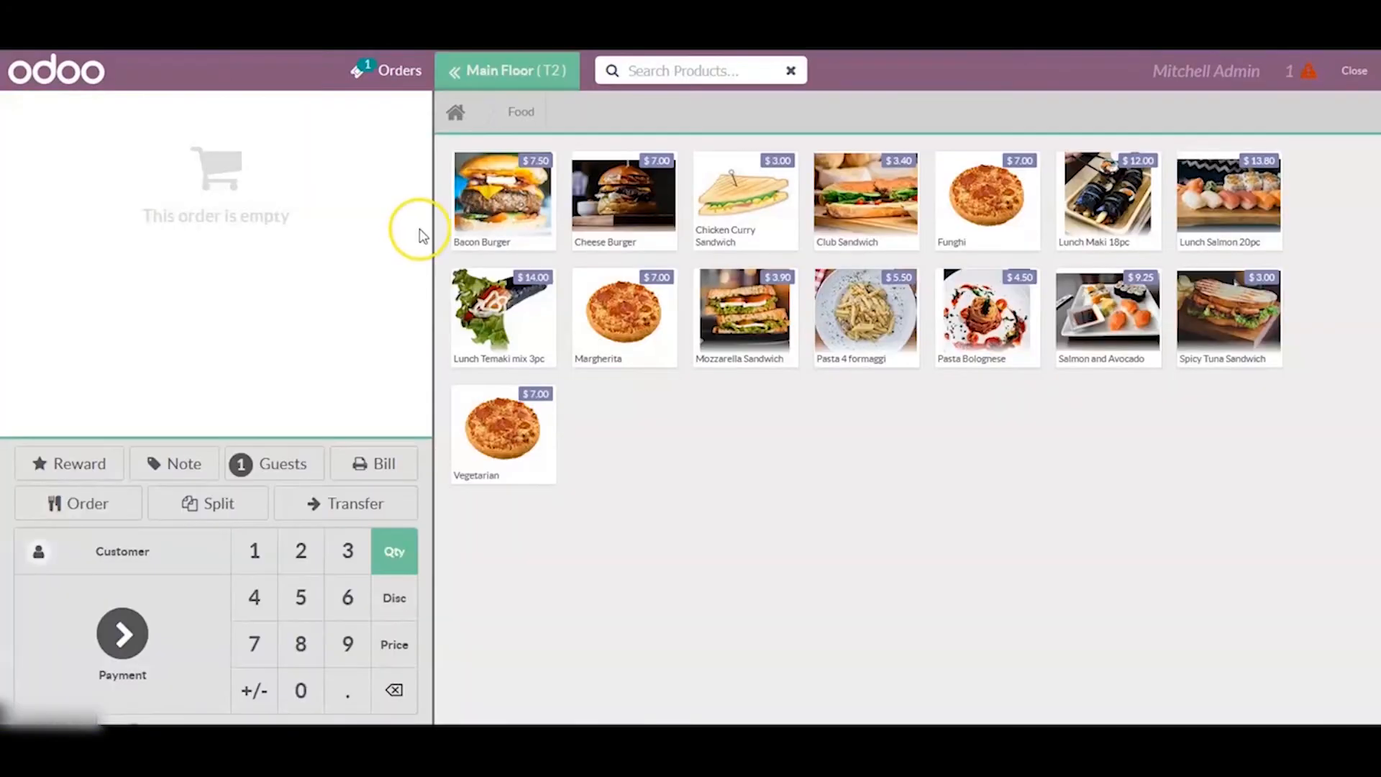
left_click(121, 634)
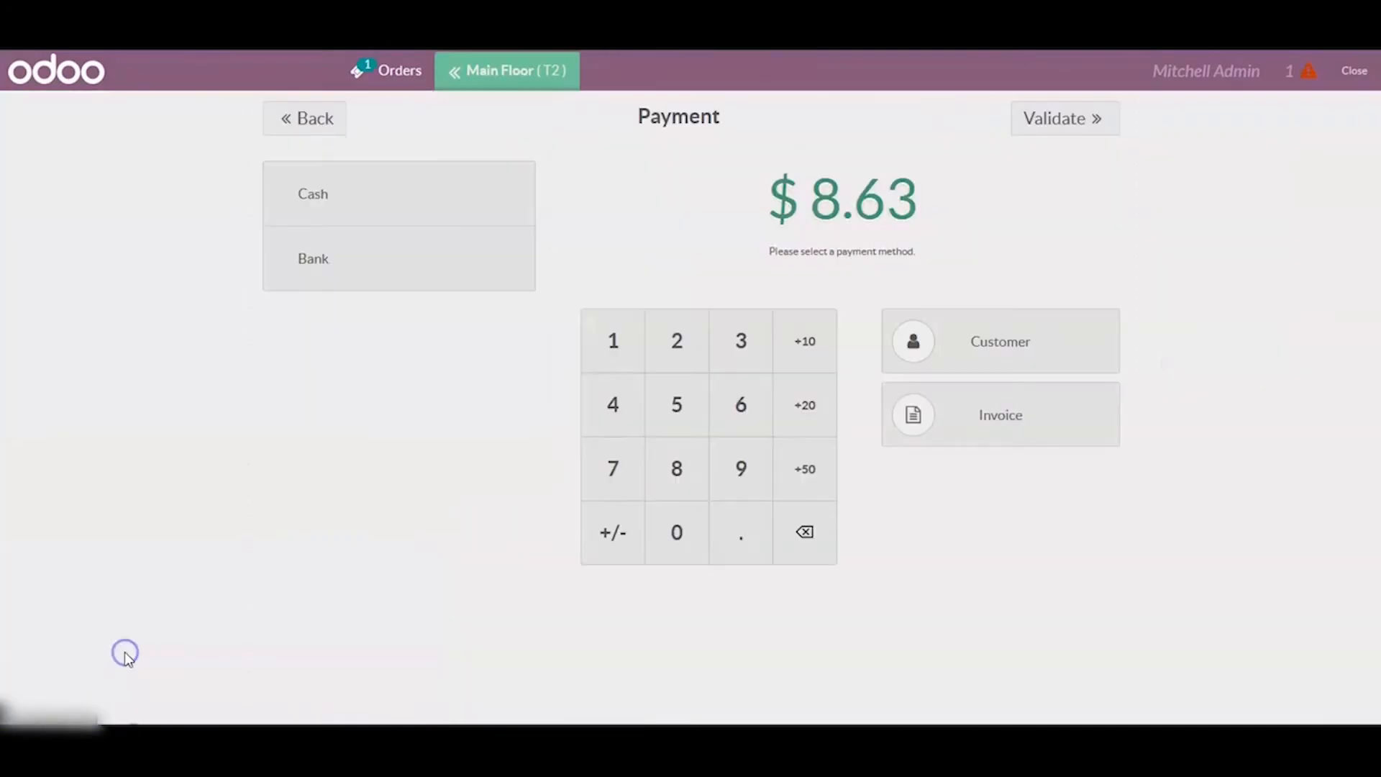
left_click(313, 193)
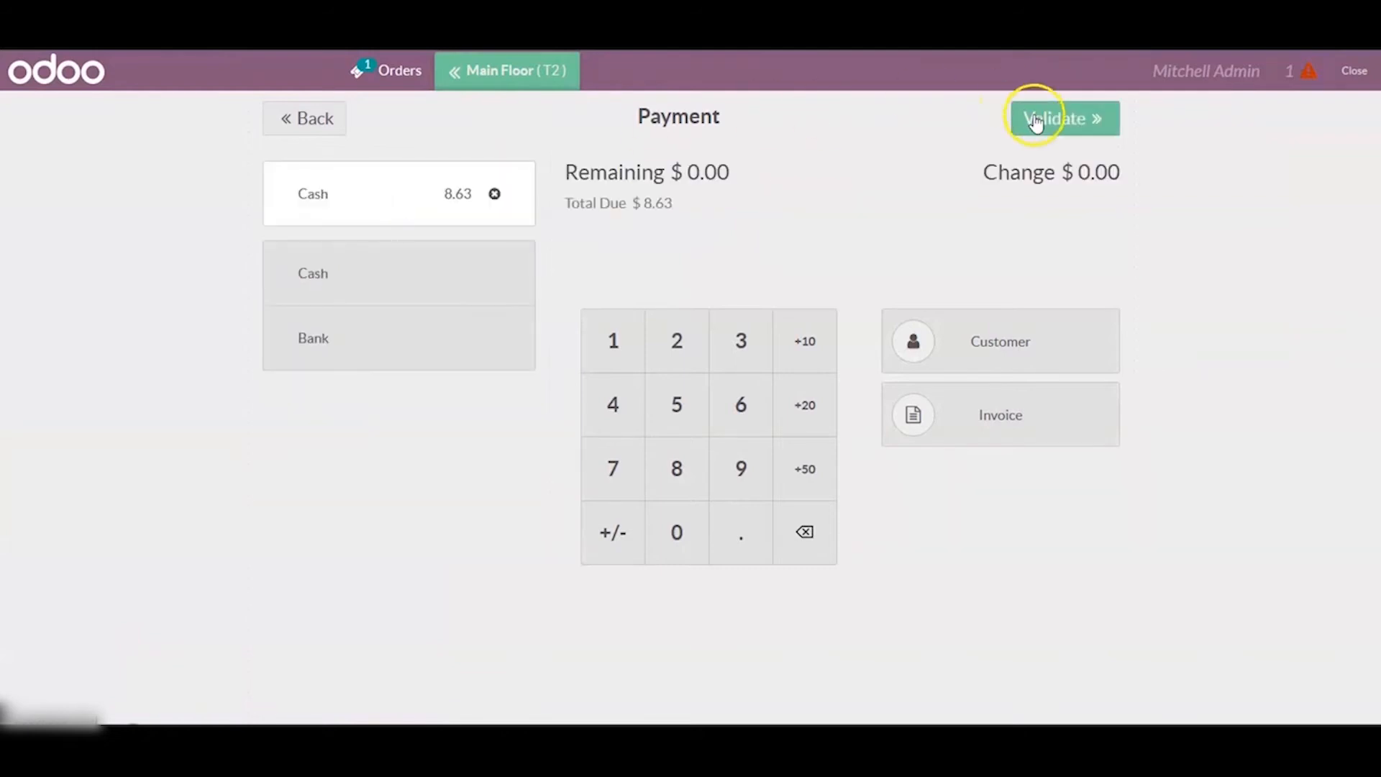
left_click(1061, 118)
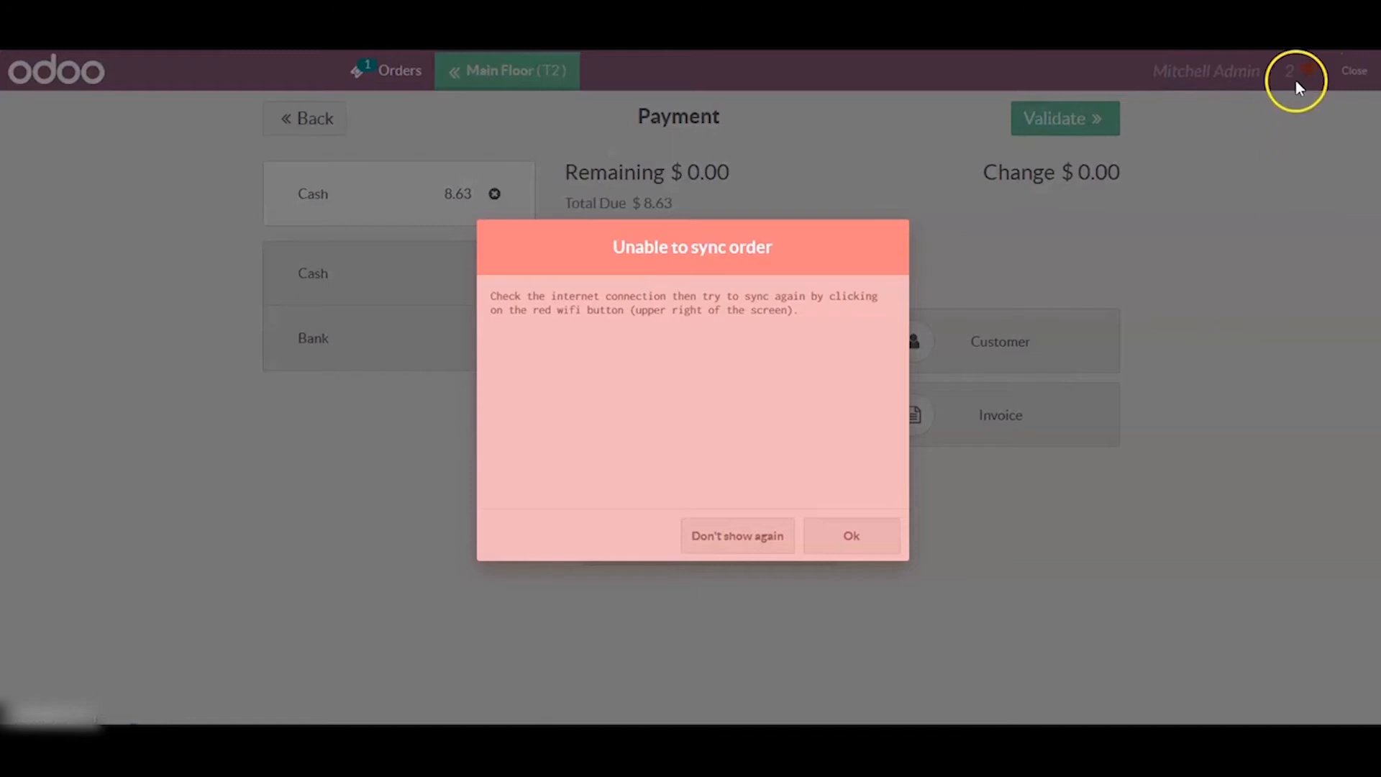
left_click(848, 535)
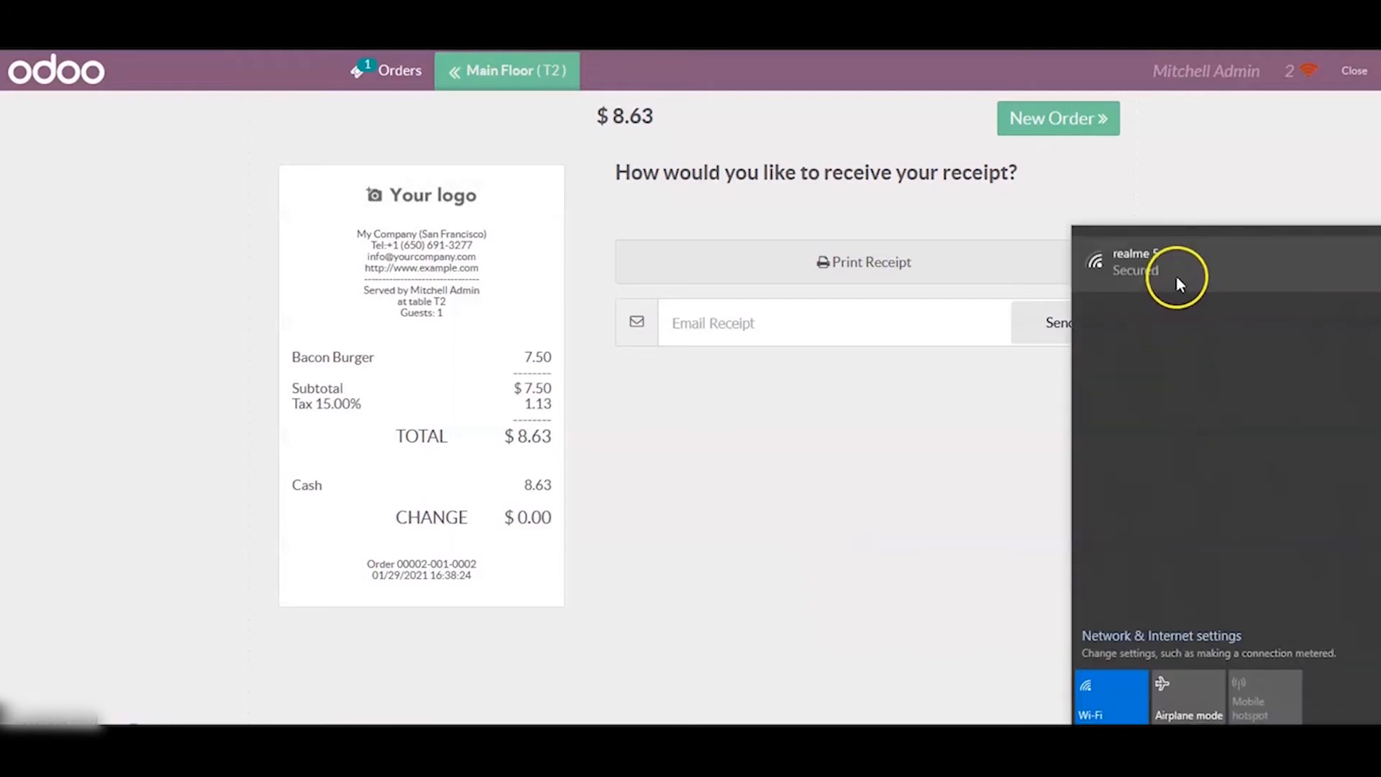
left_click(1171, 264)
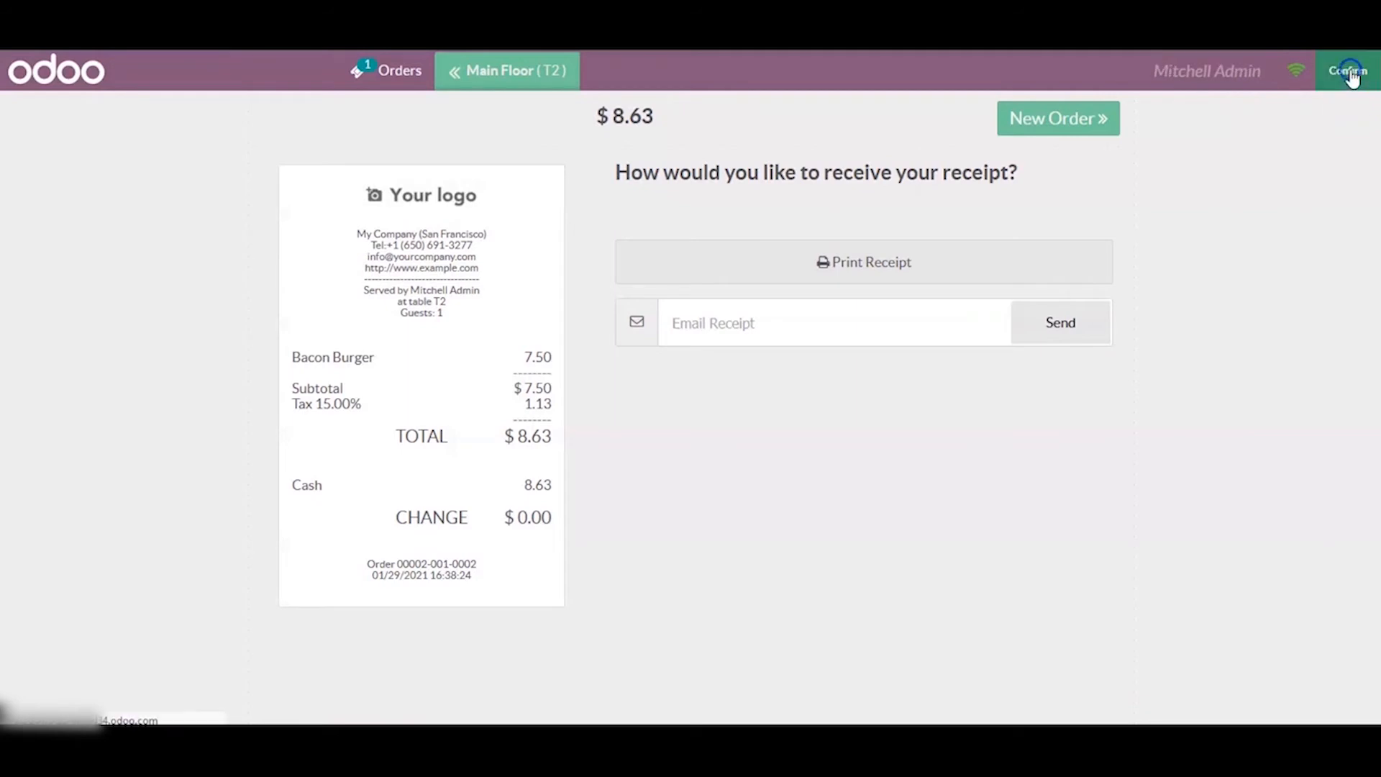
- Leave the register and view the two paid orders in Bar session POS/00002
left_click(1345, 70)
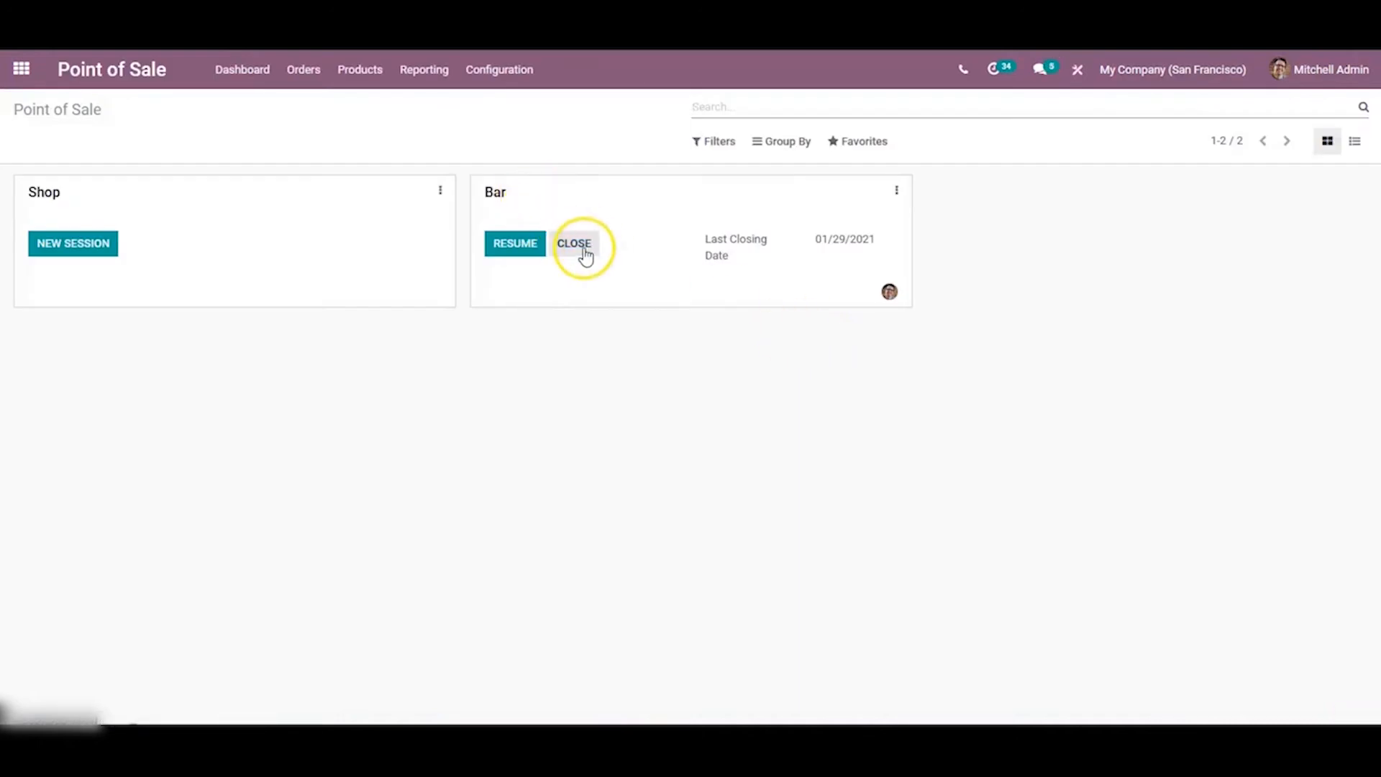
left_click(573, 243)
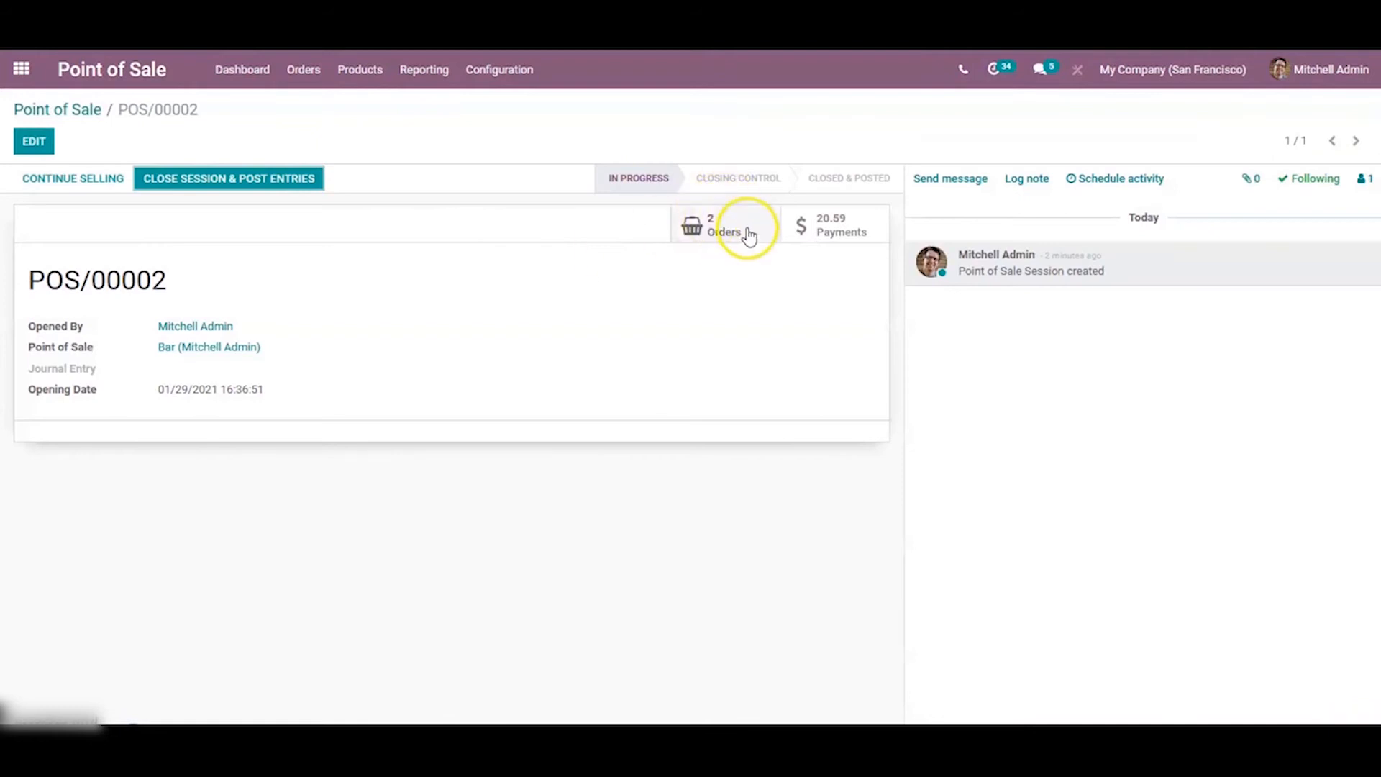
left_click(709, 224)
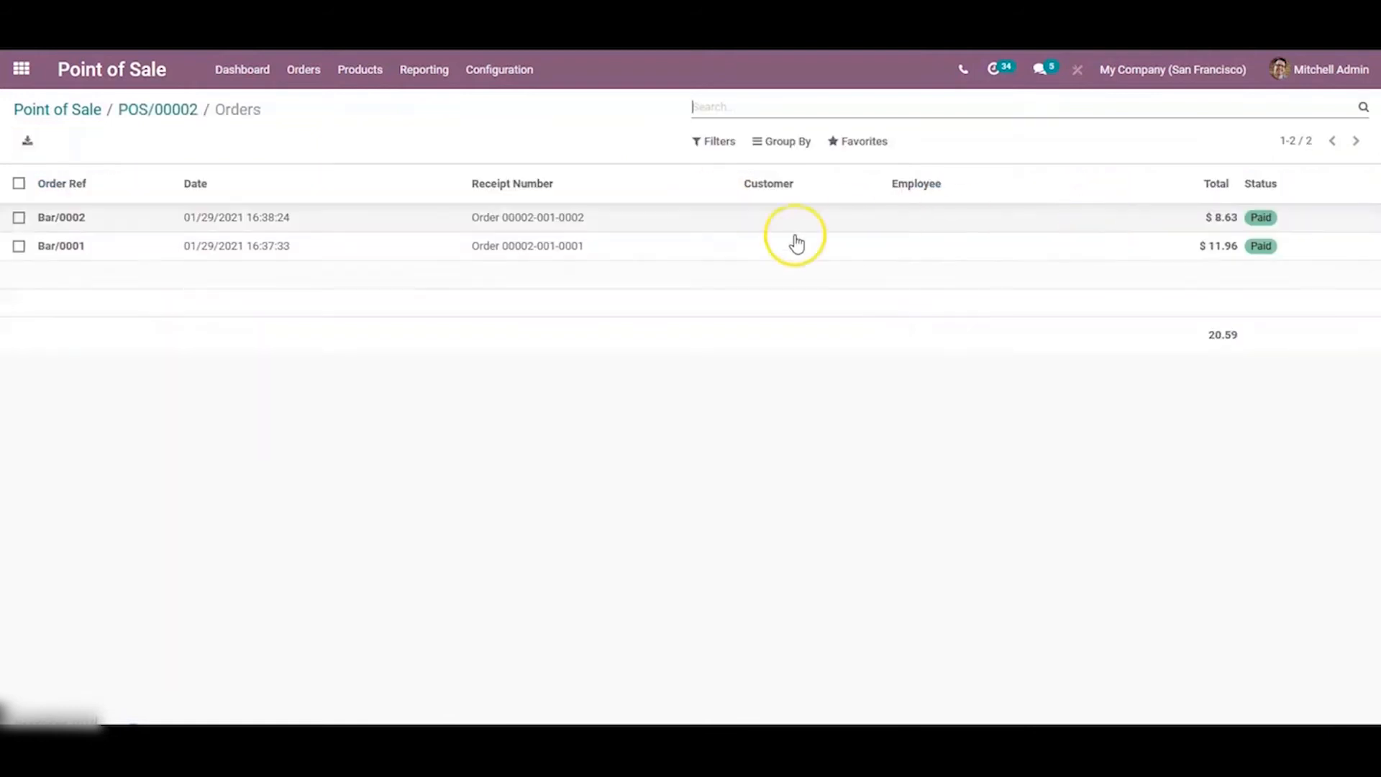
mouse_move(247, 154)
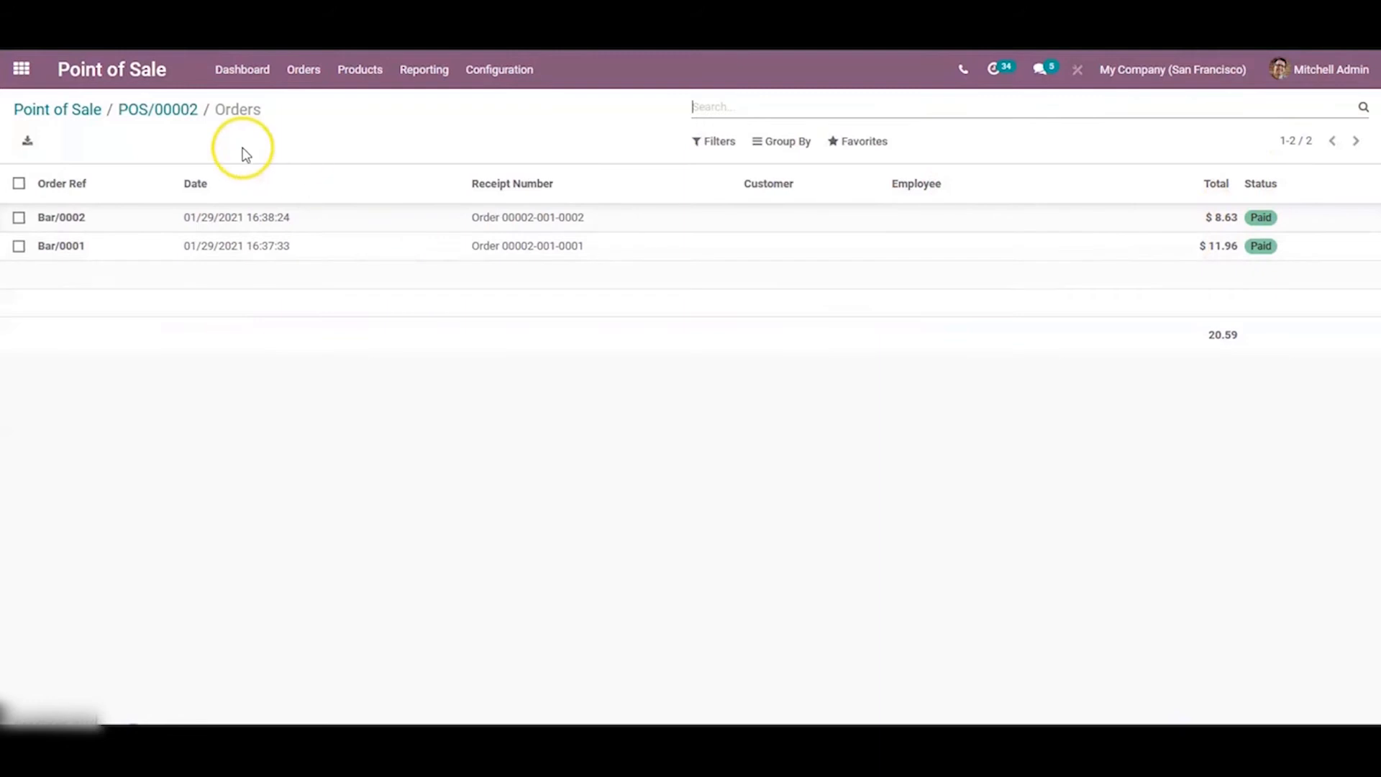
- Close and post session POS/00002 and return to the Point of Sale dashboard
left_click(158, 109)
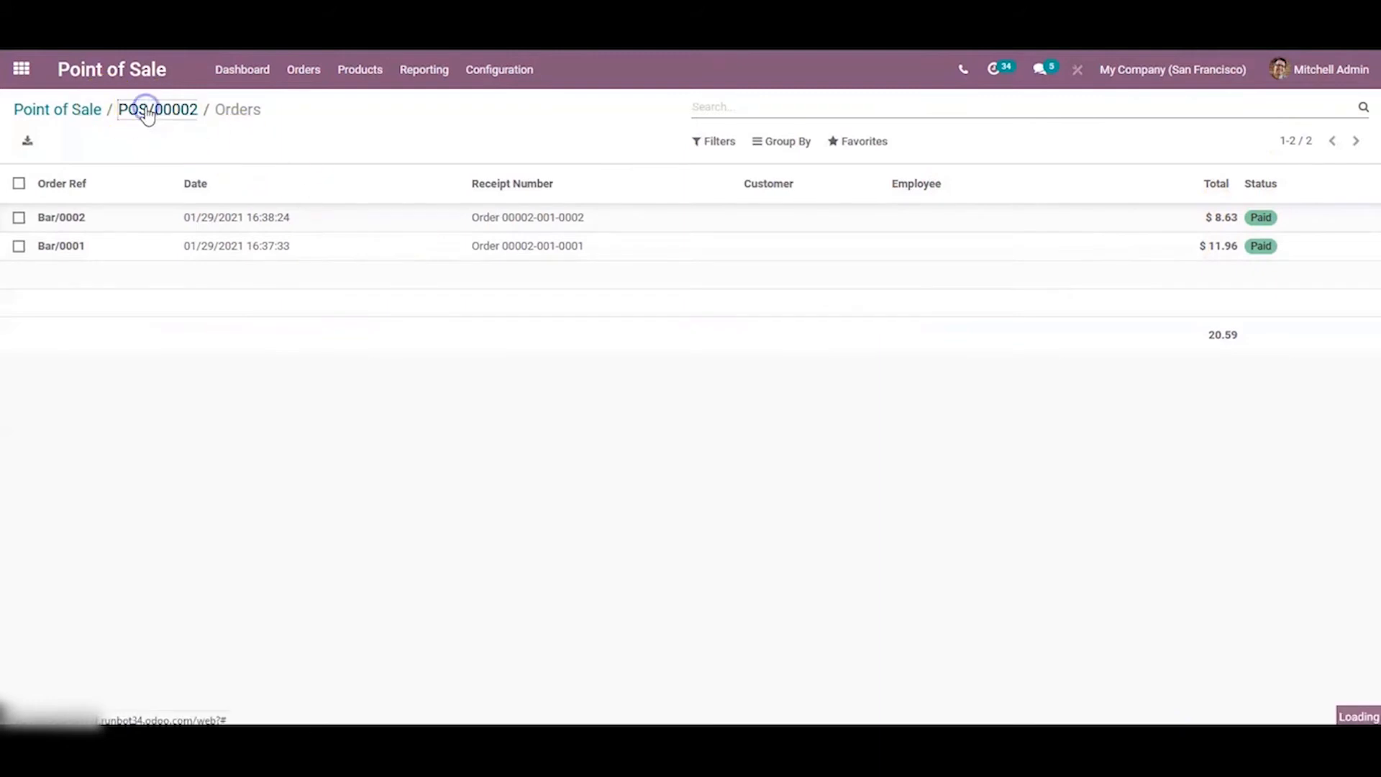
left_click(157, 109)
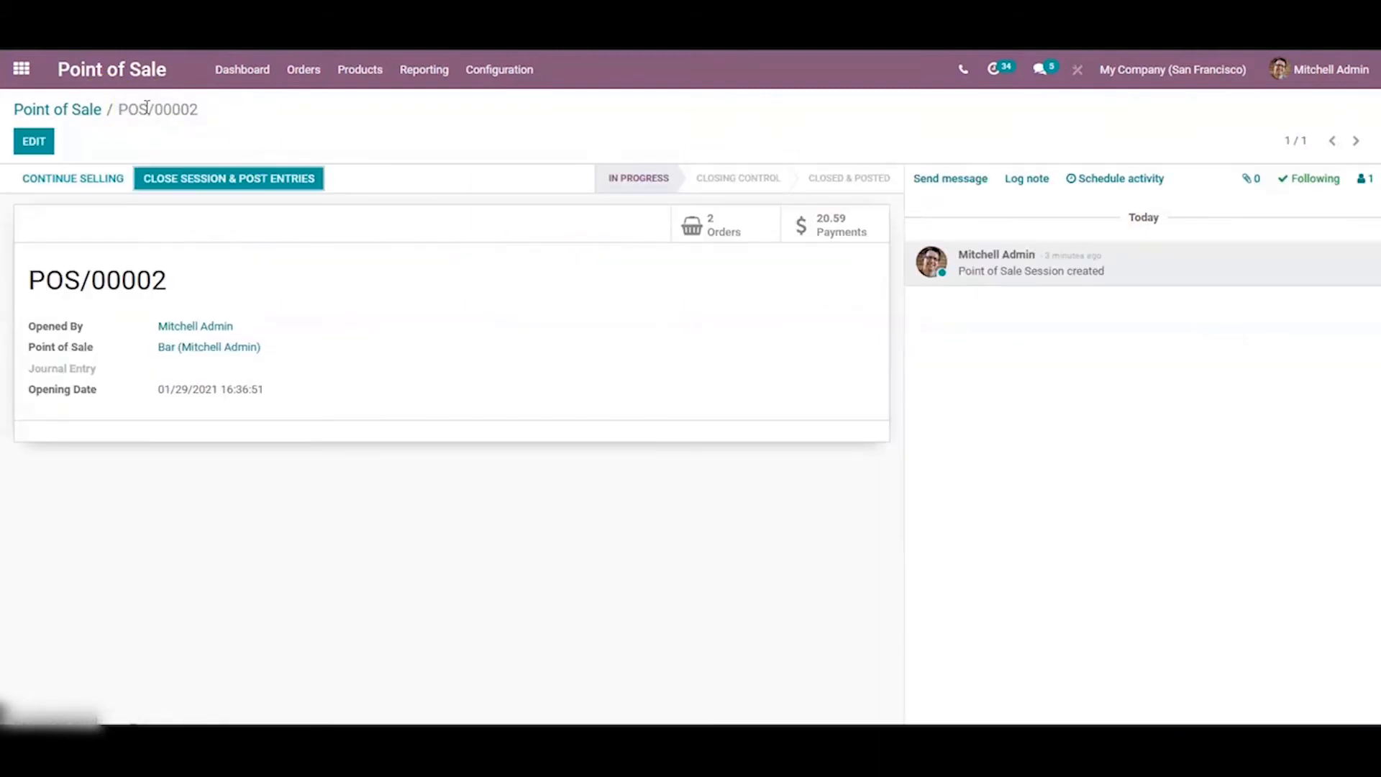
left_click(228, 177)
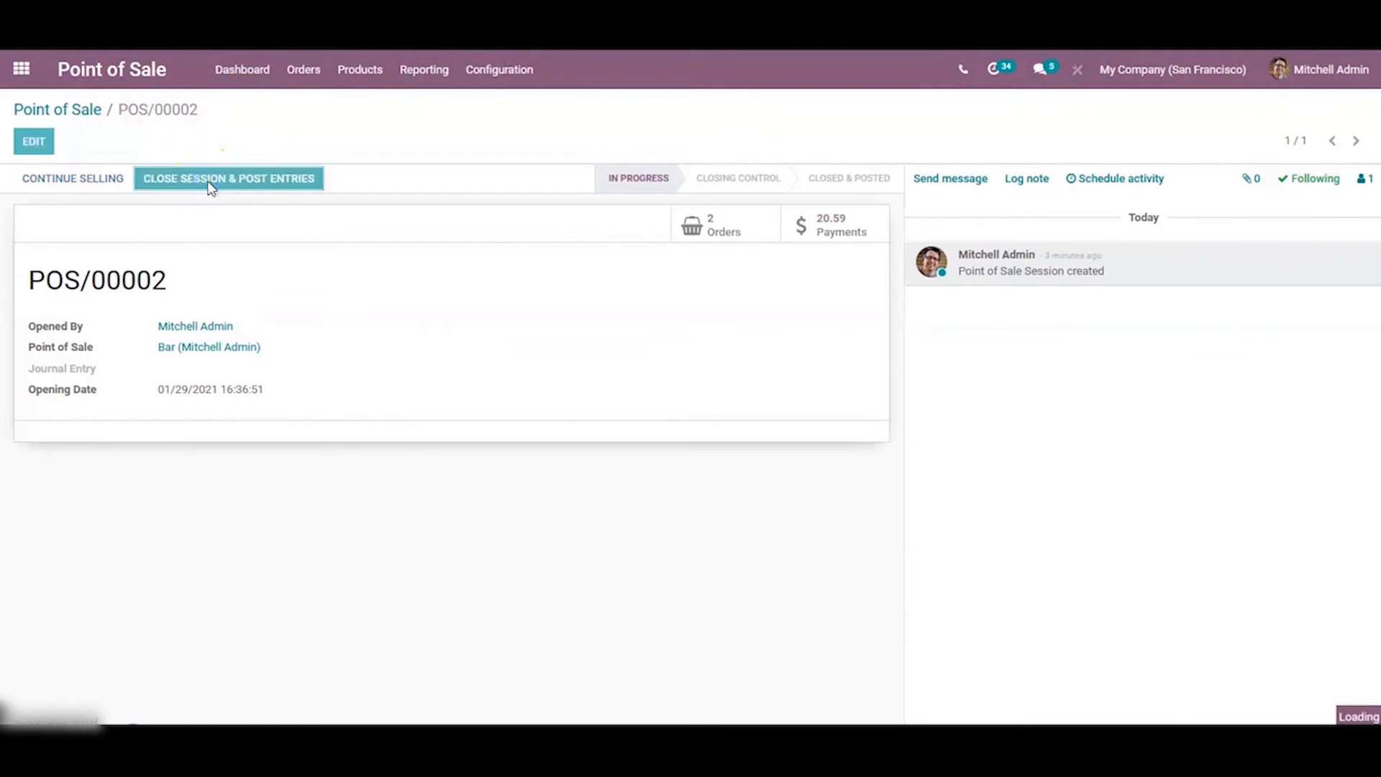
left_click(228, 178)
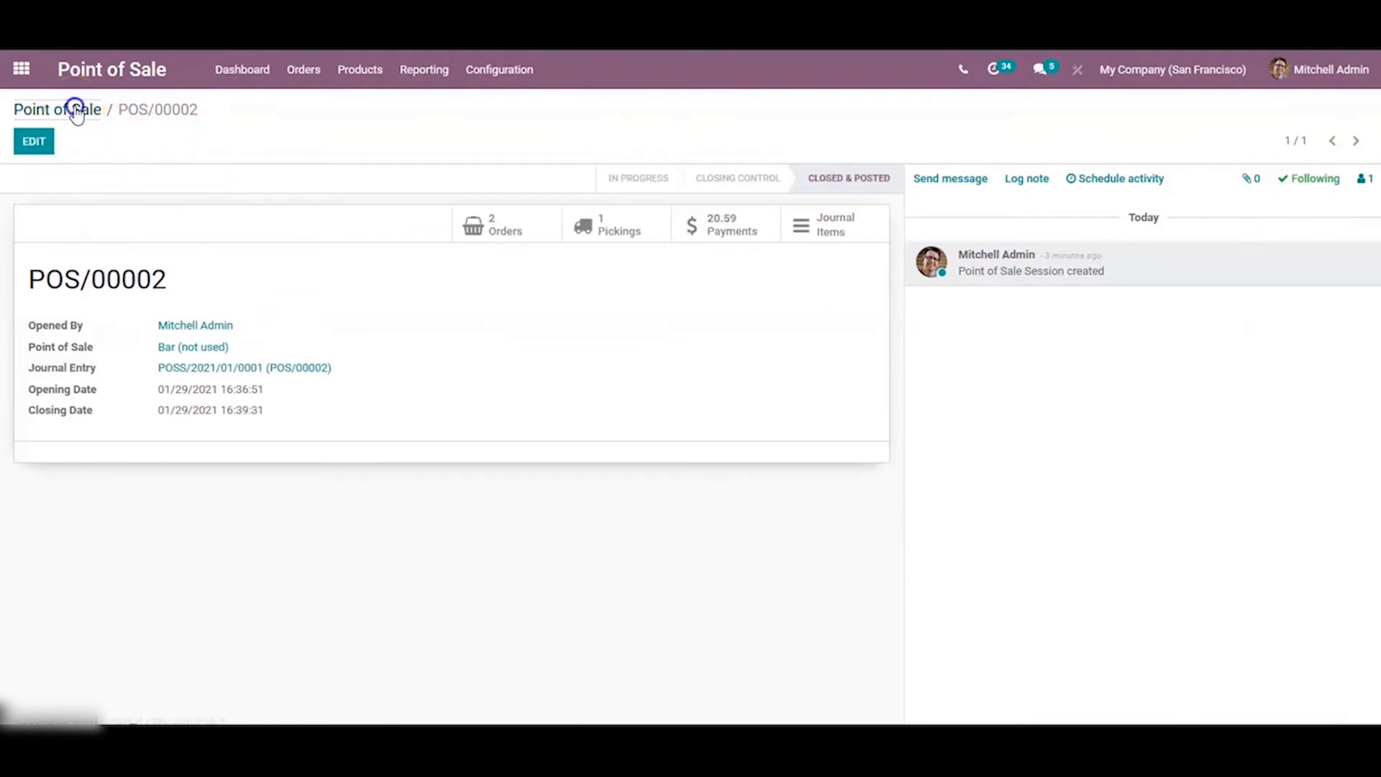
left_click(58, 109)
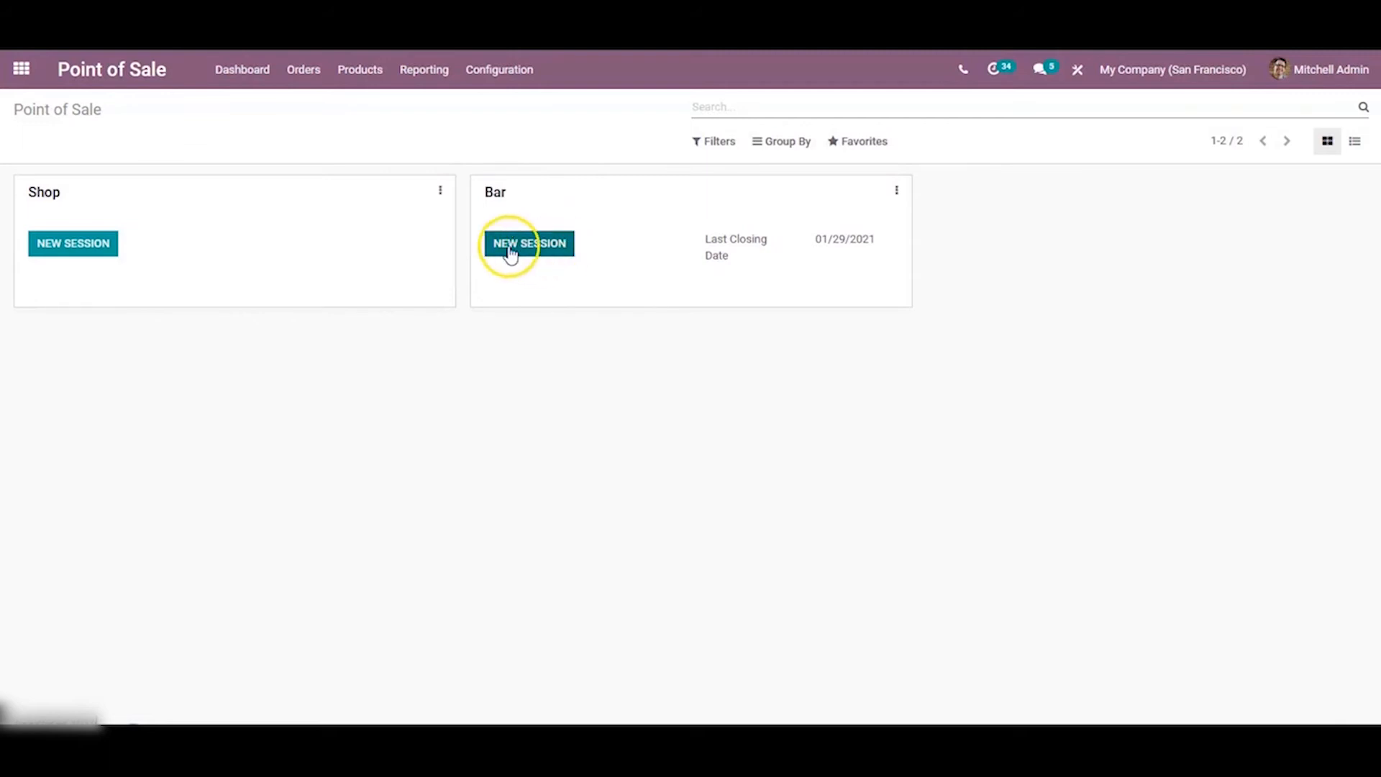
left_click(528, 243)
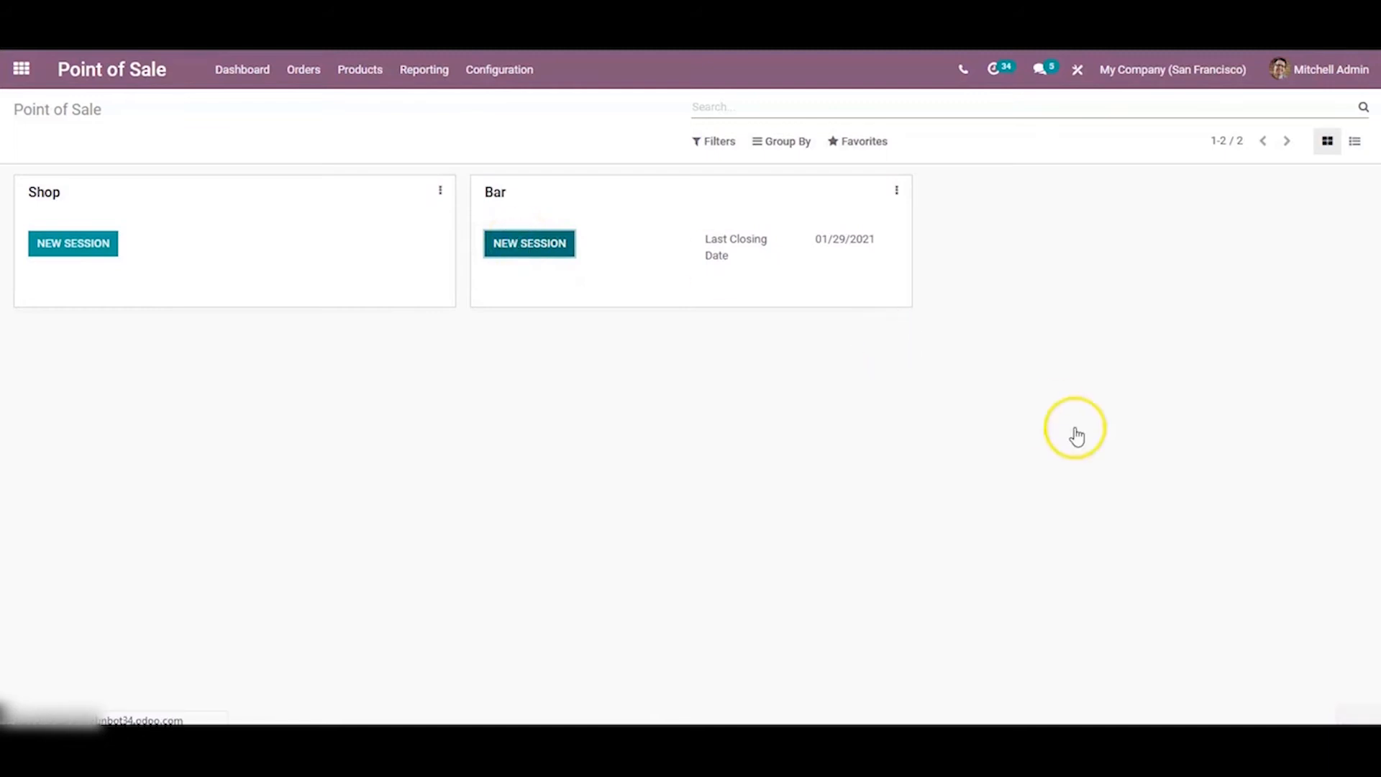
- Start a fresh Bar session and load the Main Floor table plan
left_click(529, 244)
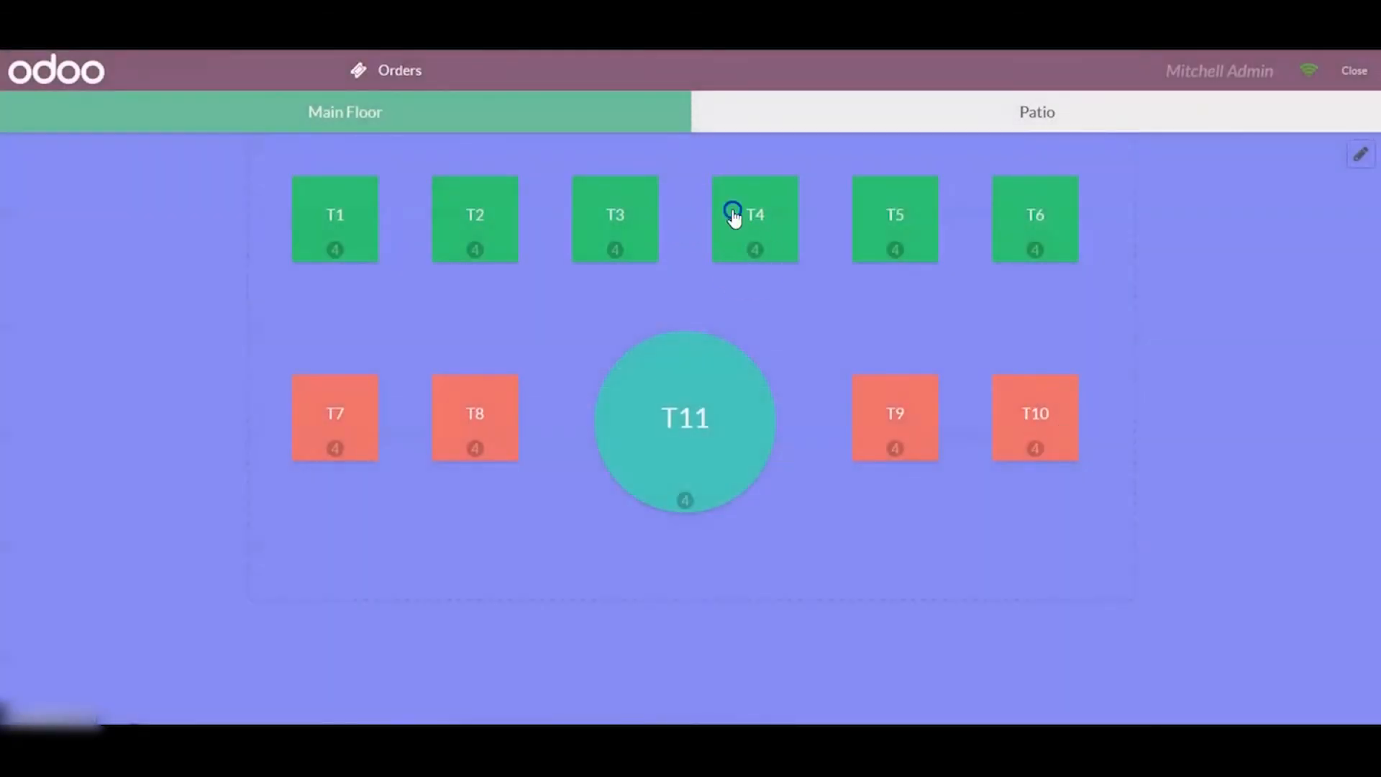
- Ring up Coca-Colas and Minute Maid for table T4 offline and take $7.59 cash
left_click(754, 217)
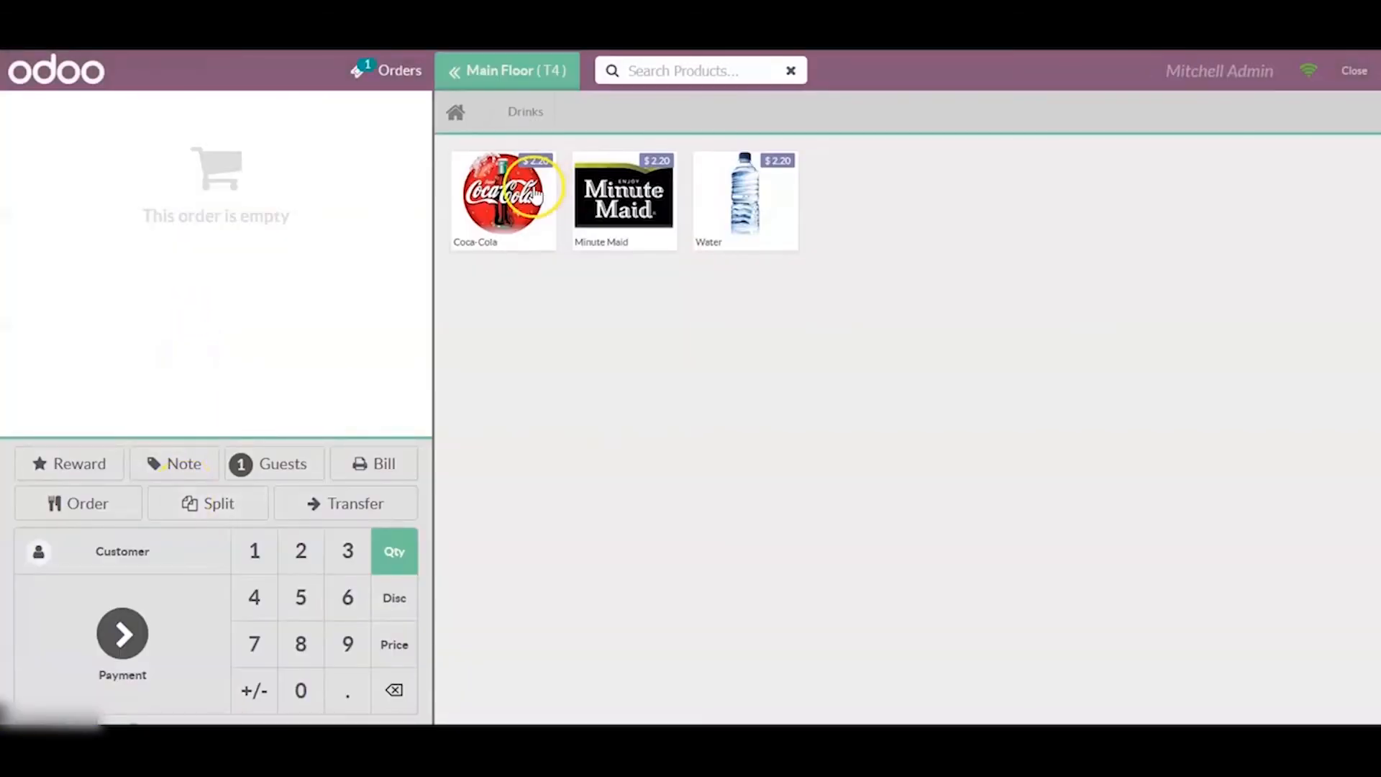
left_click(623, 196)
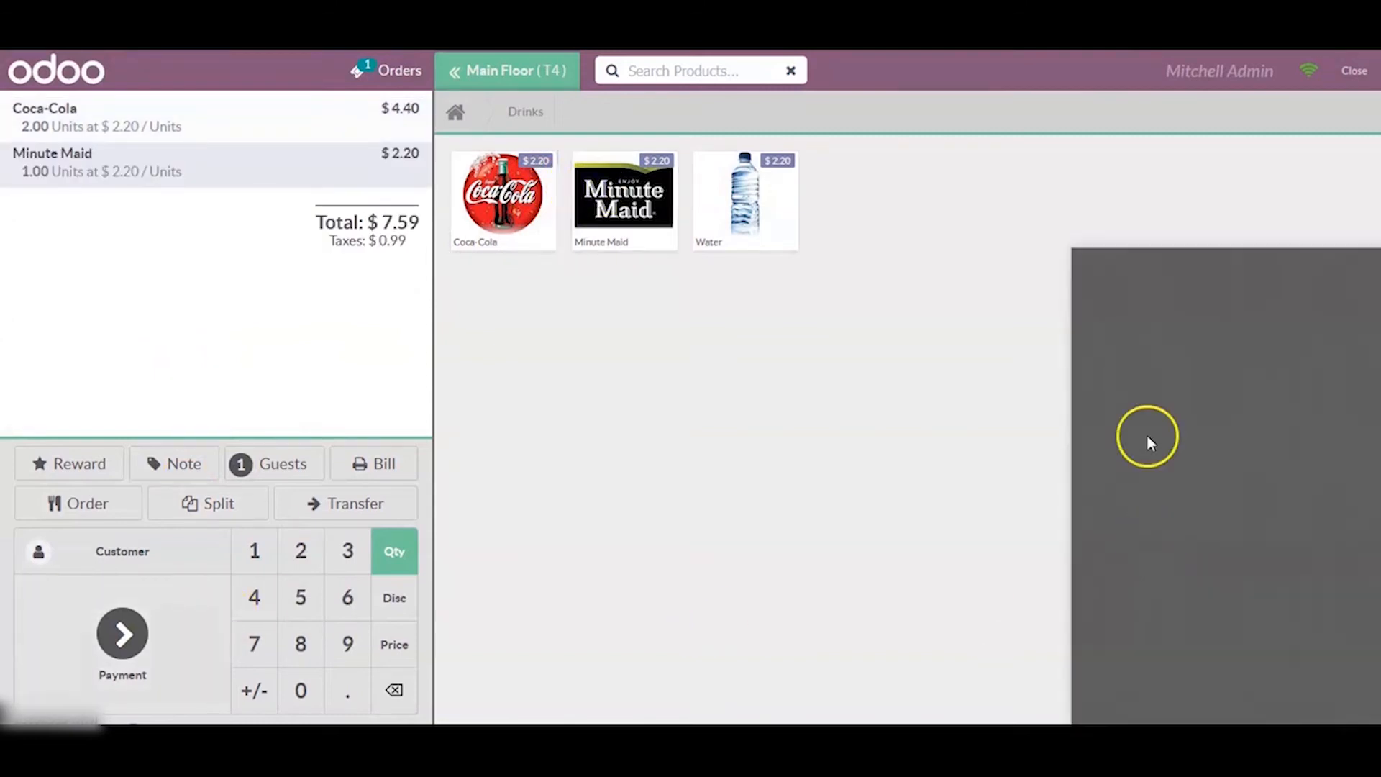
left_click(1136, 260)
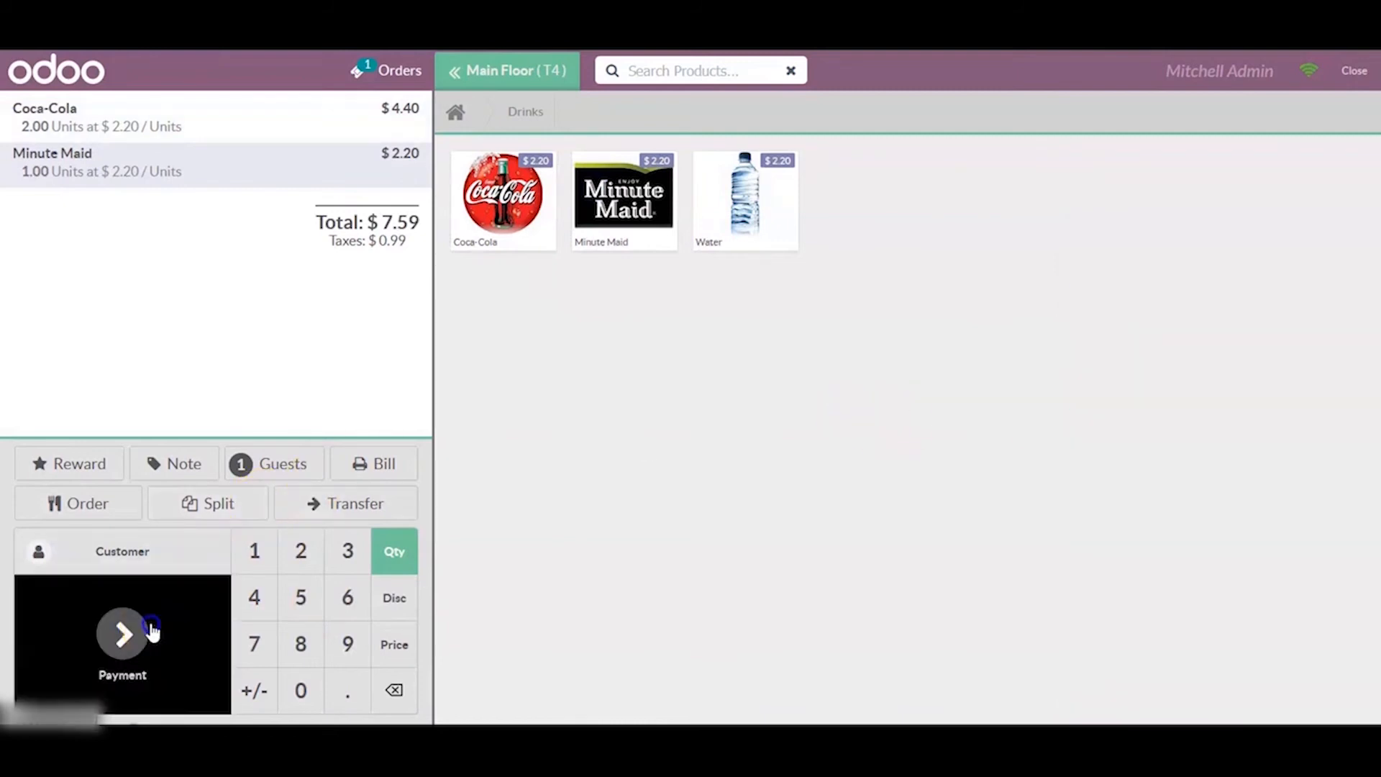
left_click(121, 643)
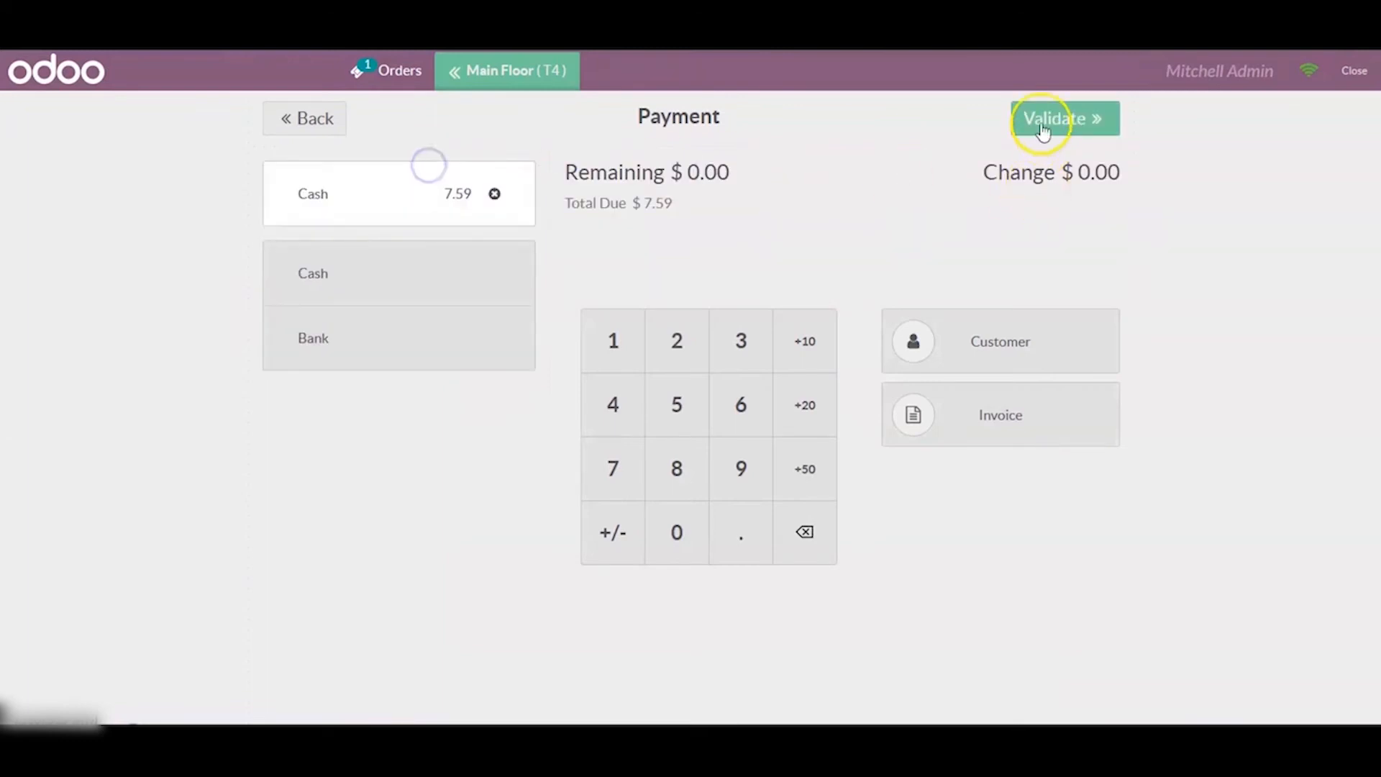
left_click(1064, 118)
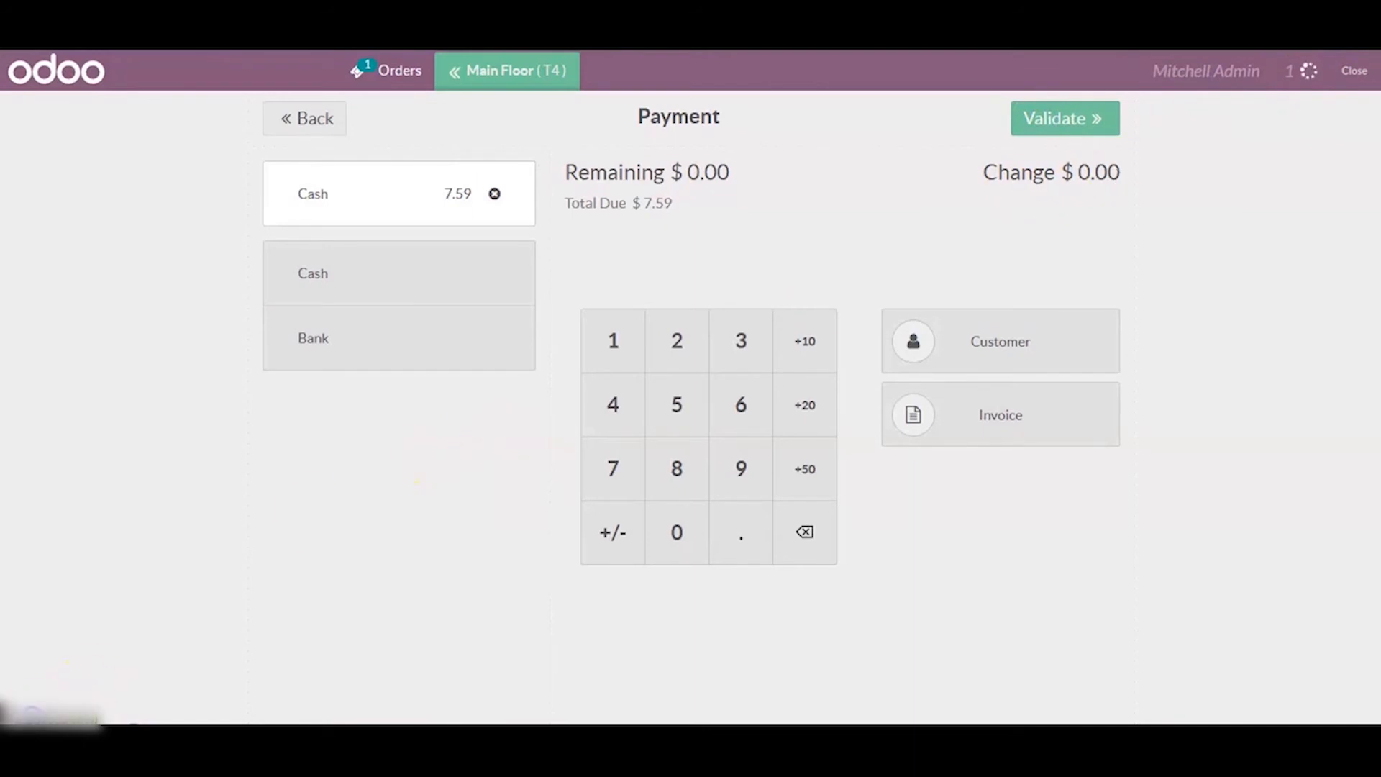
left_click(1064, 117)
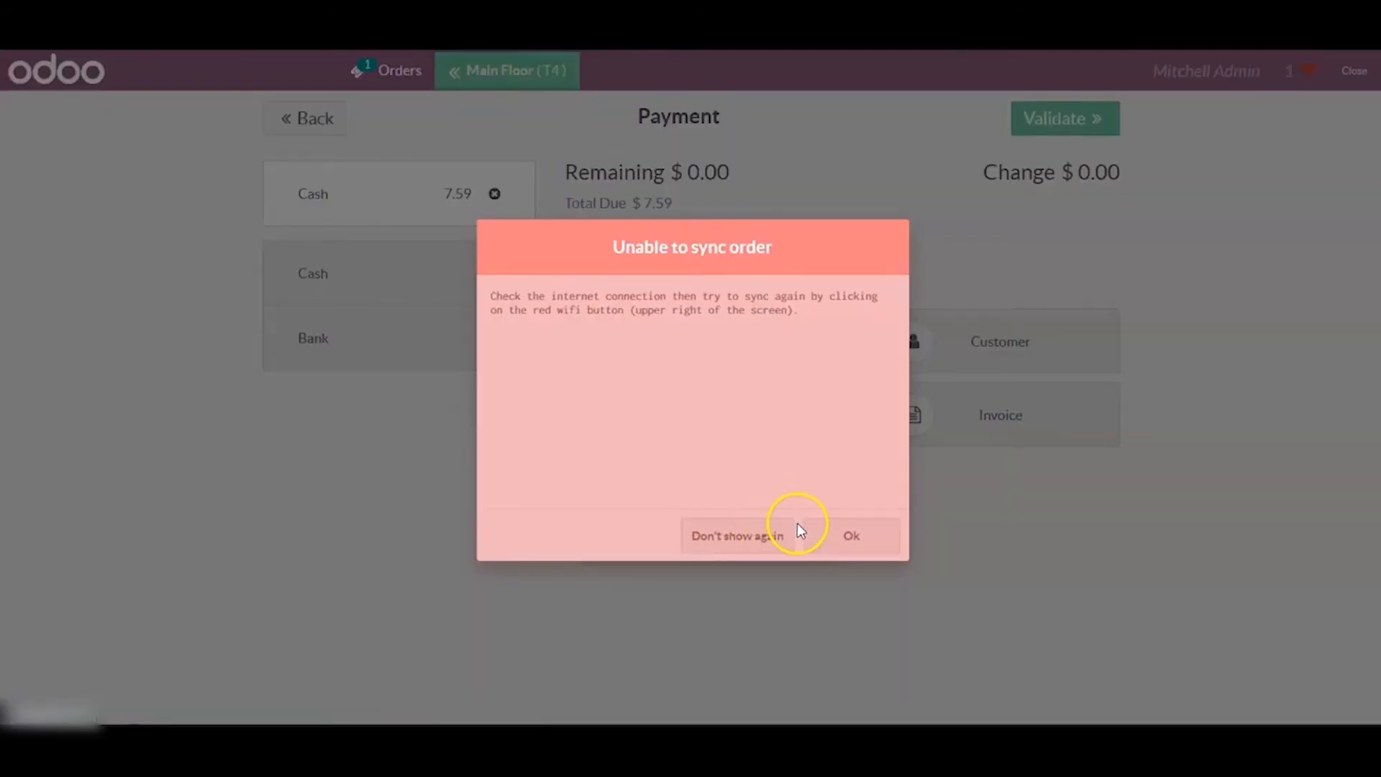
left_click(850, 536)
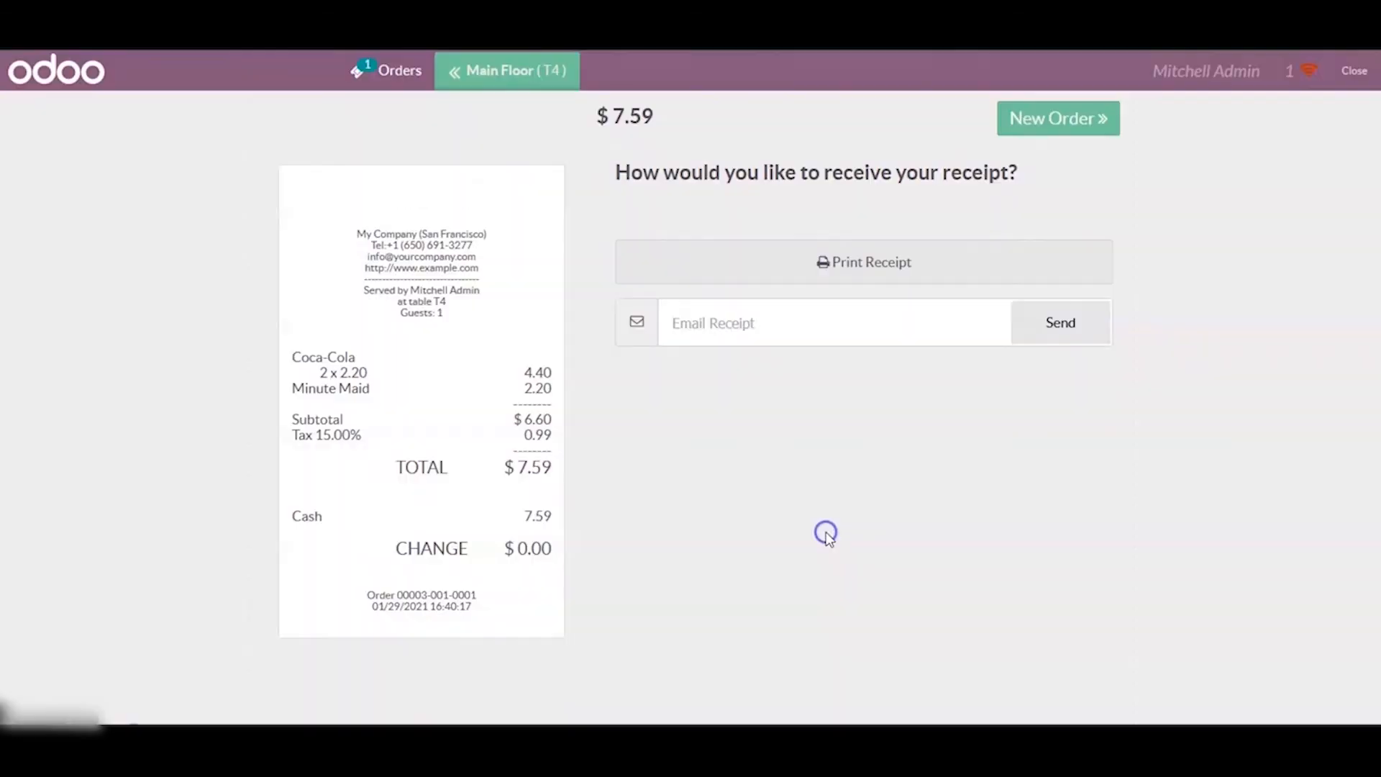
- Finish the current order and dismiss the offline warnings
left_click(1056, 118)
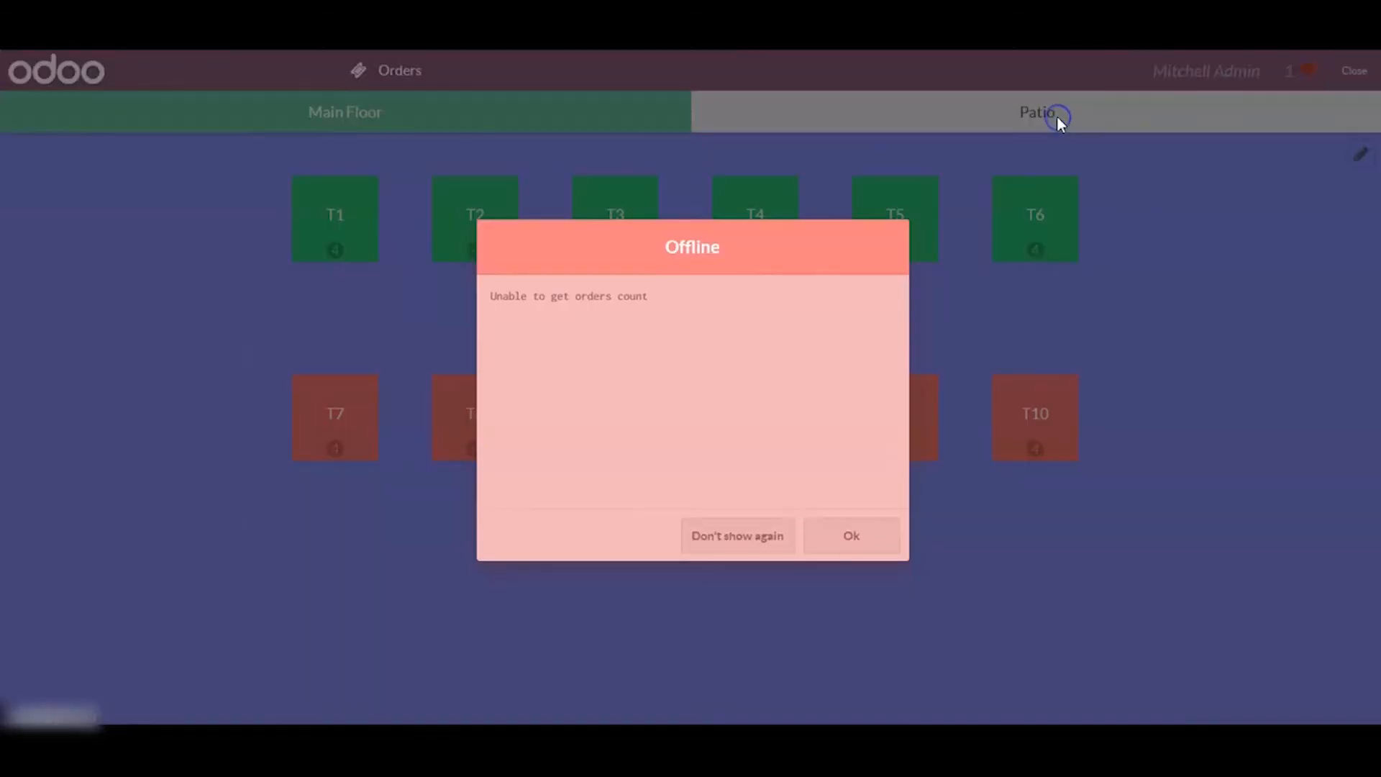
left_click(848, 535)
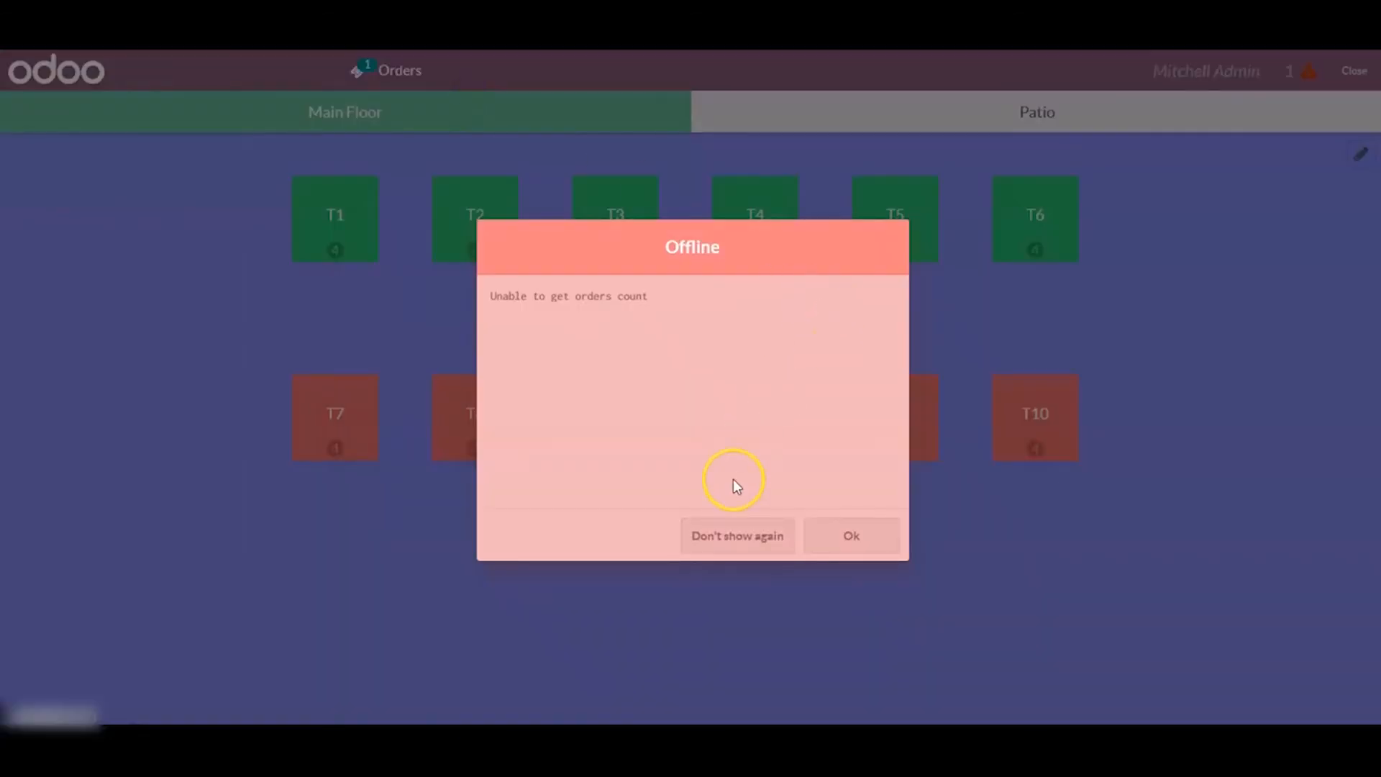
left_click(848, 535)
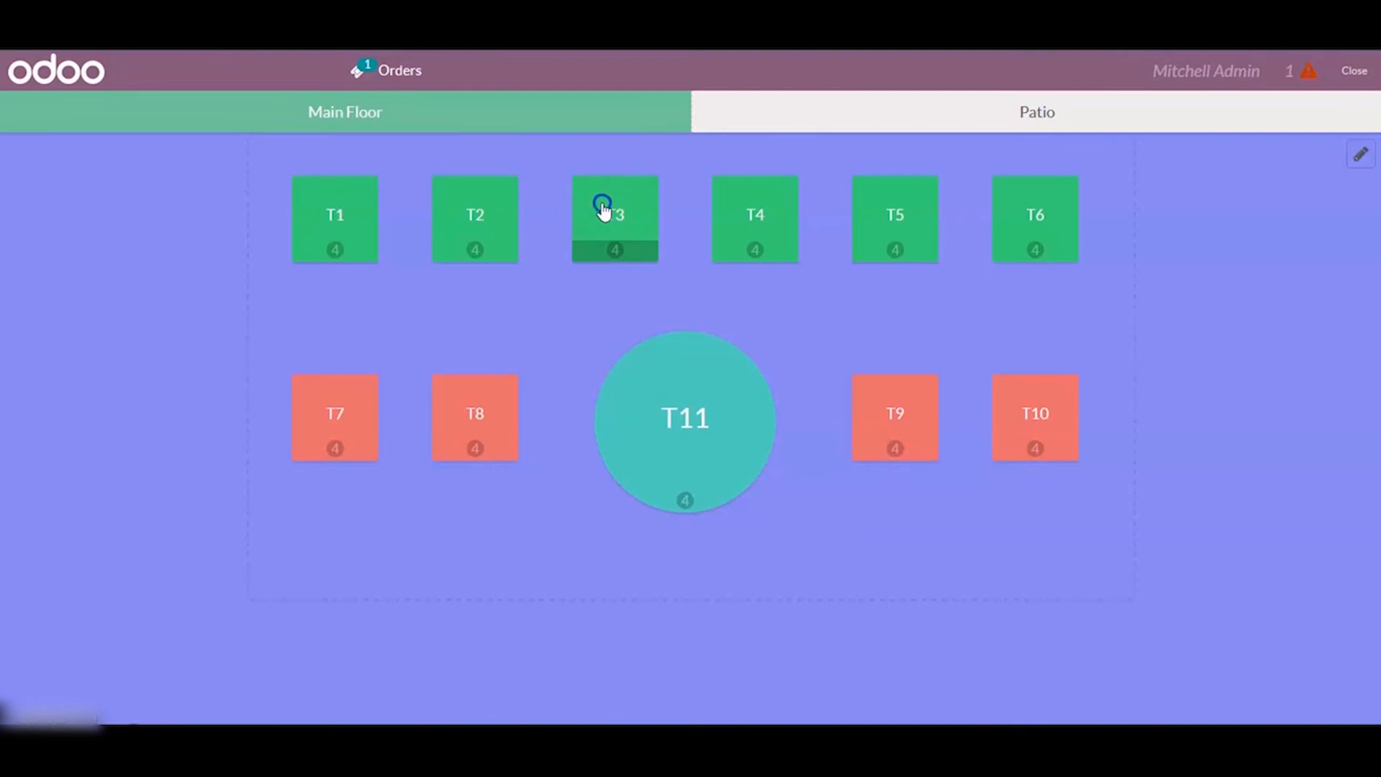
- Add a Coca-Cola and pay table T3's $7.59 order in cash despite the sync failure
left_click(613, 215)
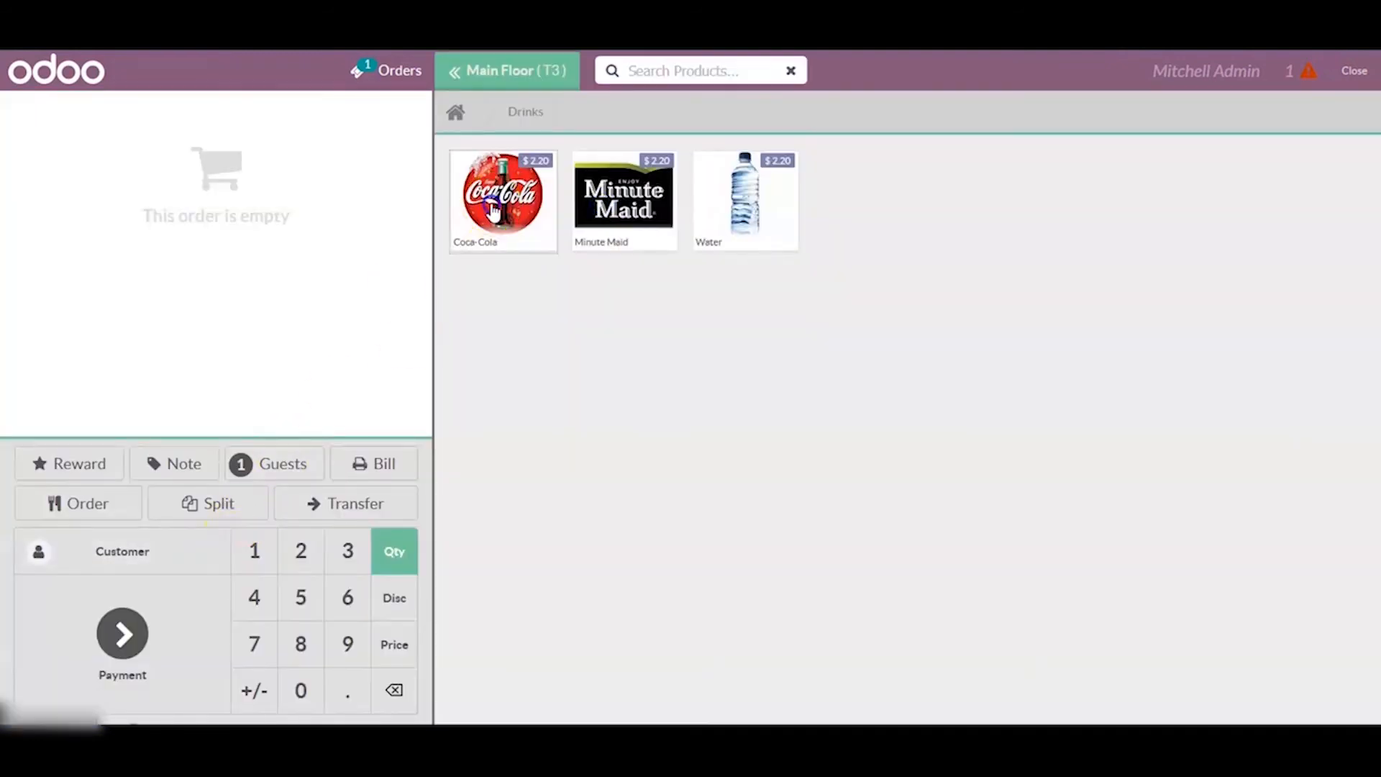
left_click(121, 642)
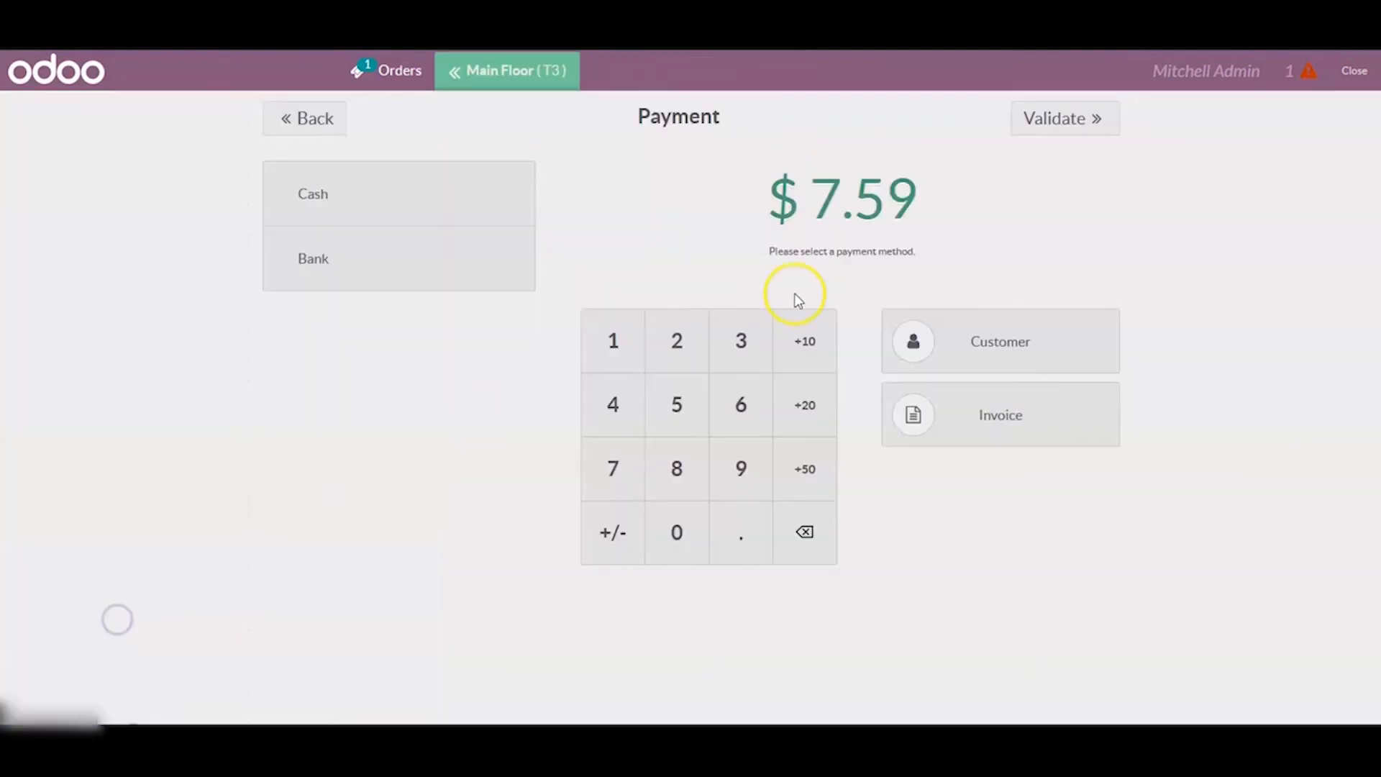
left_click(313, 193)
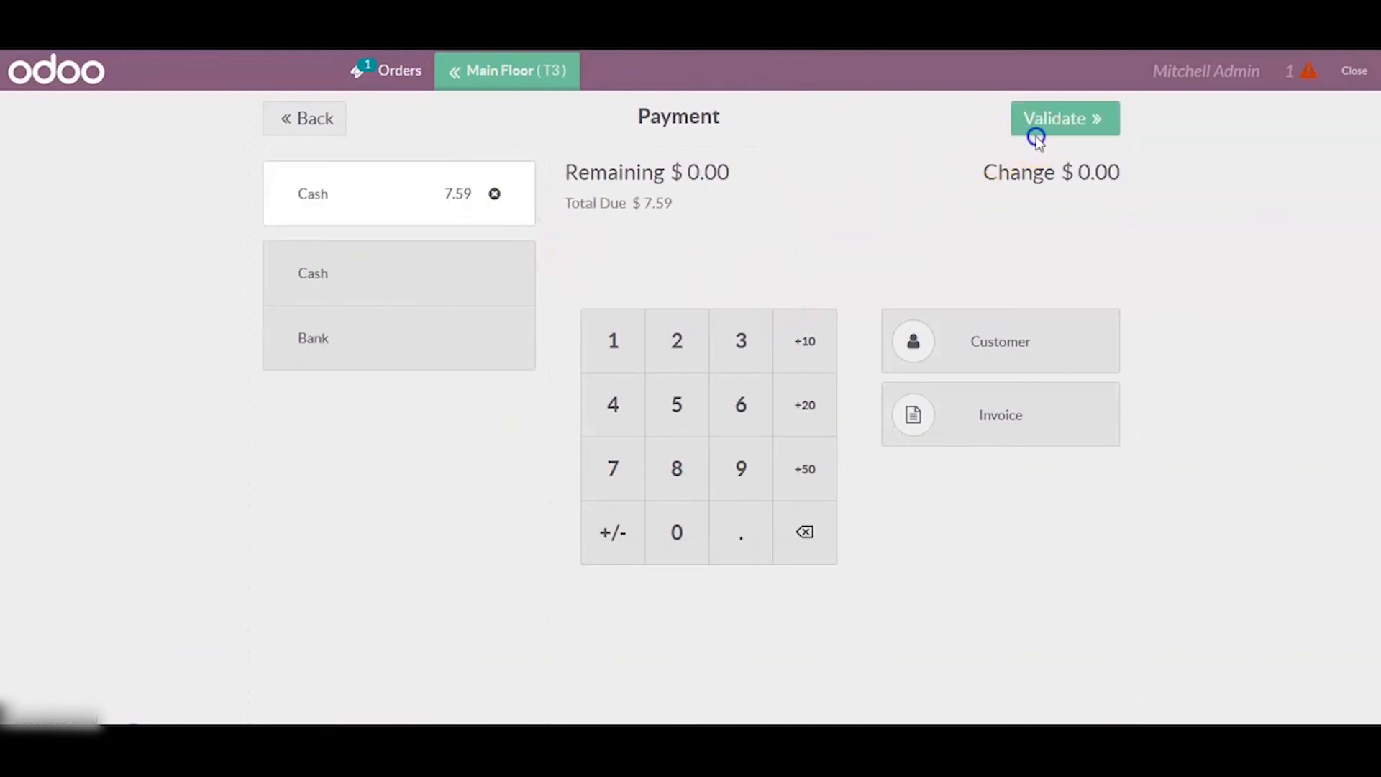
left_click(1064, 117)
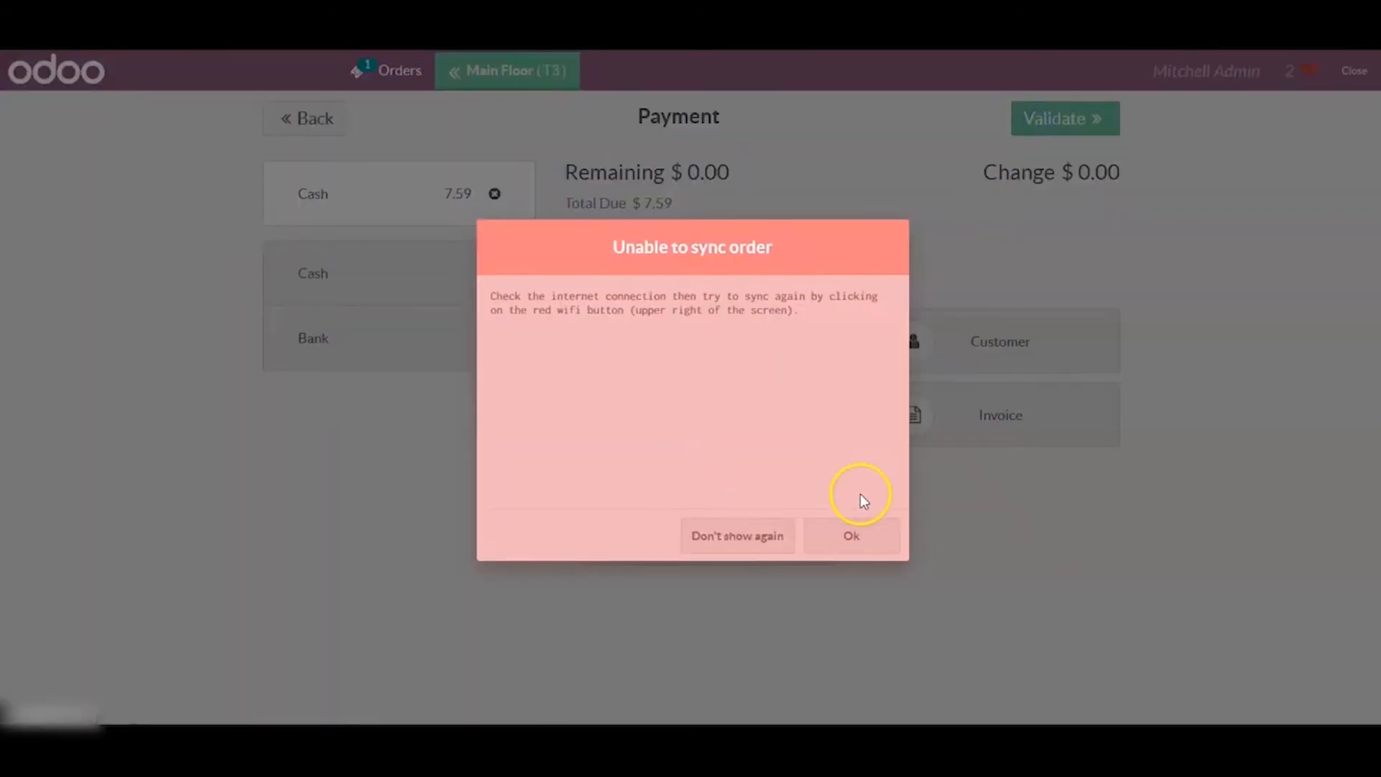
left_click(850, 535)
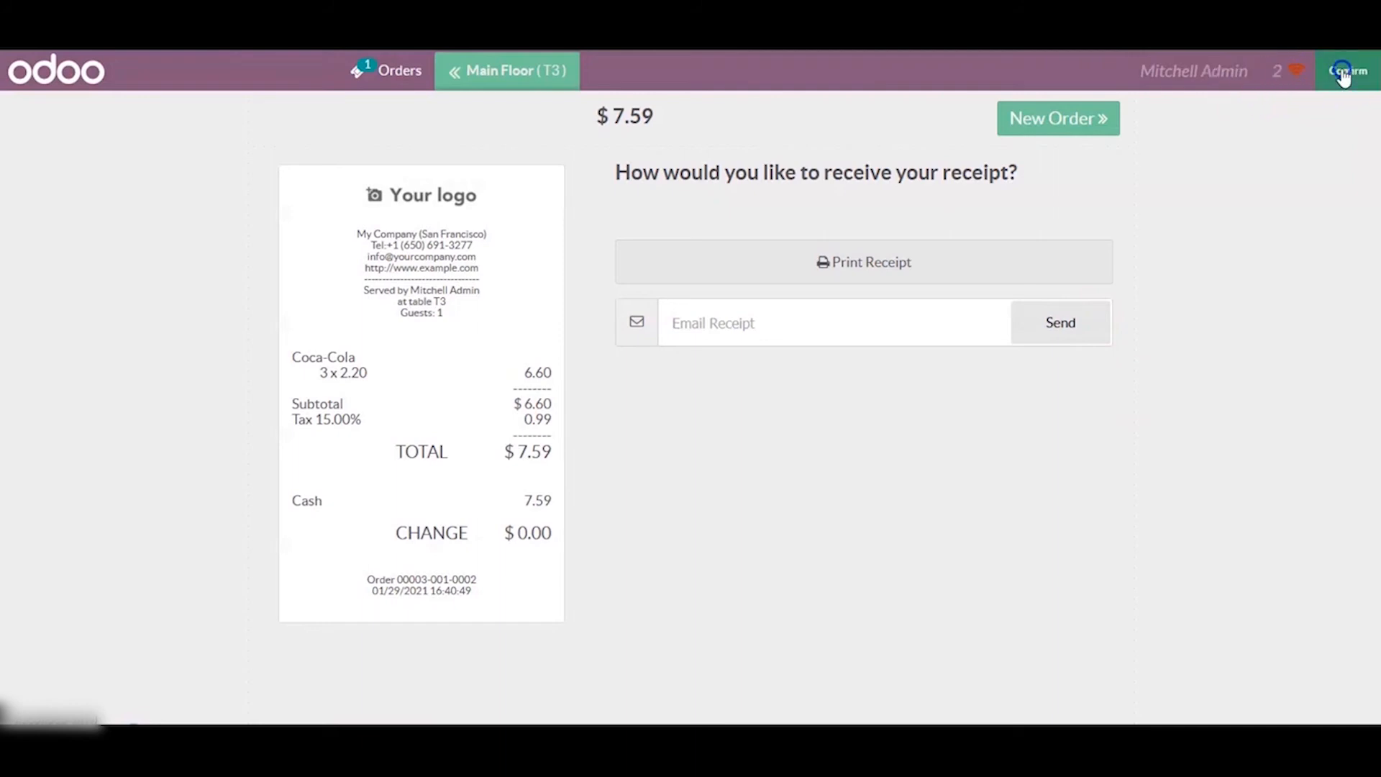
- Stay in the POS, reconnect to Wi-Fi so offline orders sync, then exit to the dashboard
left_click(1346, 70)
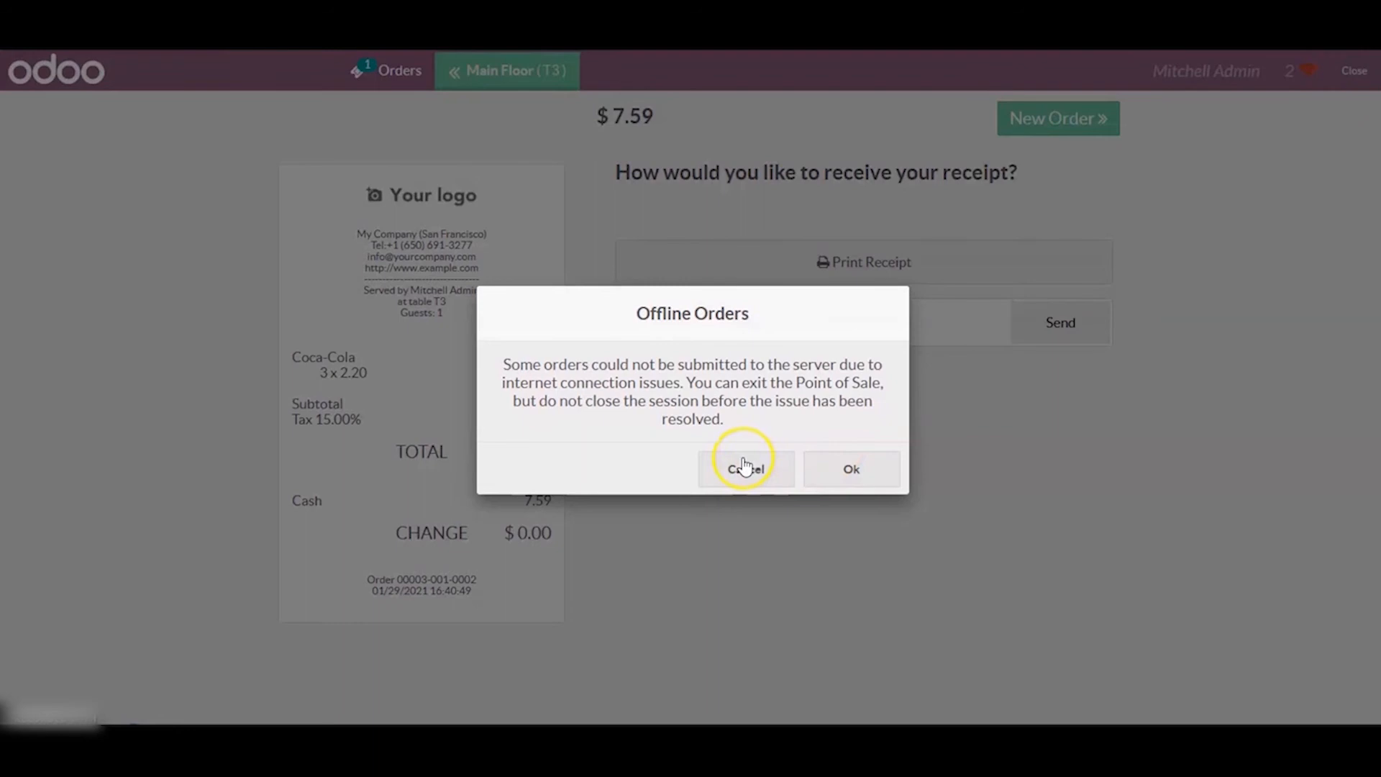
left_click(745, 468)
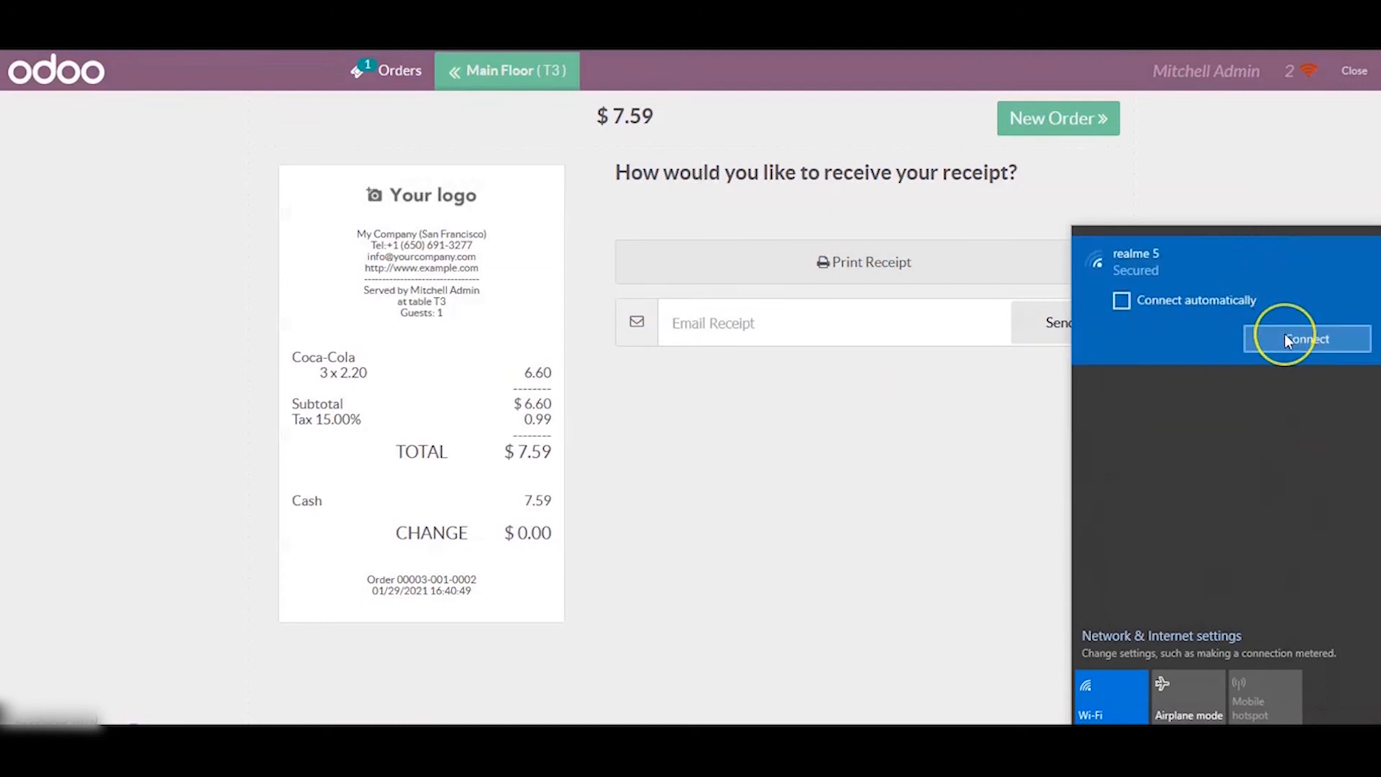
left_click(1307, 339)
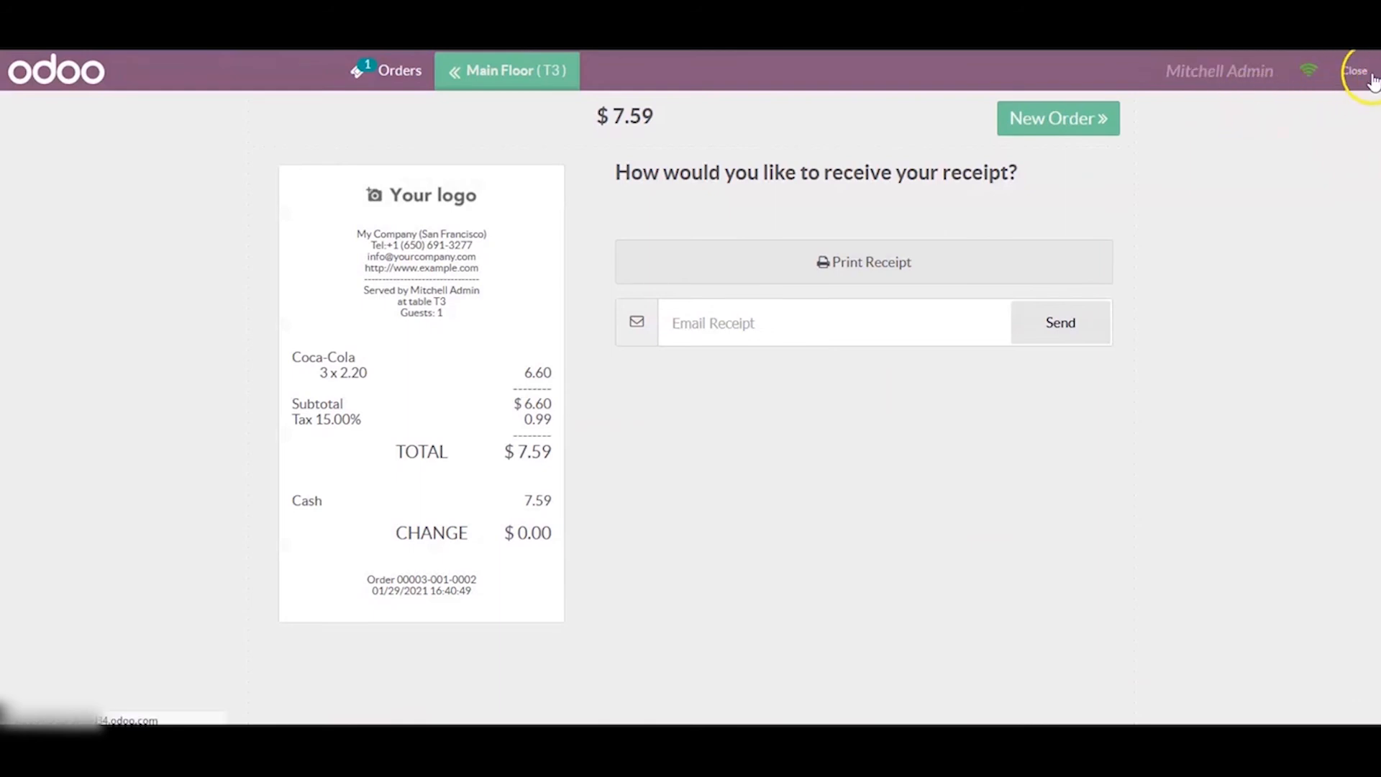
mouse_move(1299, 184)
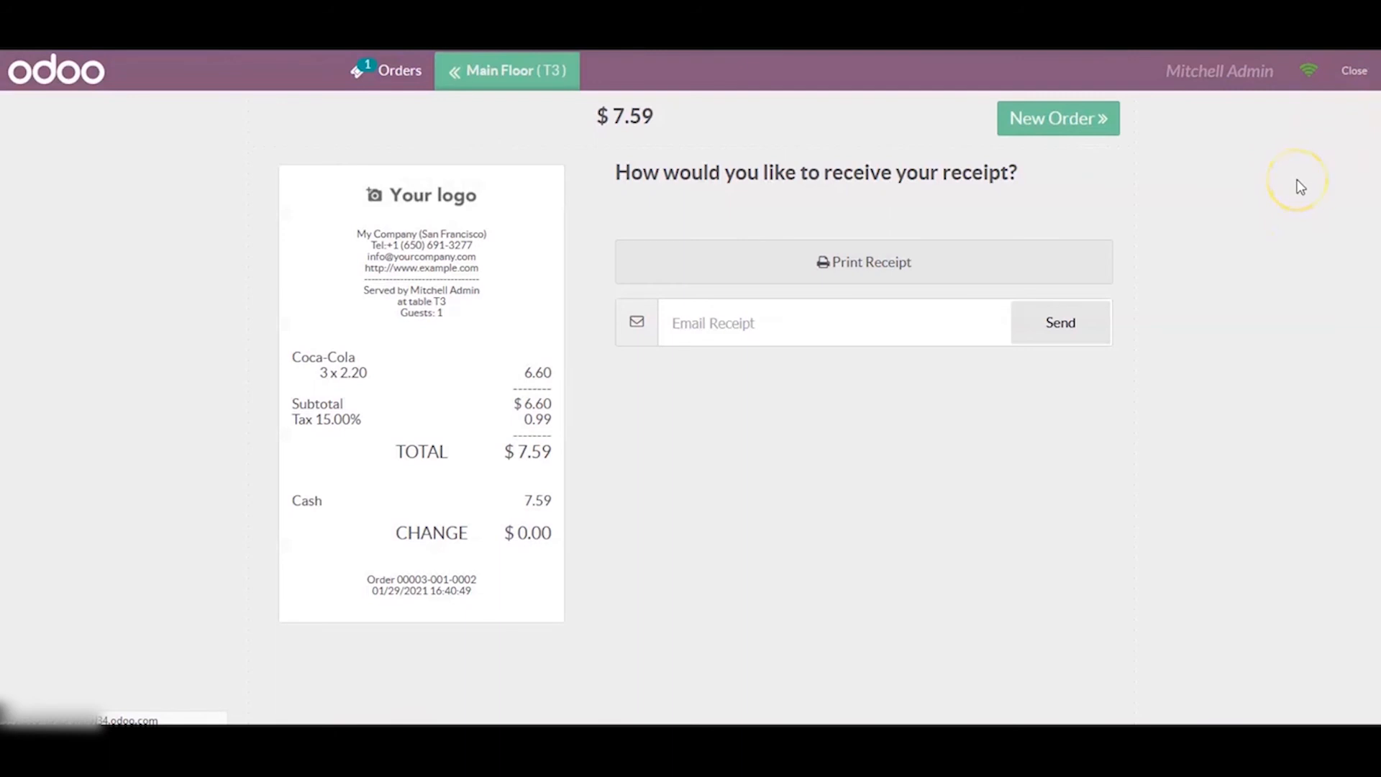
left_click(1353, 70)
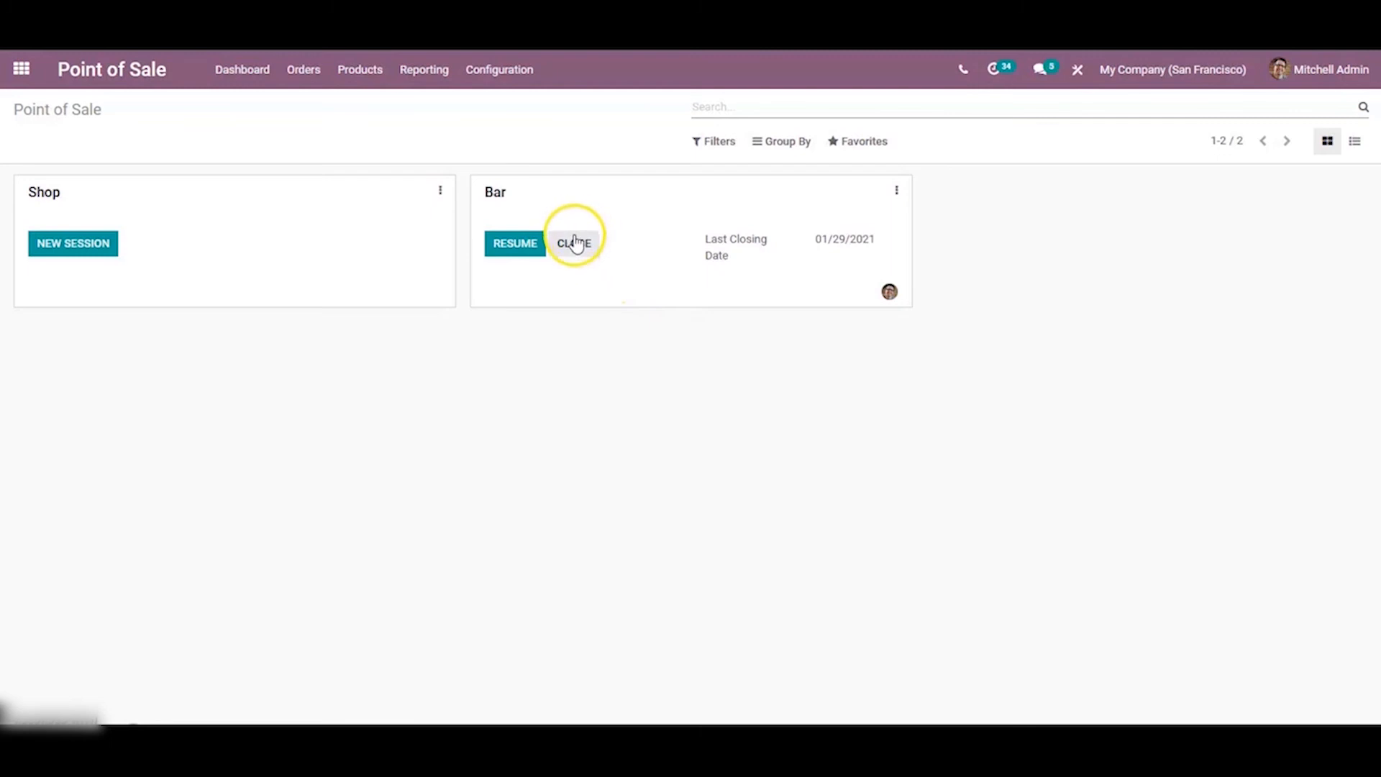
- Open Bar session POS/00004, close and post its entries, and start a new Bar session
left_click(573, 243)
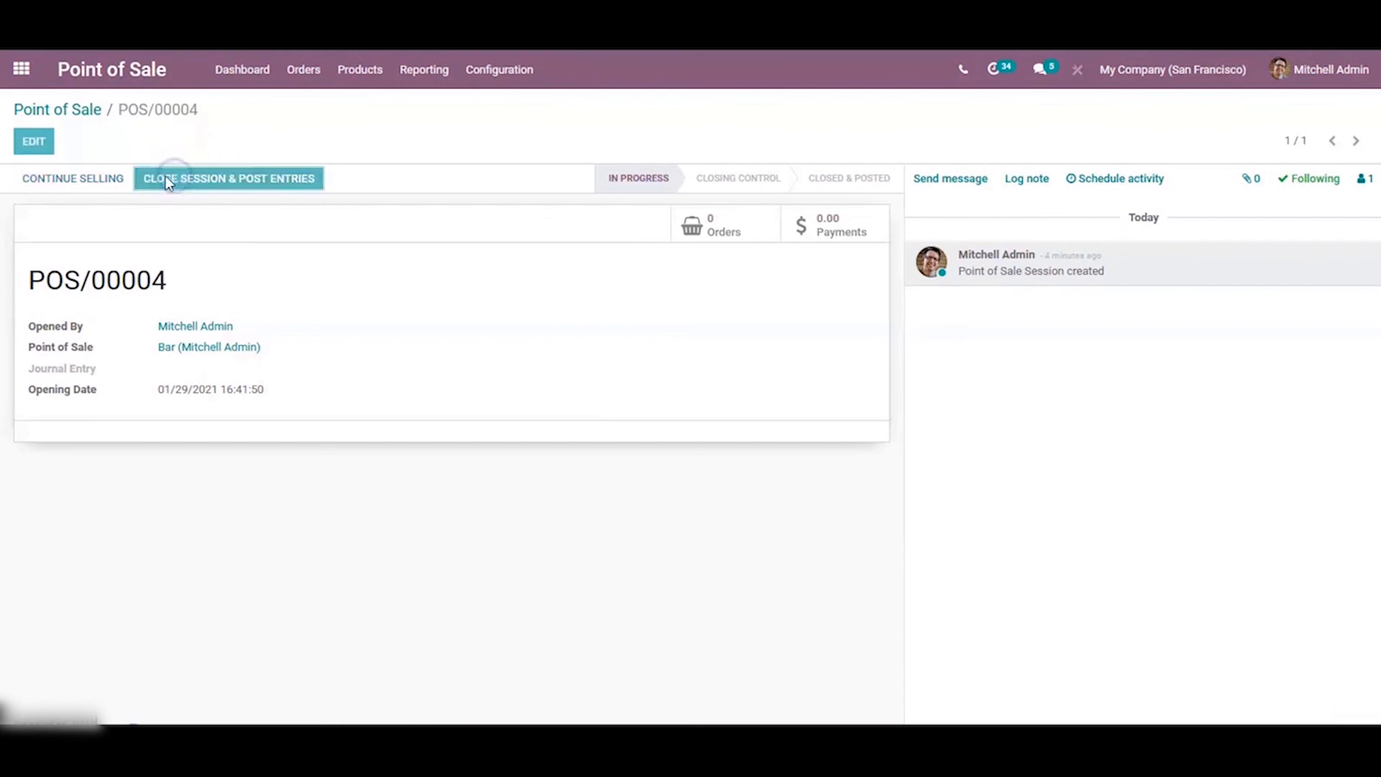
left_click(228, 177)
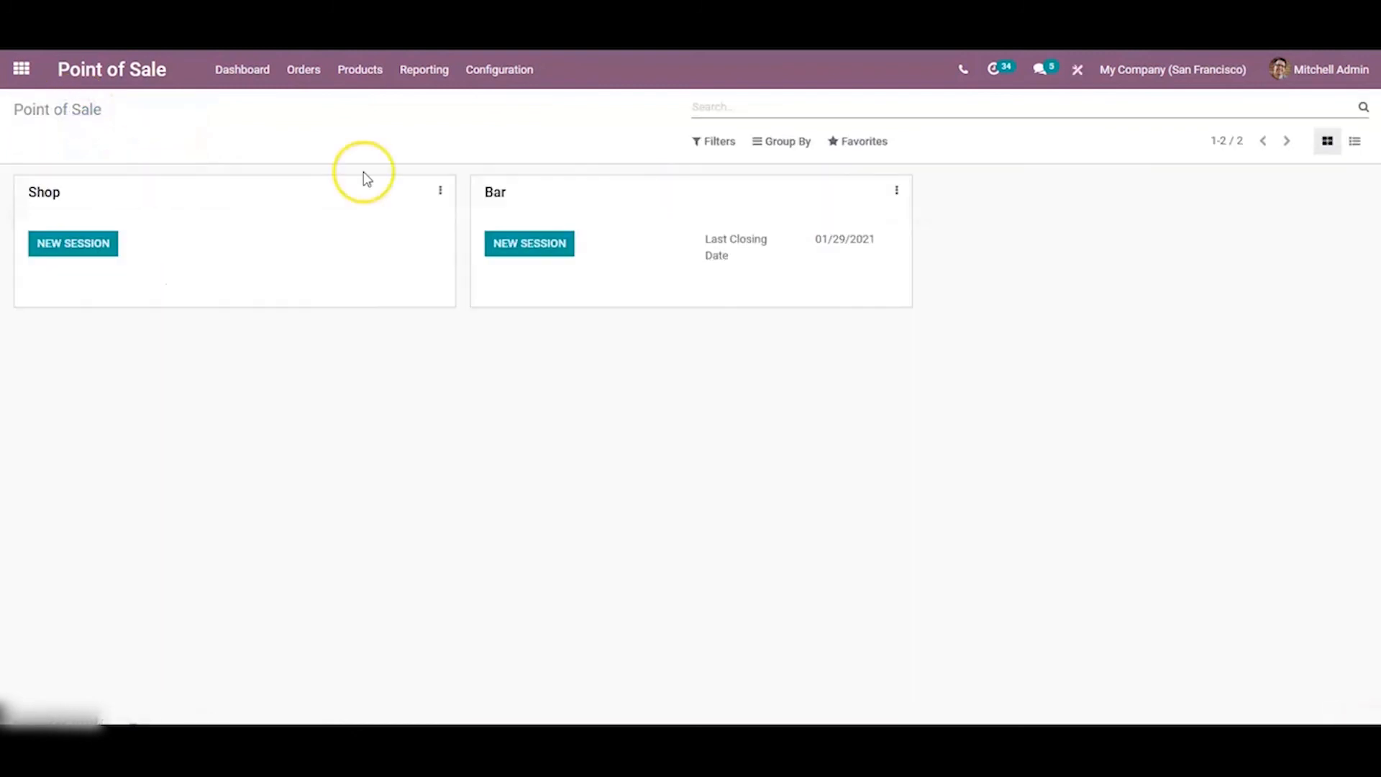
left_click(528, 243)
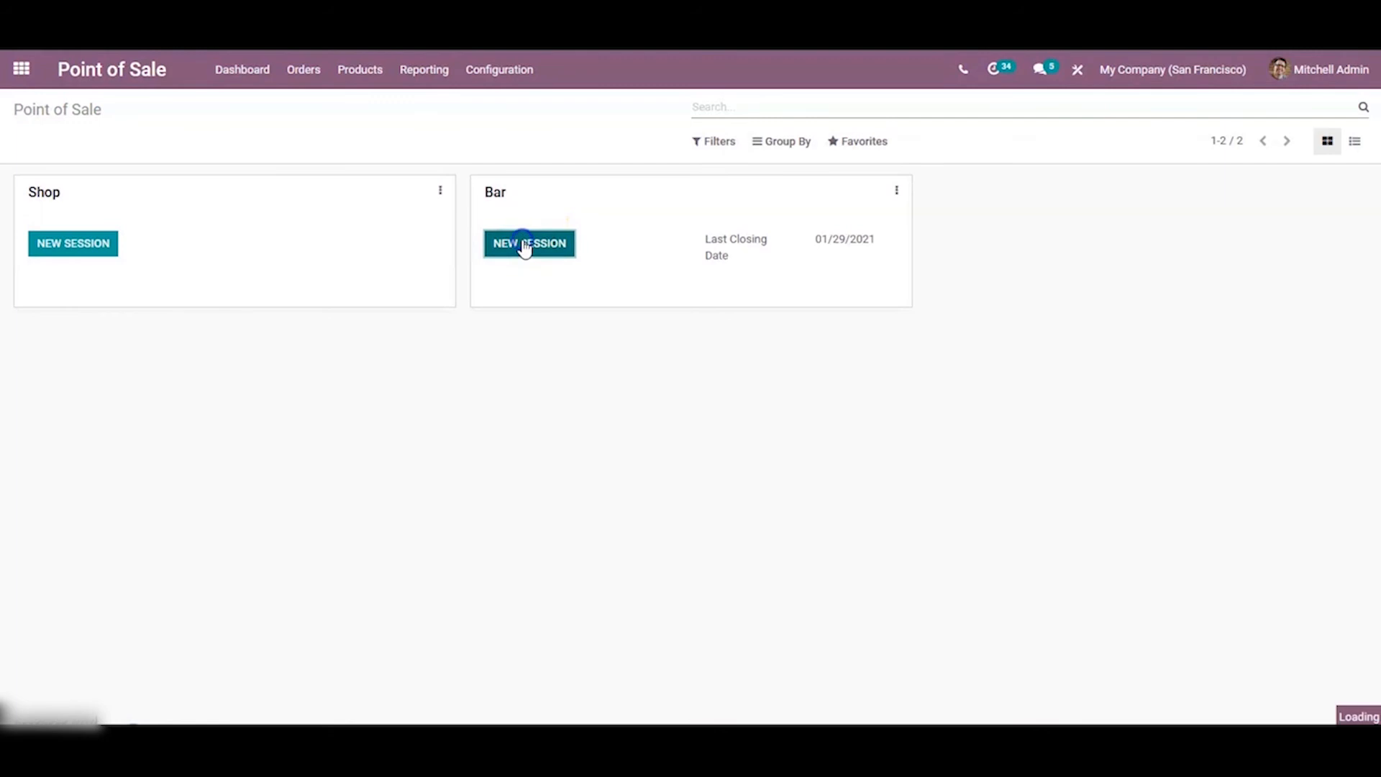
- Start a new Bar session, then close and confirm leaving its floor plan
left_click(529, 243)
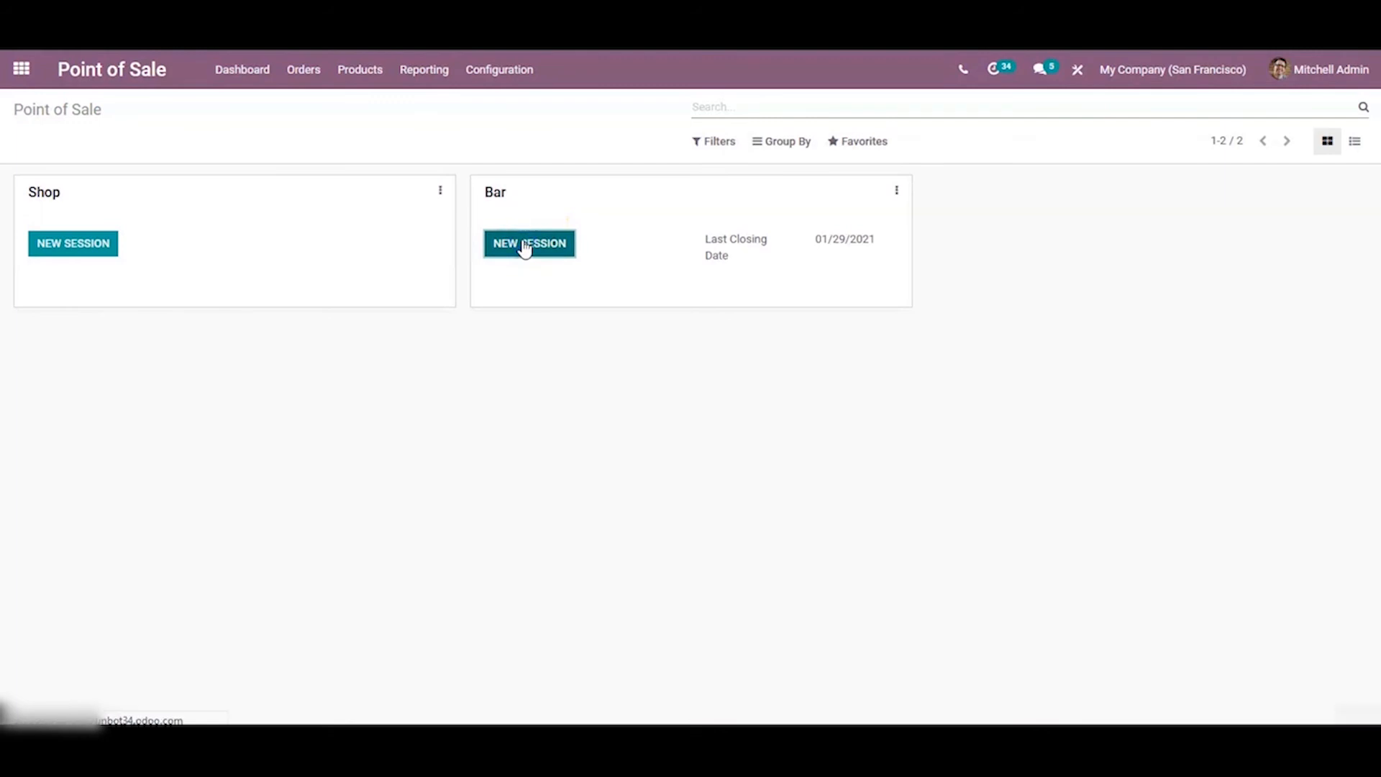
left_click(528, 243)
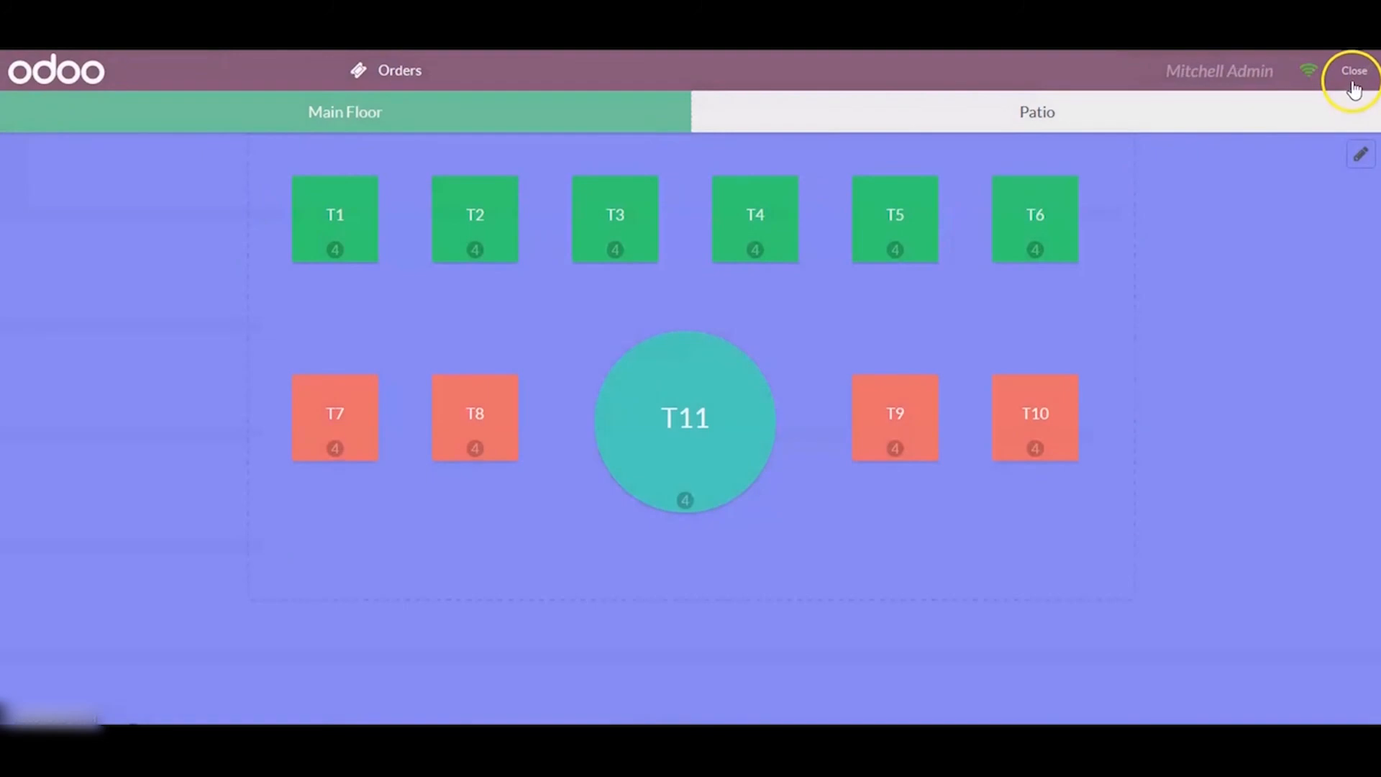
left_click(1353, 71)
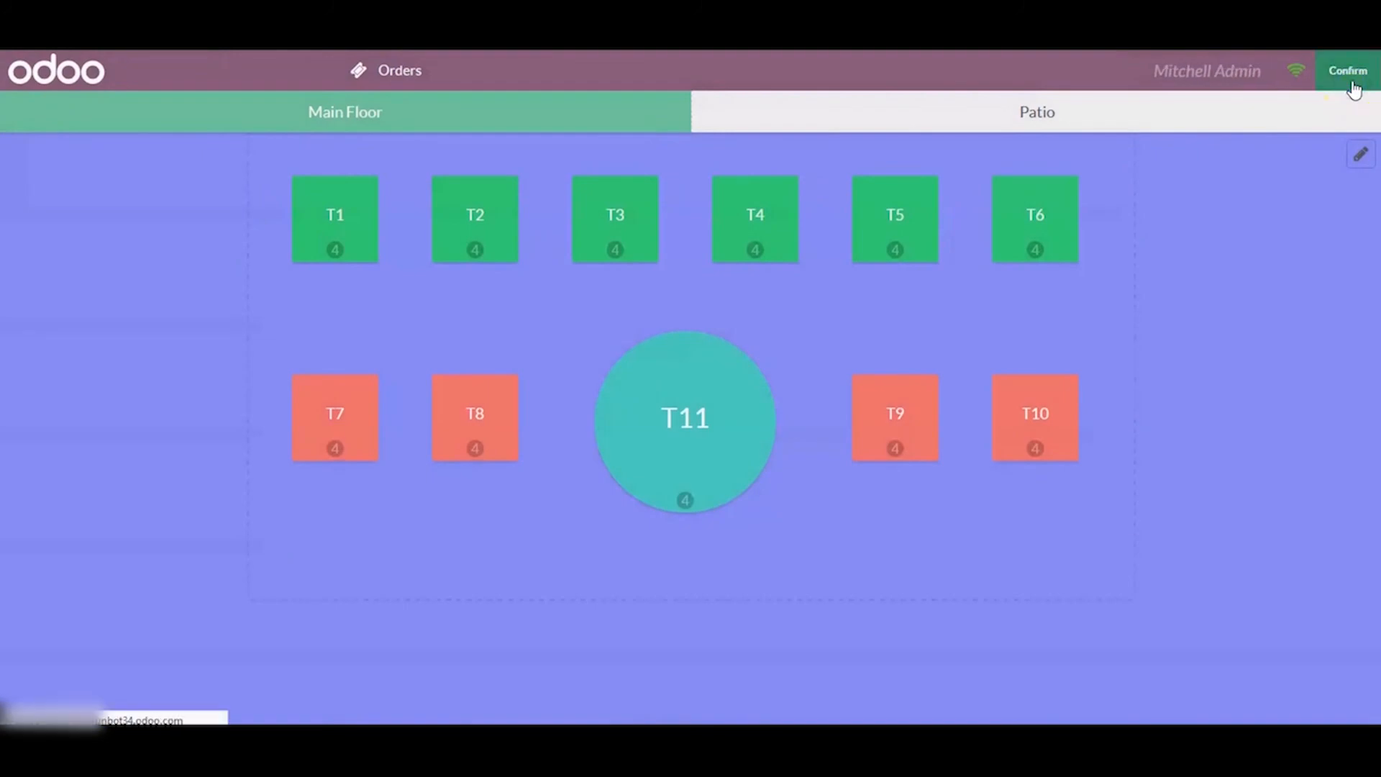
left_click(1347, 70)
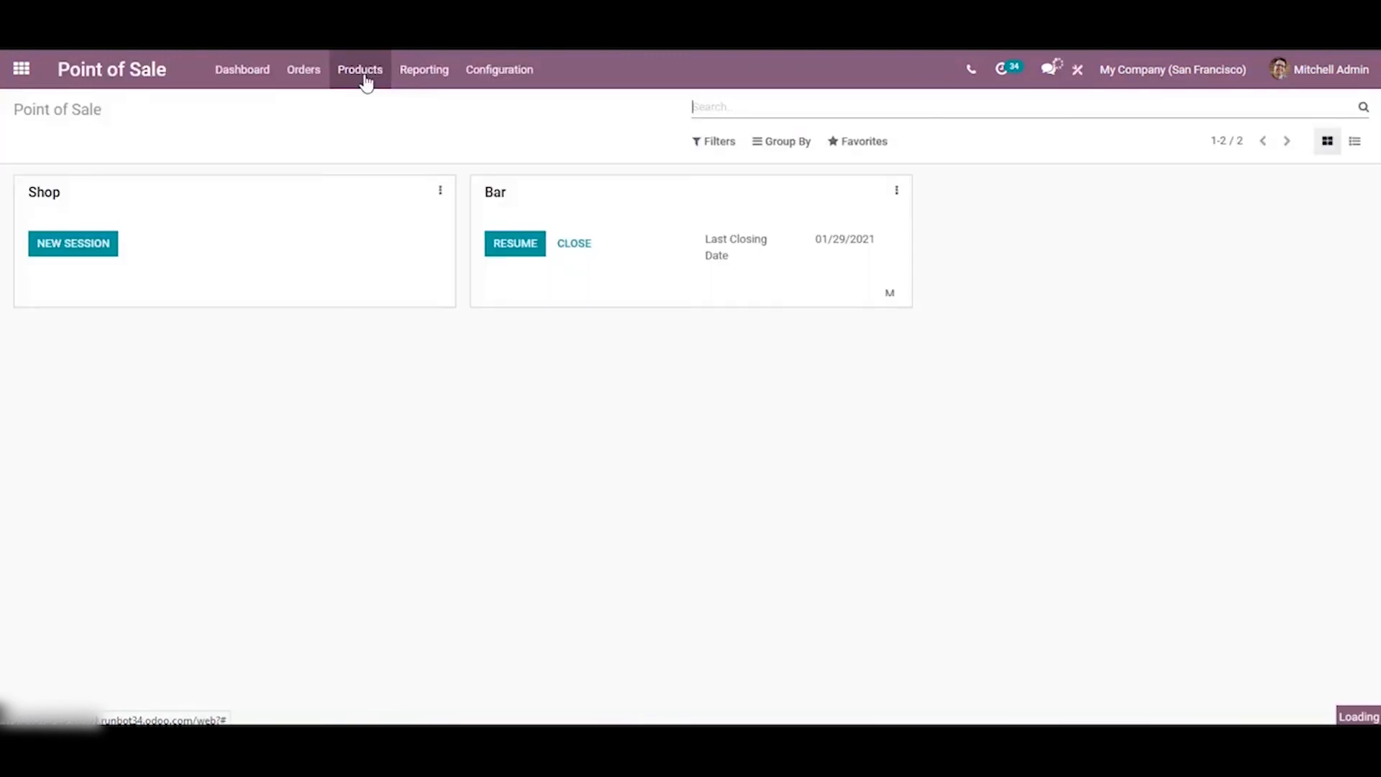
- Open the all-orders list, view order Bar/0006's details, and return to the Orders list
left_click(303, 69)
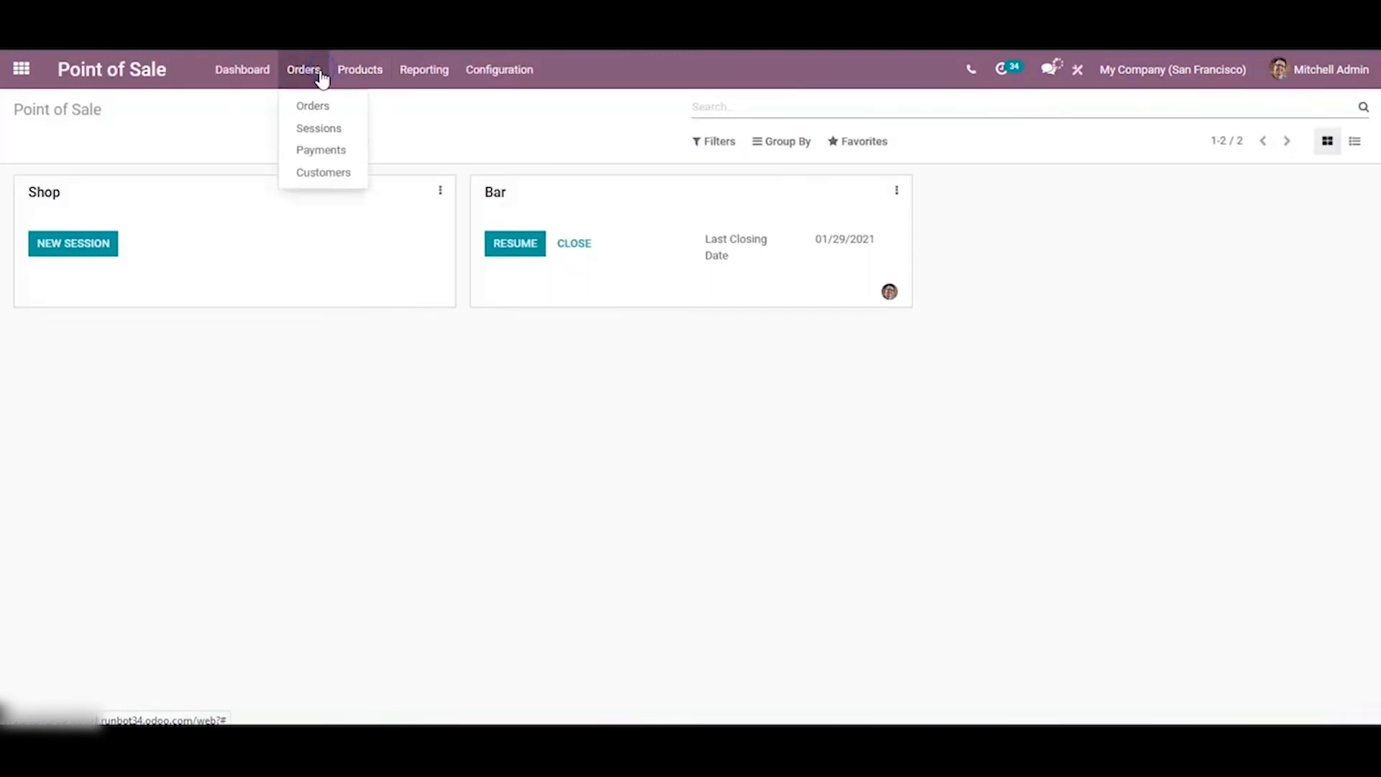
left_click(312, 105)
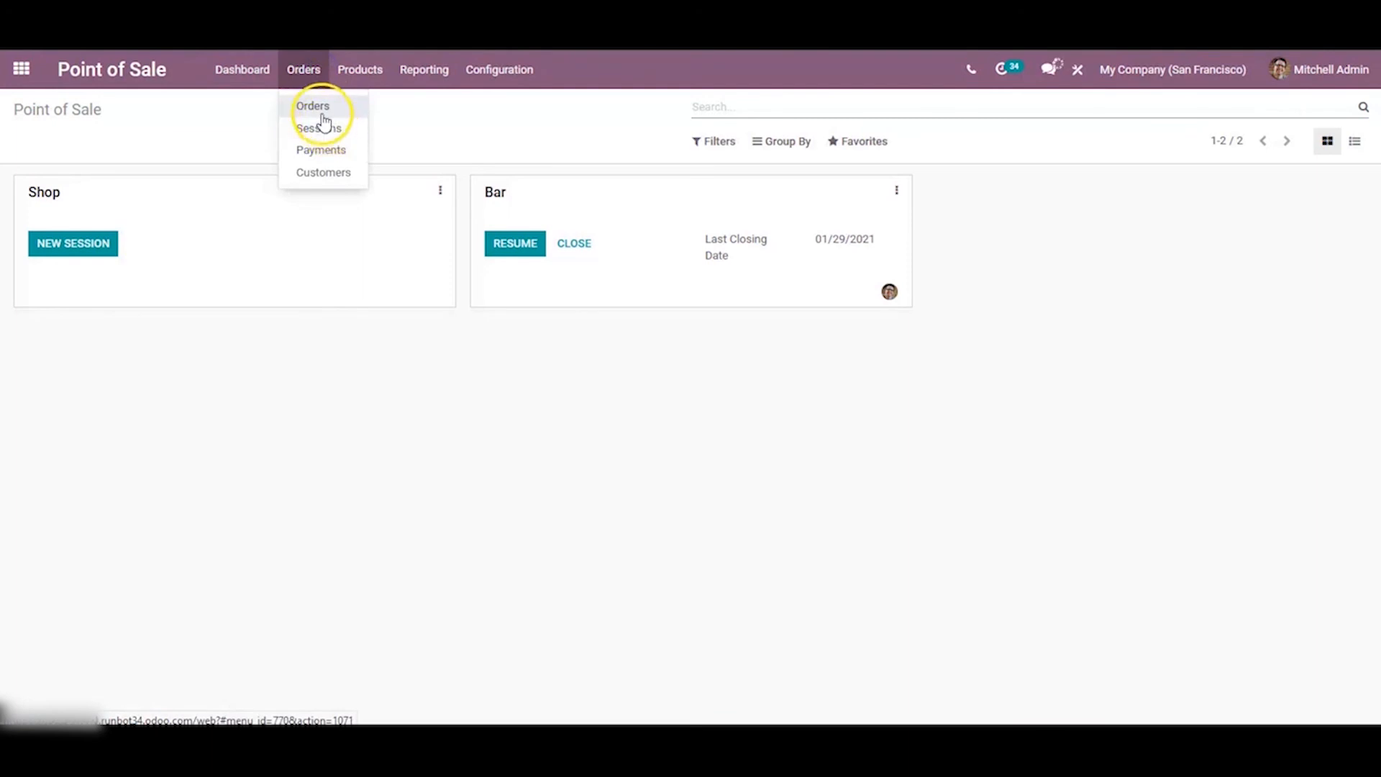
left_click(312, 105)
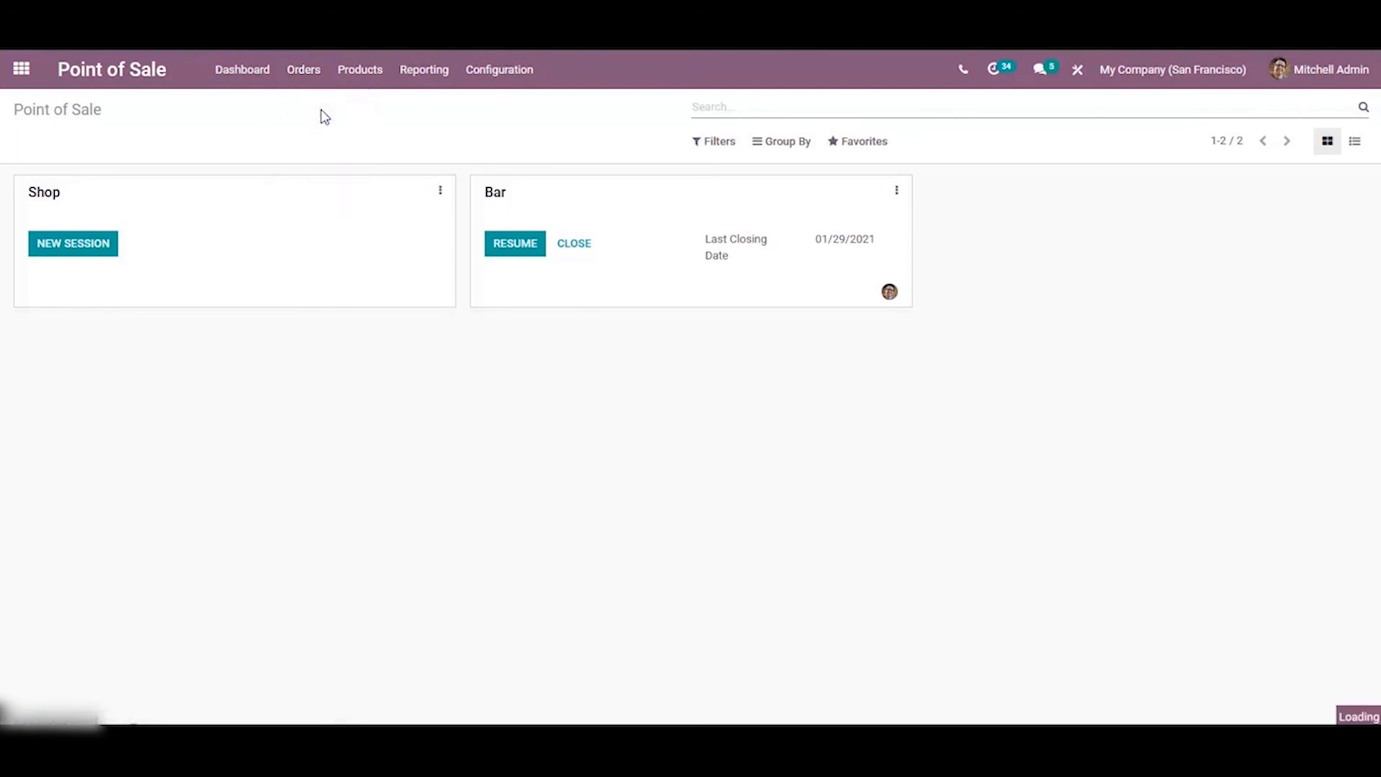
left_click(303, 70)
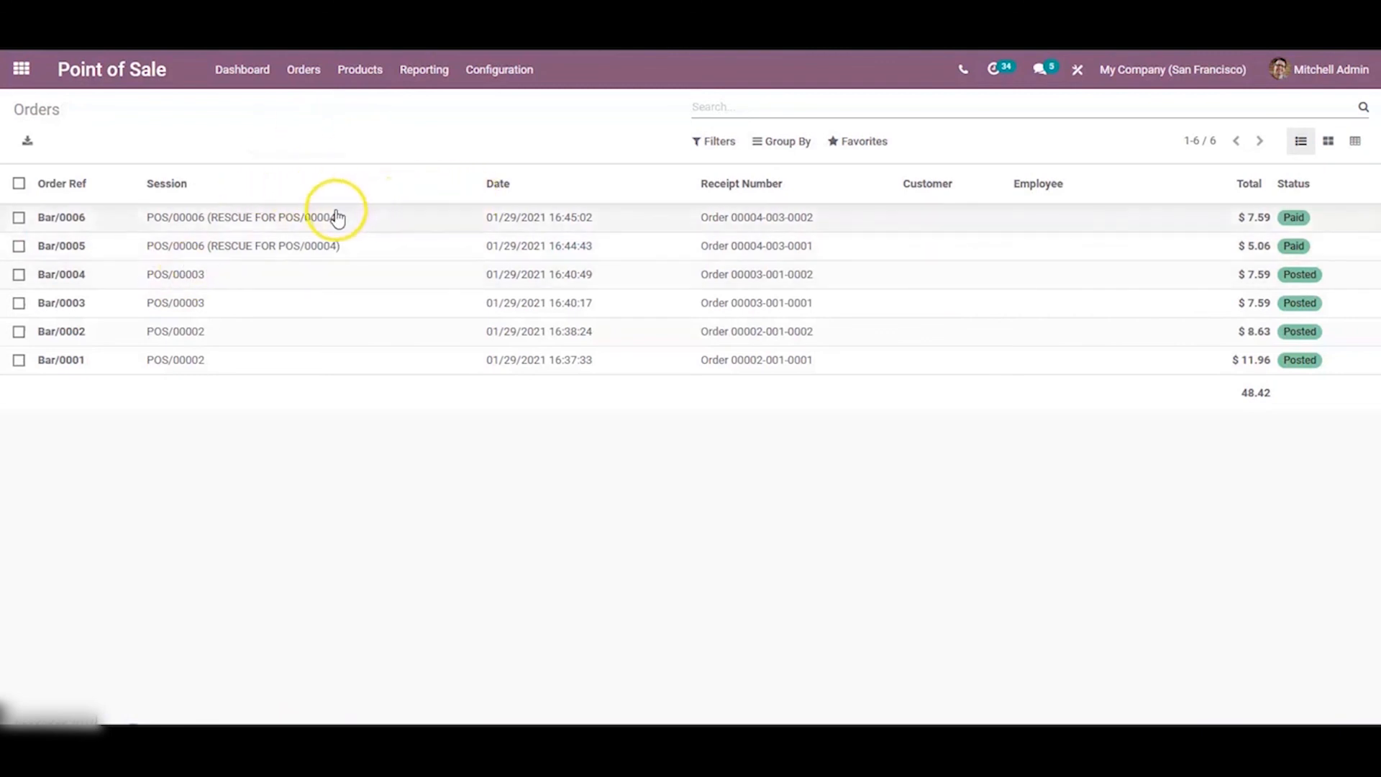
mouse_move(1153, 204)
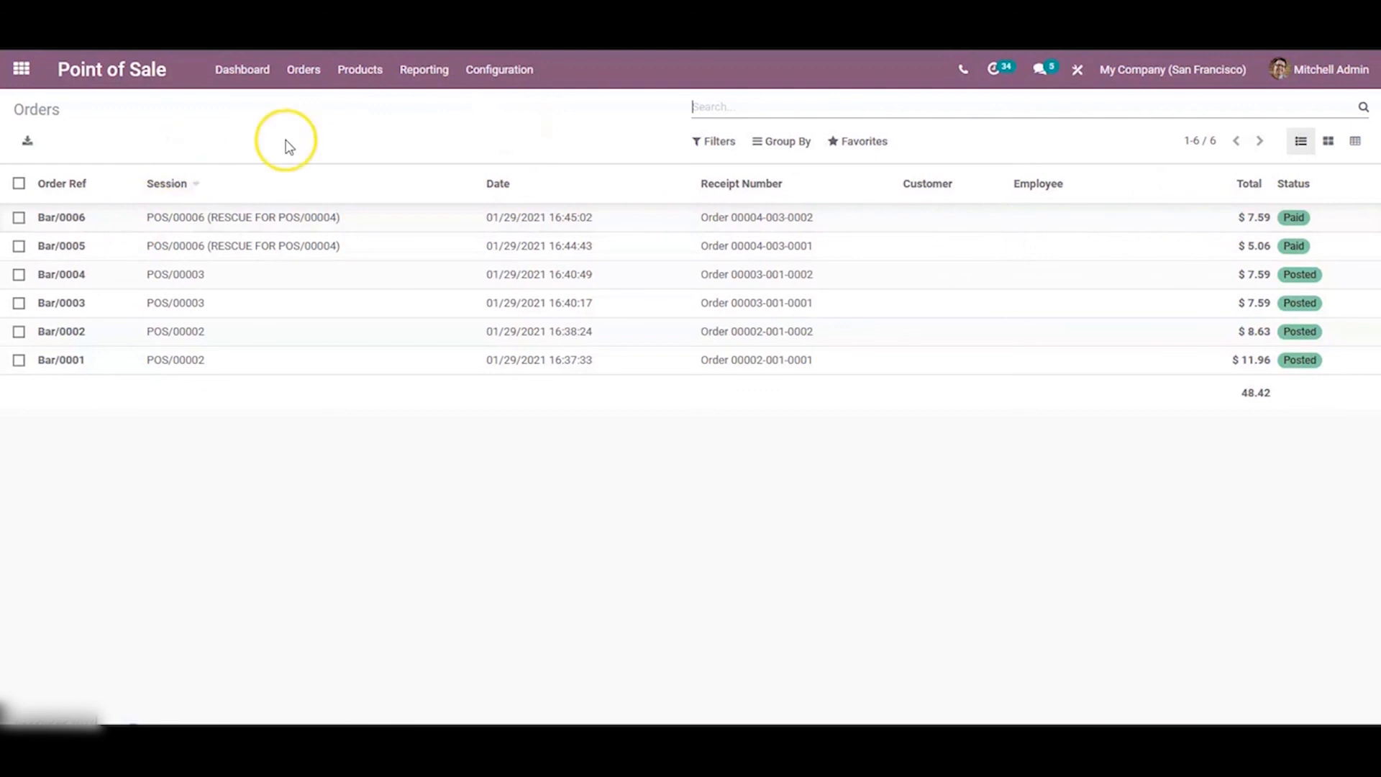
mouse_move(806, 219)
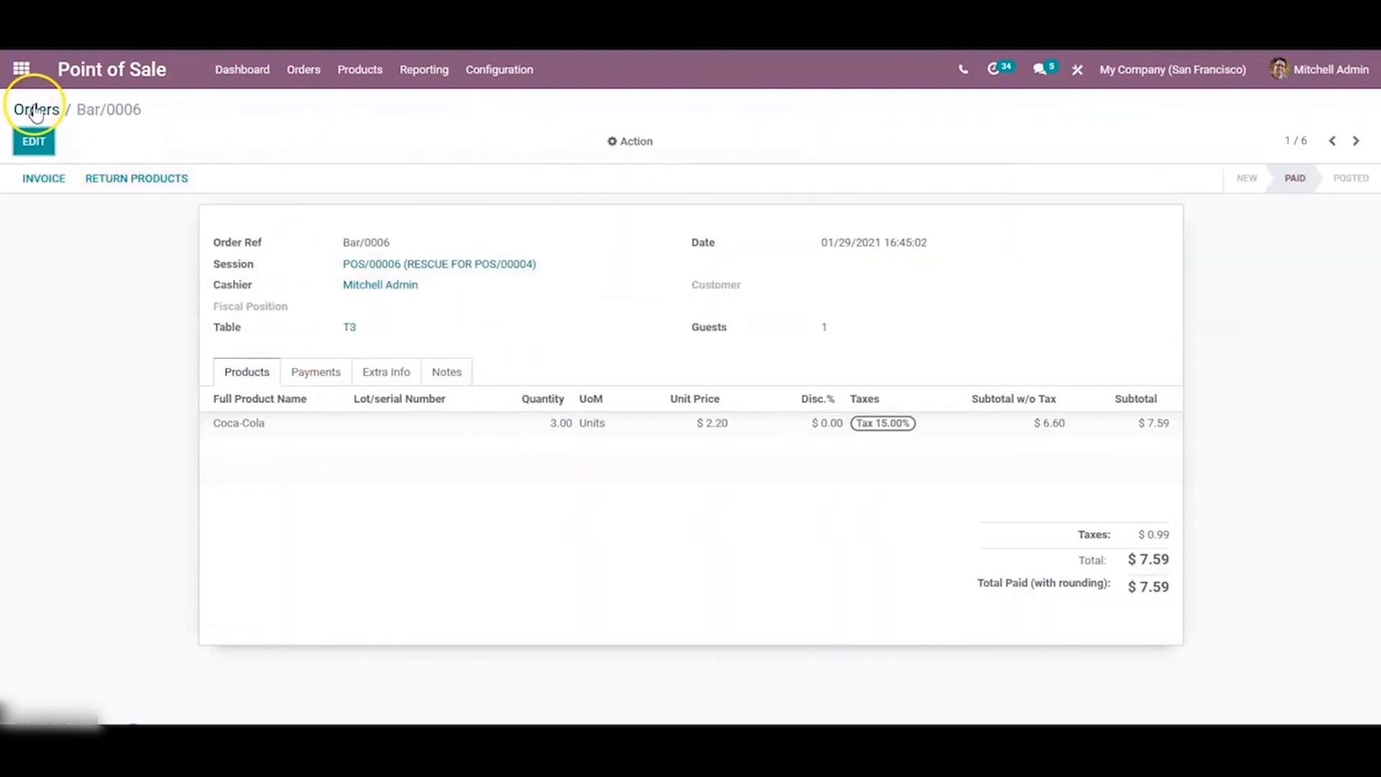
left_click(36, 109)
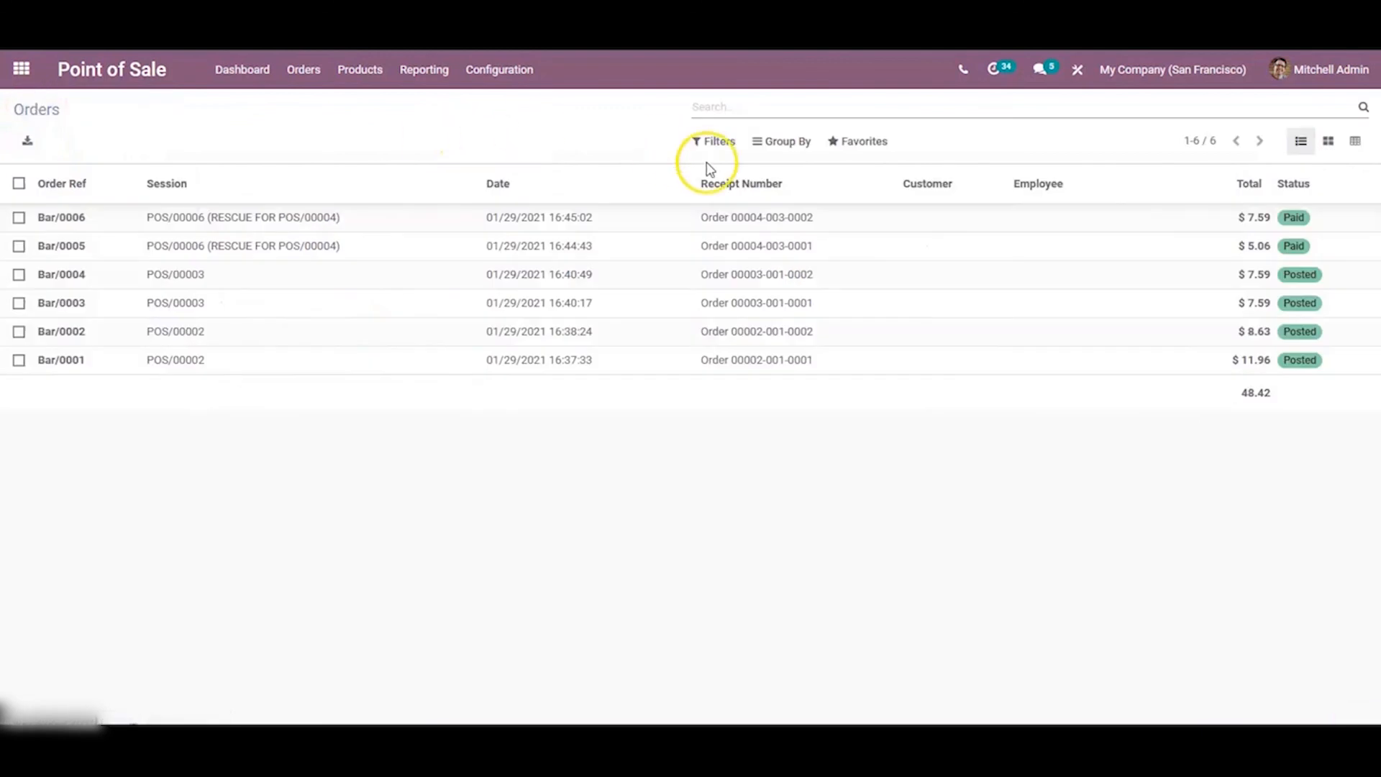